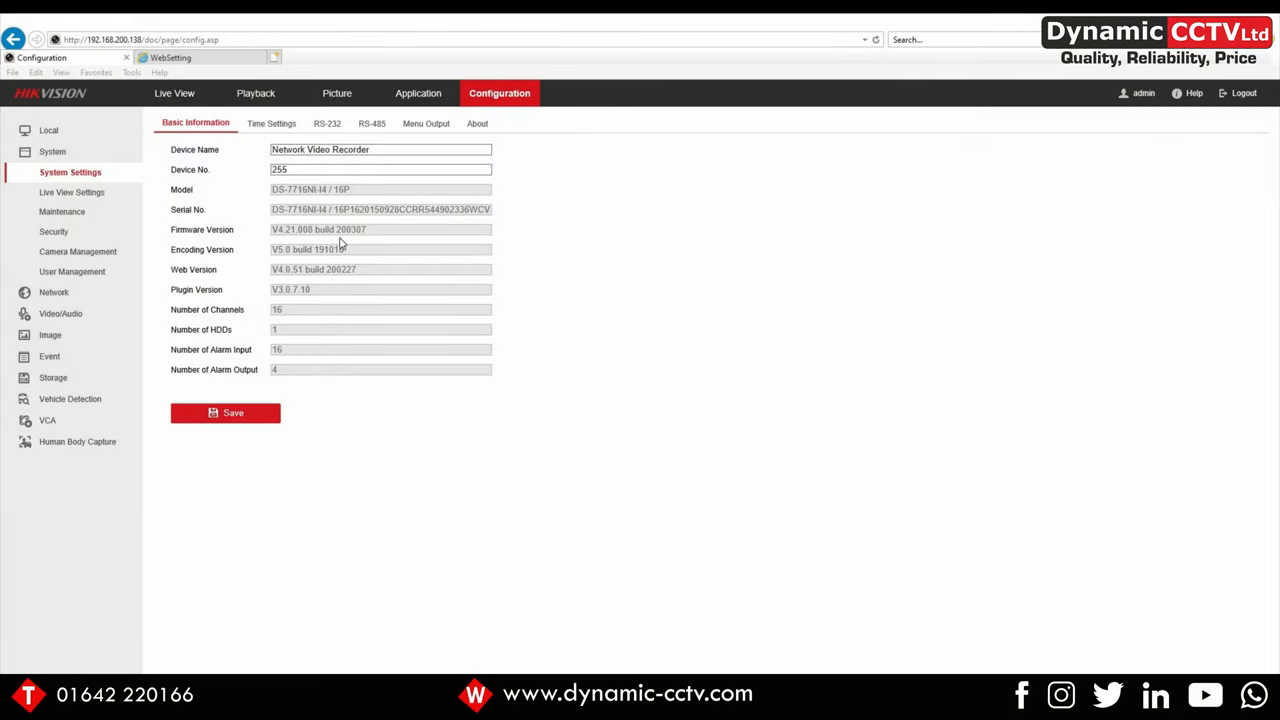
{"action": "mouse_move", "coordinate": [322, 222]}
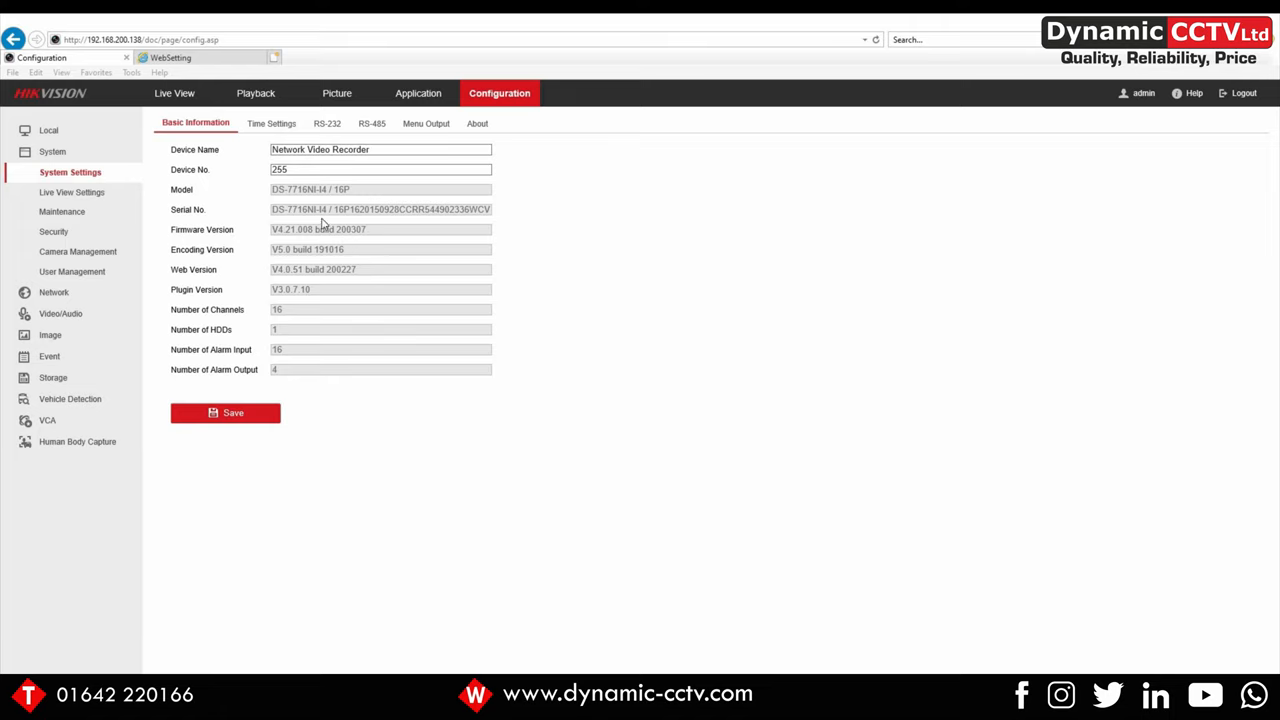
{"action": "mouse_move", "coordinate": [870, 341]}
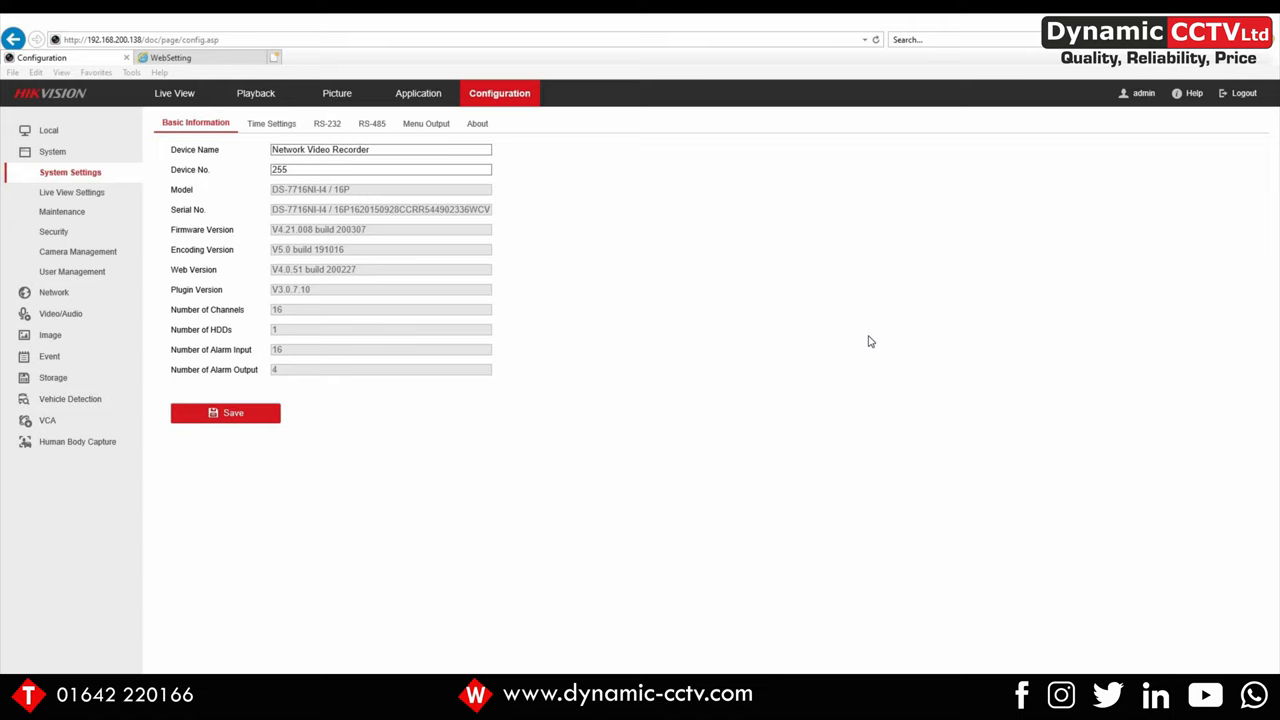
{"action": "mouse_move", "coordinate": [788, 325]}
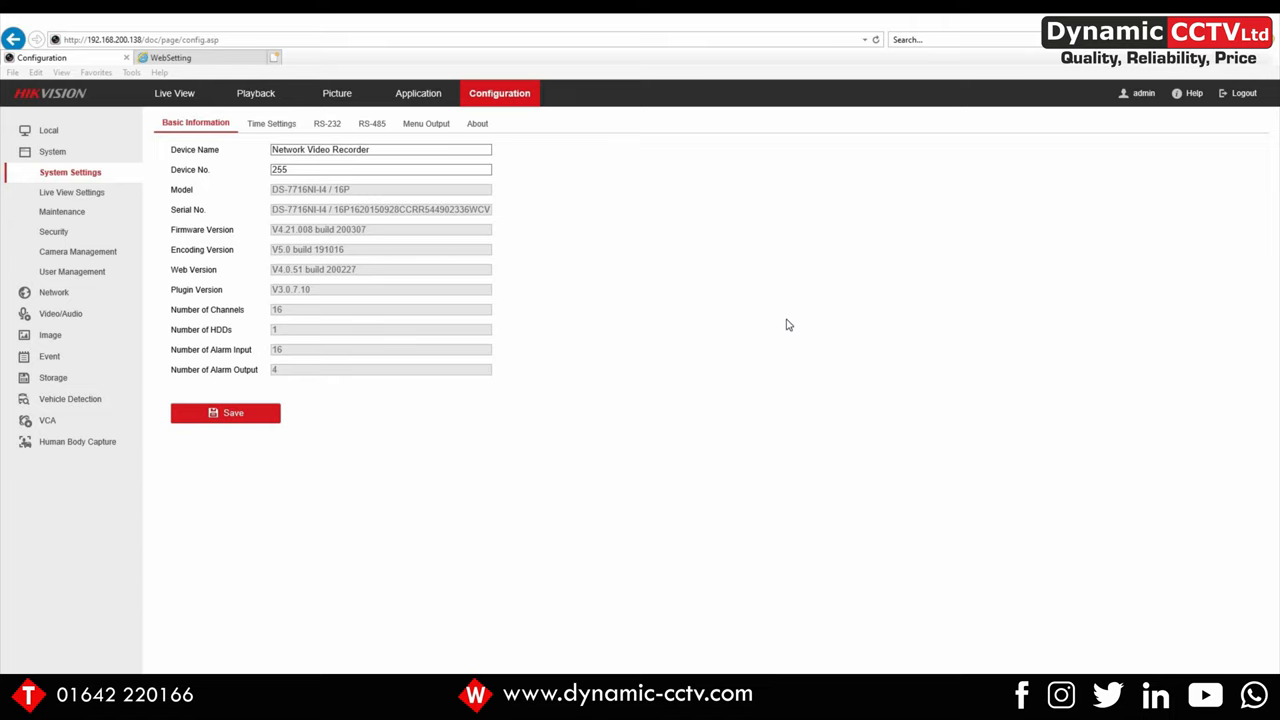
{"action": "mouse_move", "coordinate": [798, 318]}
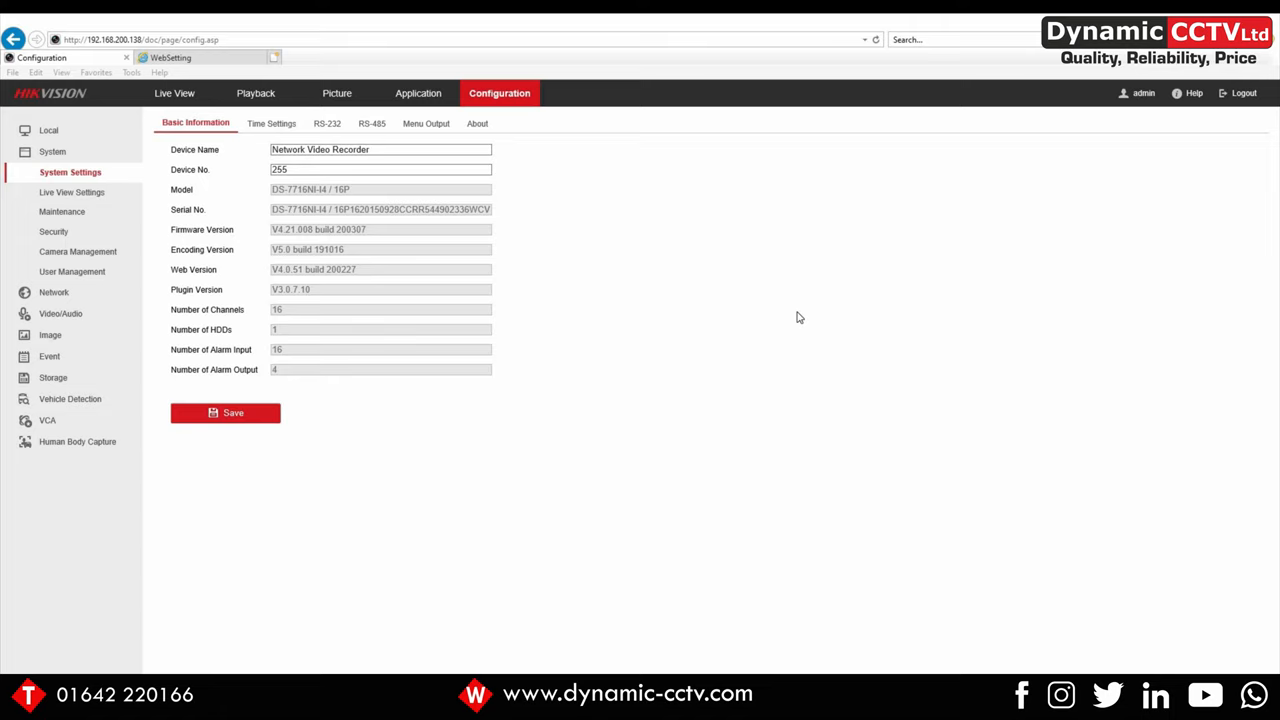
{"action": "mouse_move", "coordinate": [243, 230]}
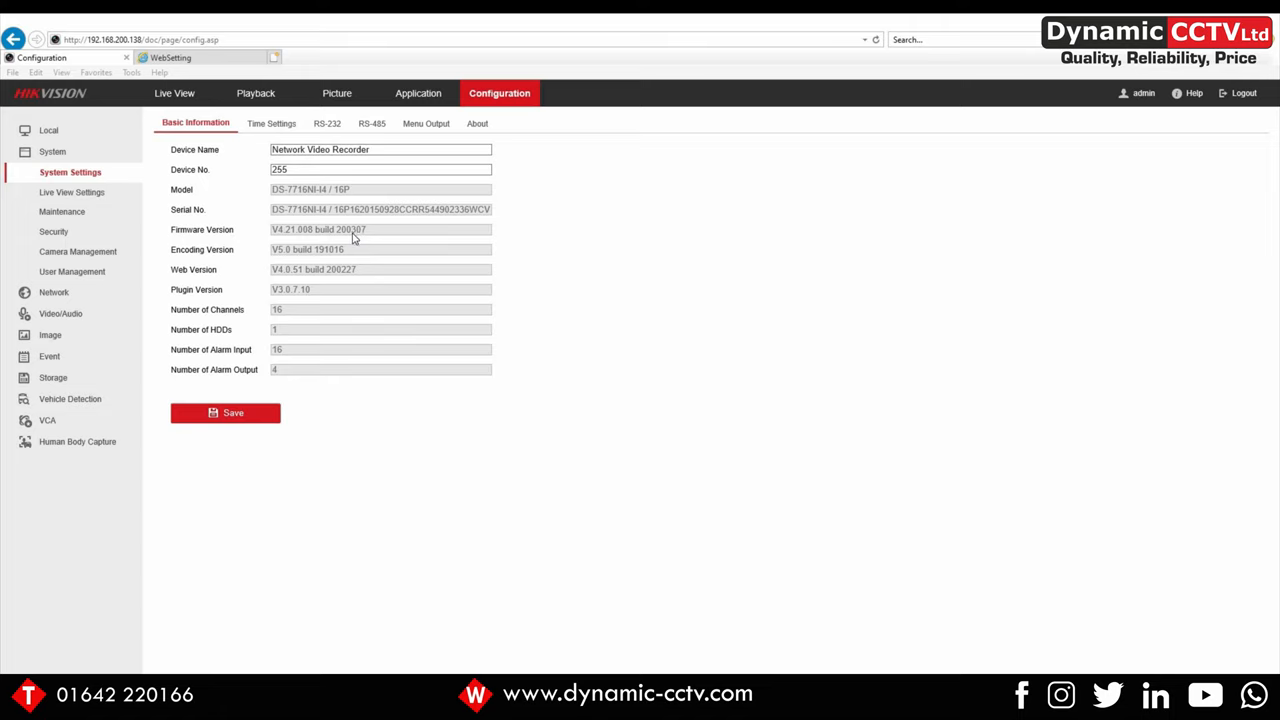
{"action": "mouse_move", "coordinate": [340, 247]}
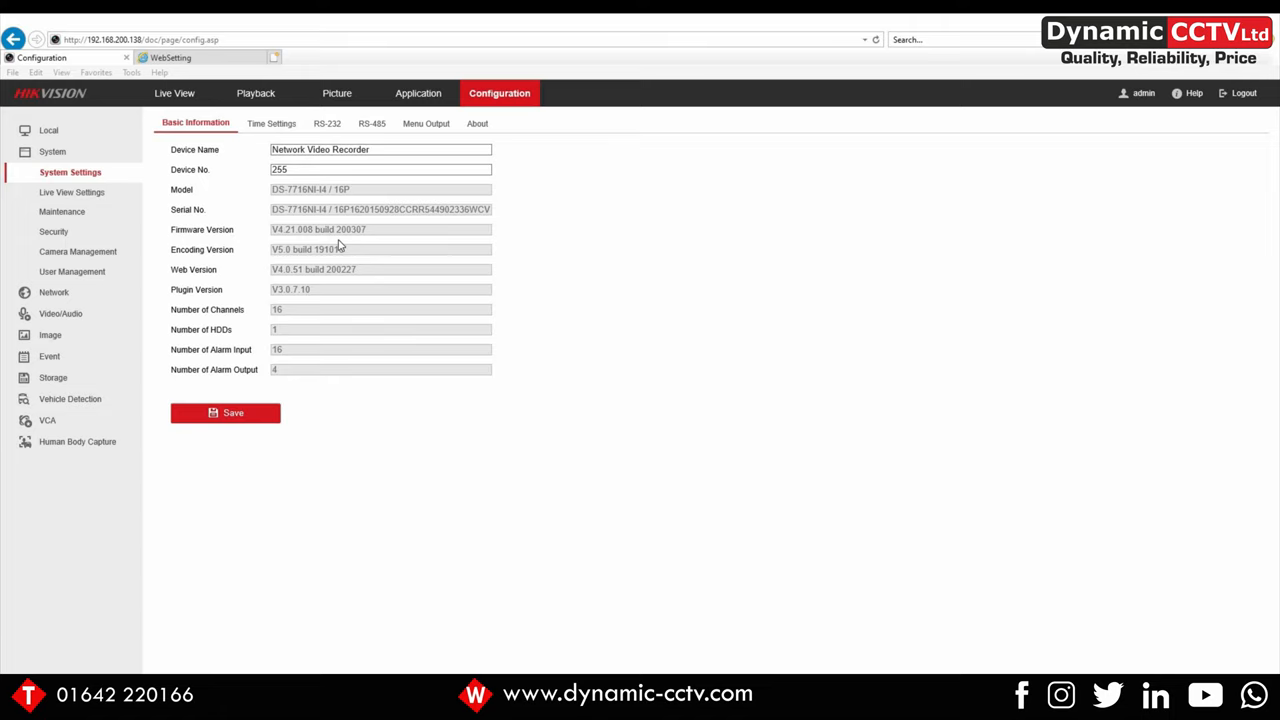
{"action": "mouse_move", "coordinate": [380, 246]}
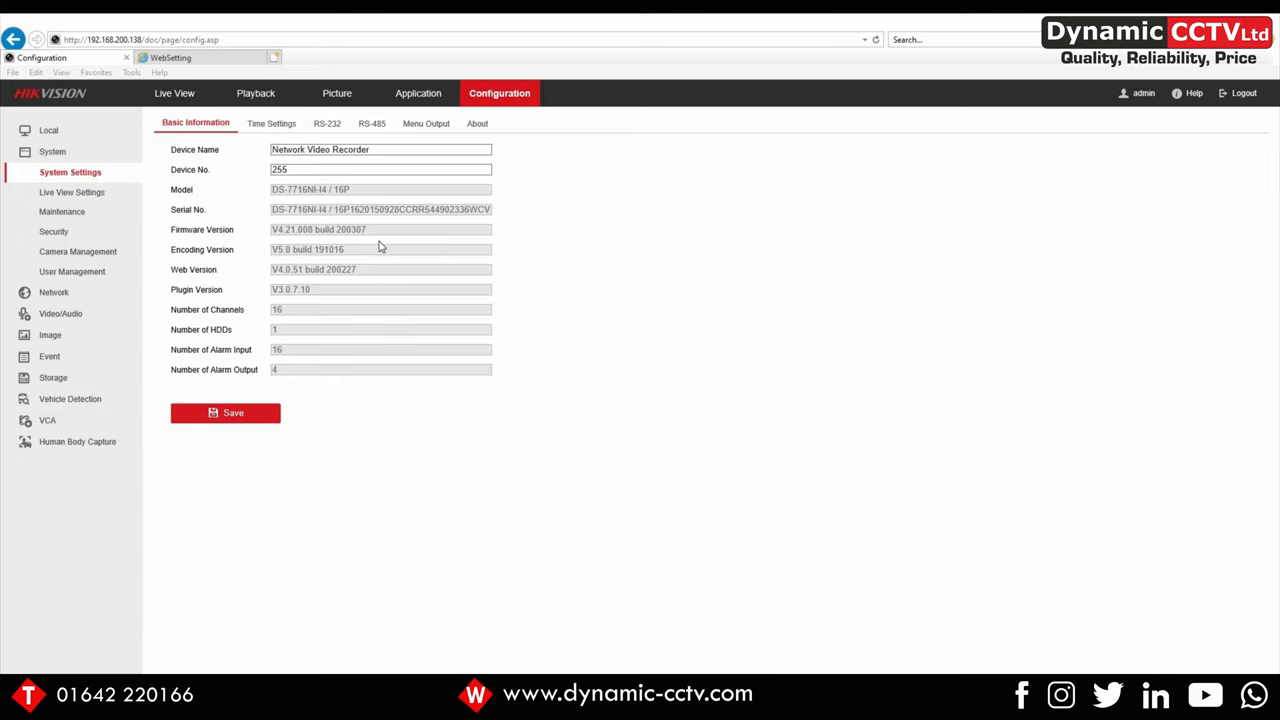
{"action": "mouse_move", "coordinate": [348, 246]}
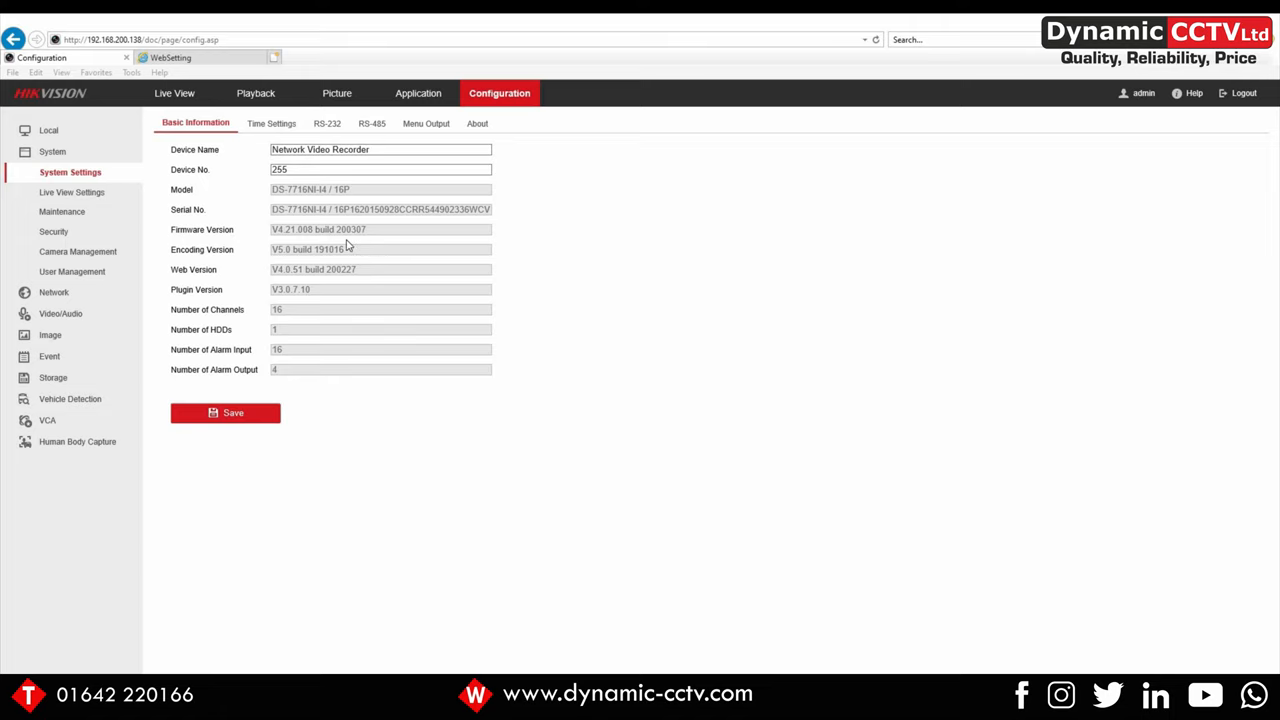
{"action": "mouse_move", "coordinate": [290, 240]}
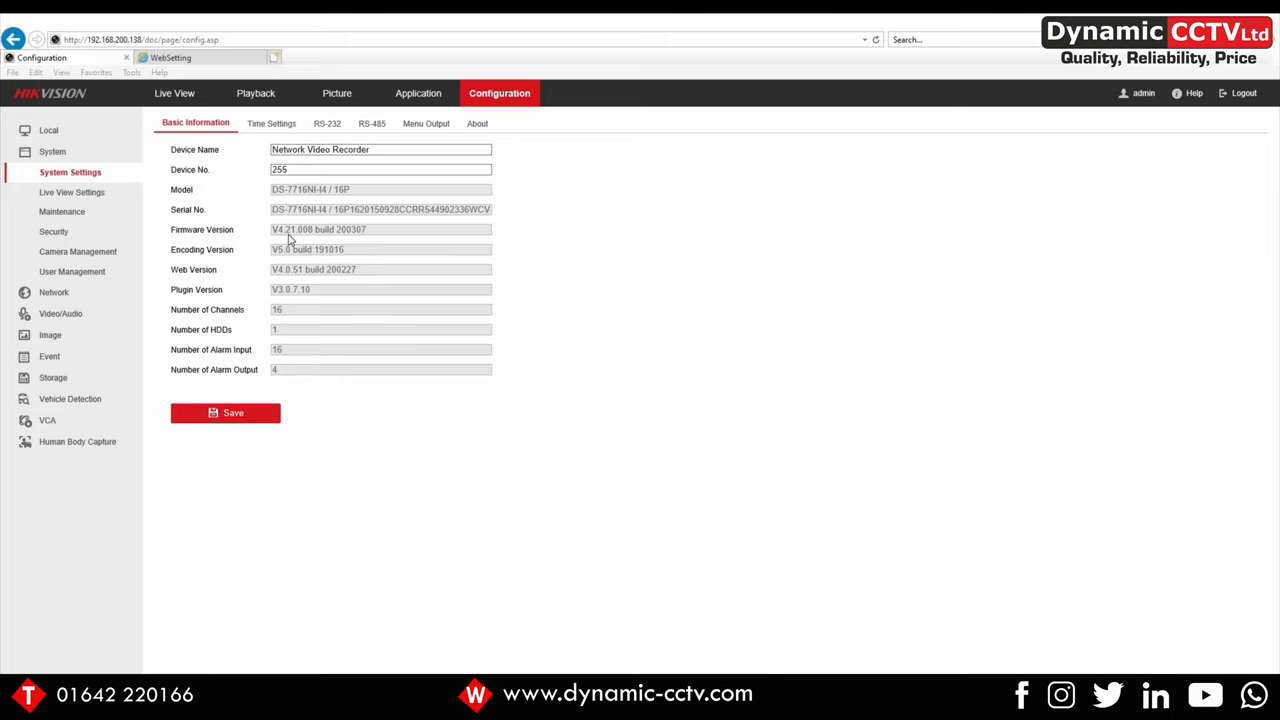
{"action": "mouse_move", "coordinate": [388, 269]}
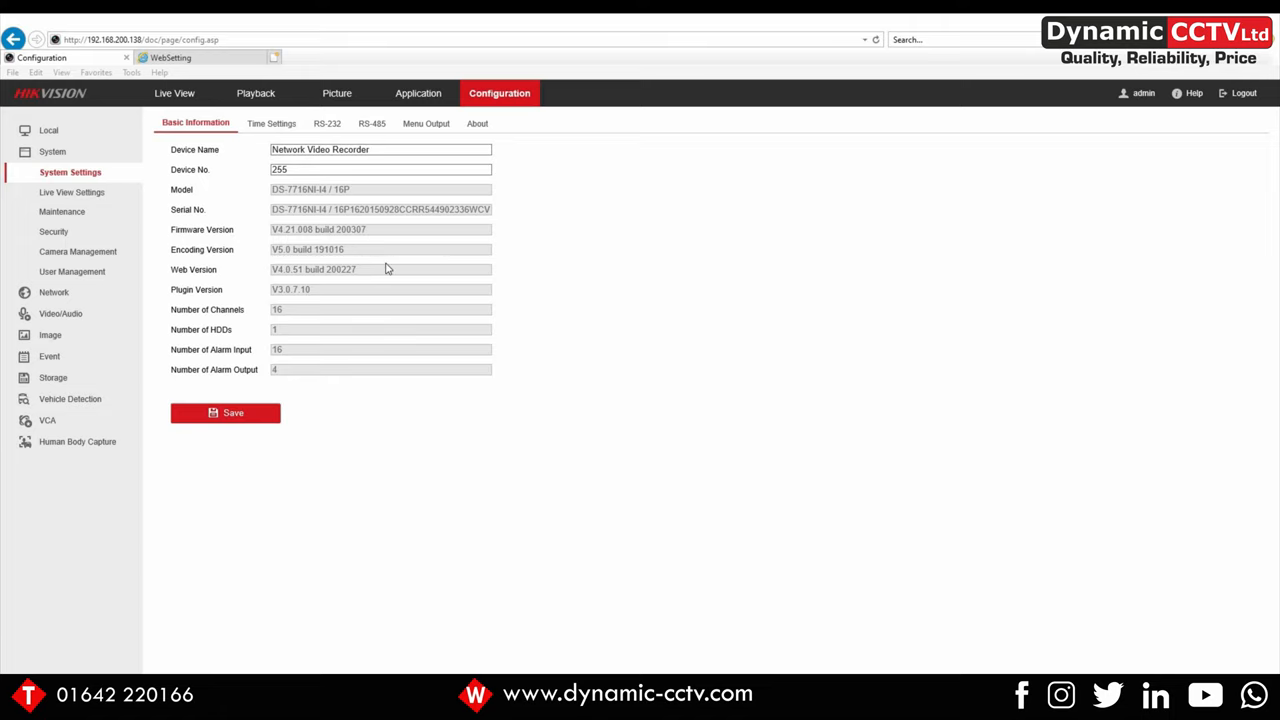
{"action": "mouse_move", "coordinate": [370, 650]}
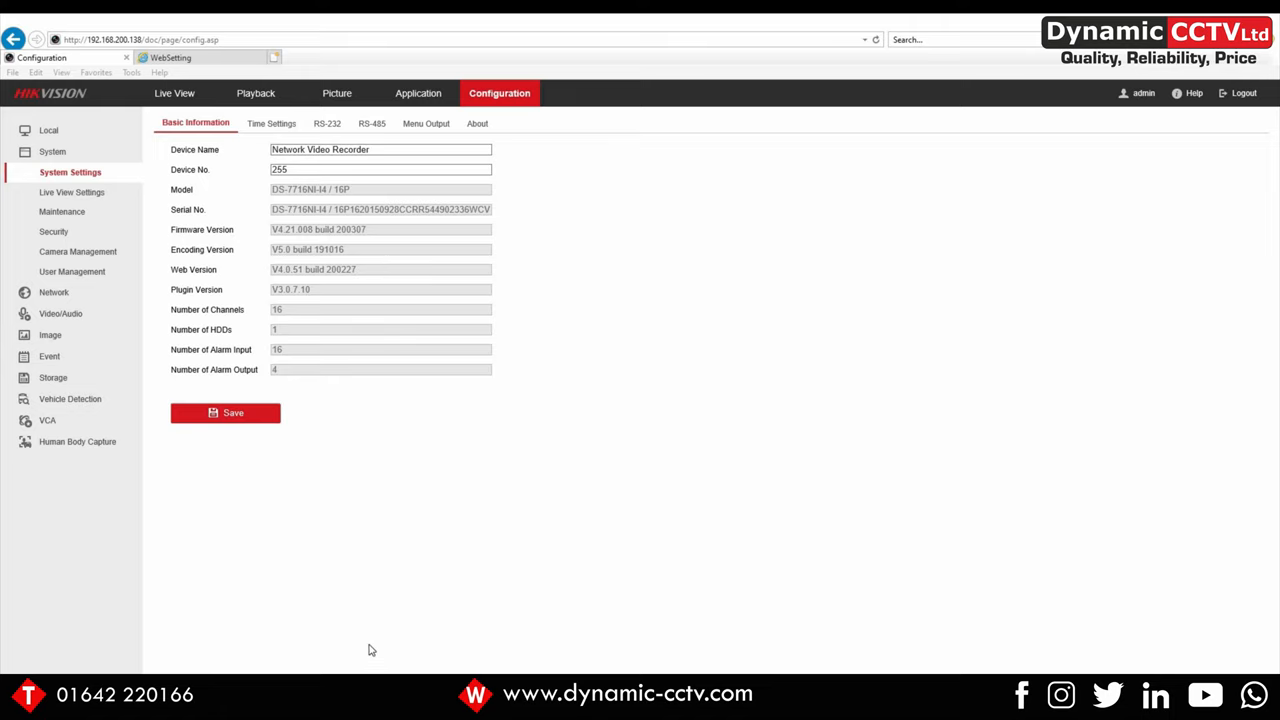
{"action": "mouse_move", "coordinate": [344, 645]}
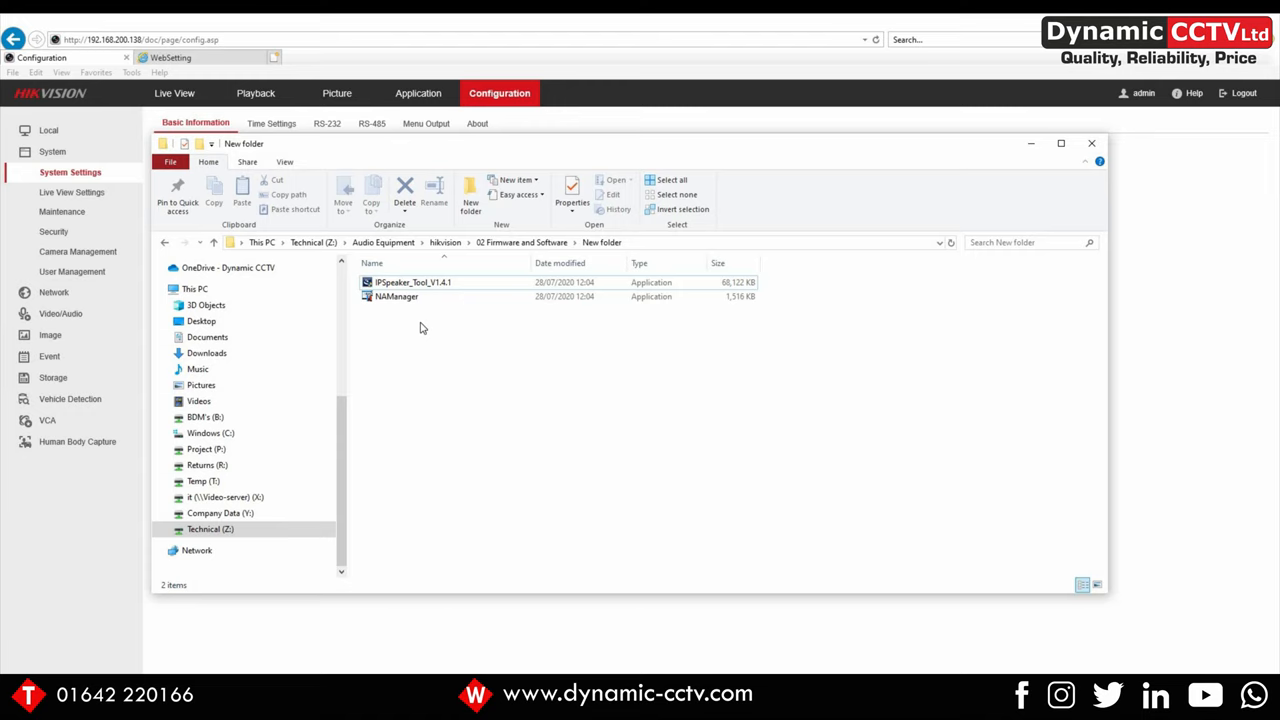
{"action": "mouse_move", "coordinate": [424, 334]}
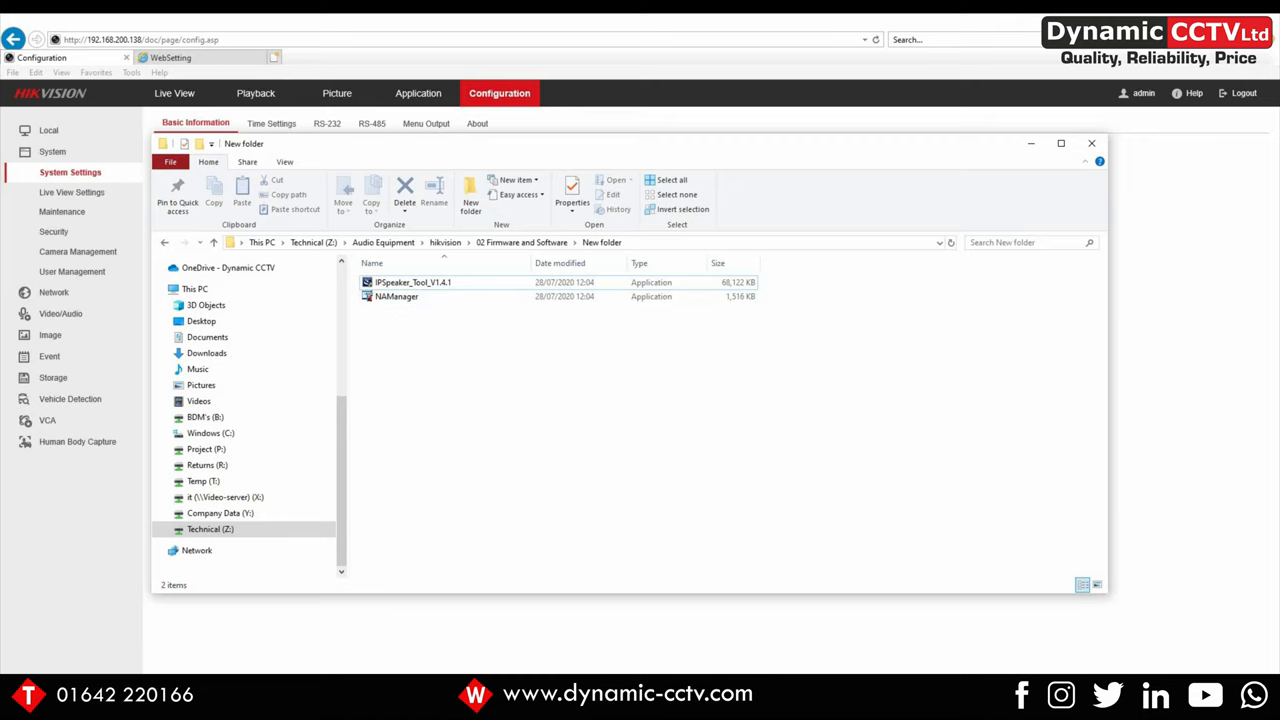
- Launch the speaker finder application from the New folder directory
{"action": "double_click", "coordinate": [413, 282]}
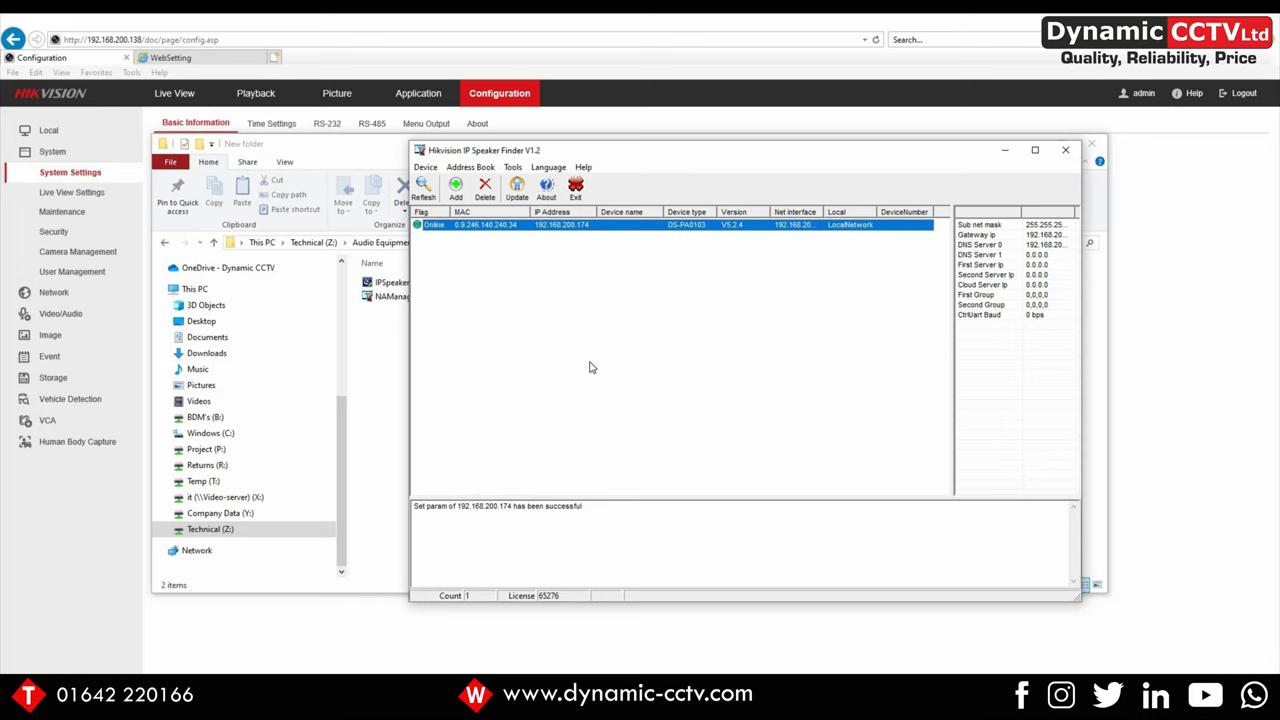
{"action": "mouse_move", "coordinate": [547, 266]}
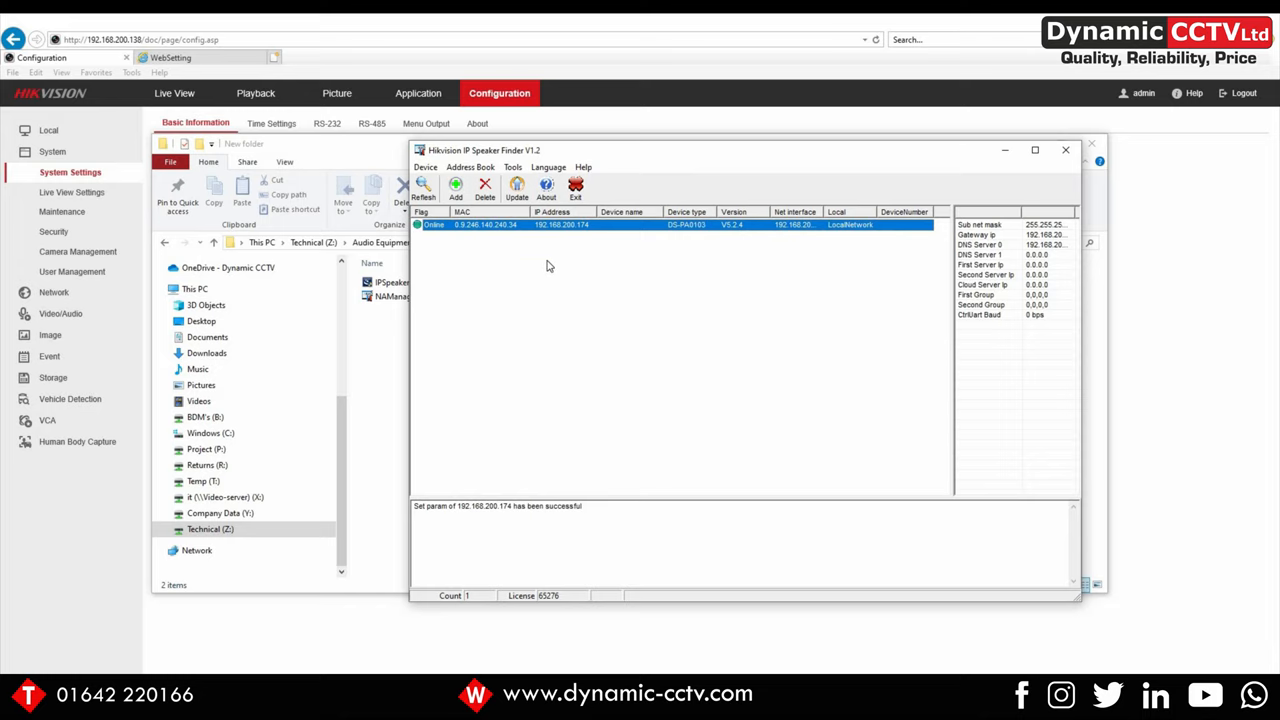
{"action": "mouse_move", "coordinate": [555, 293]}
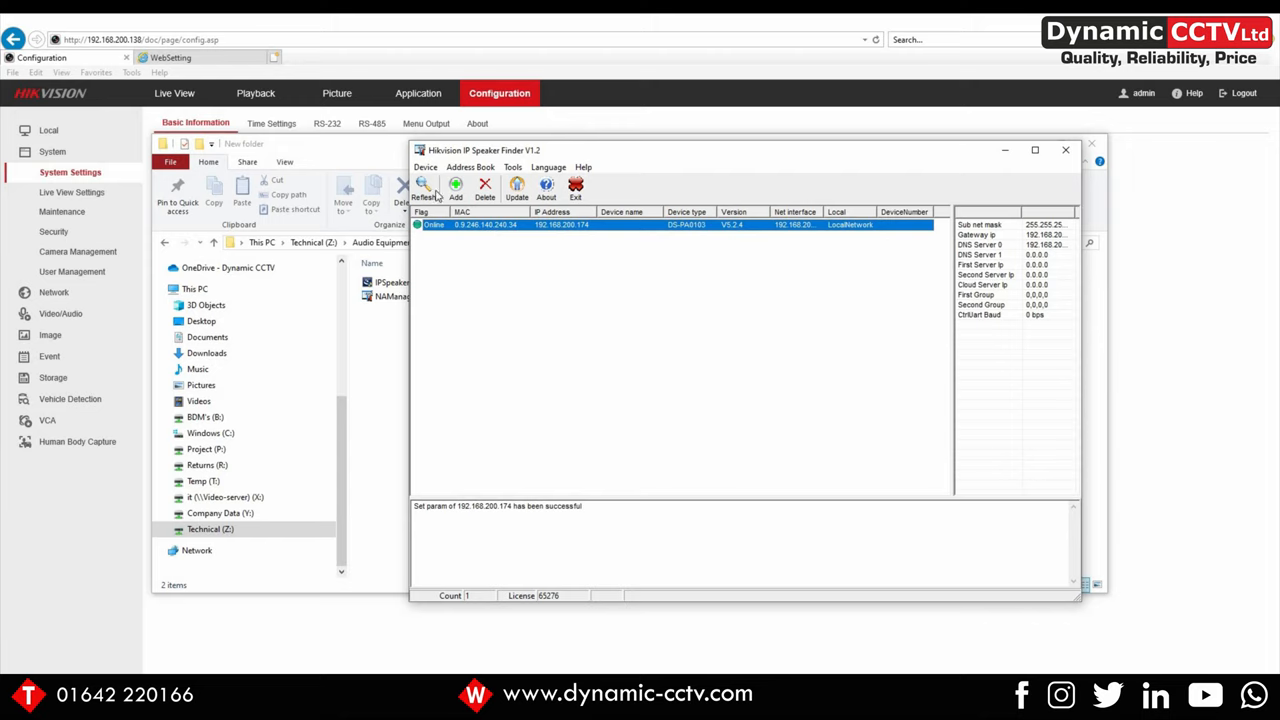
- Refresh the device scan and bring up the DS-PA0103 speaker's Property dialog
{"action": "left_click", "coordinate": [422, 188]}
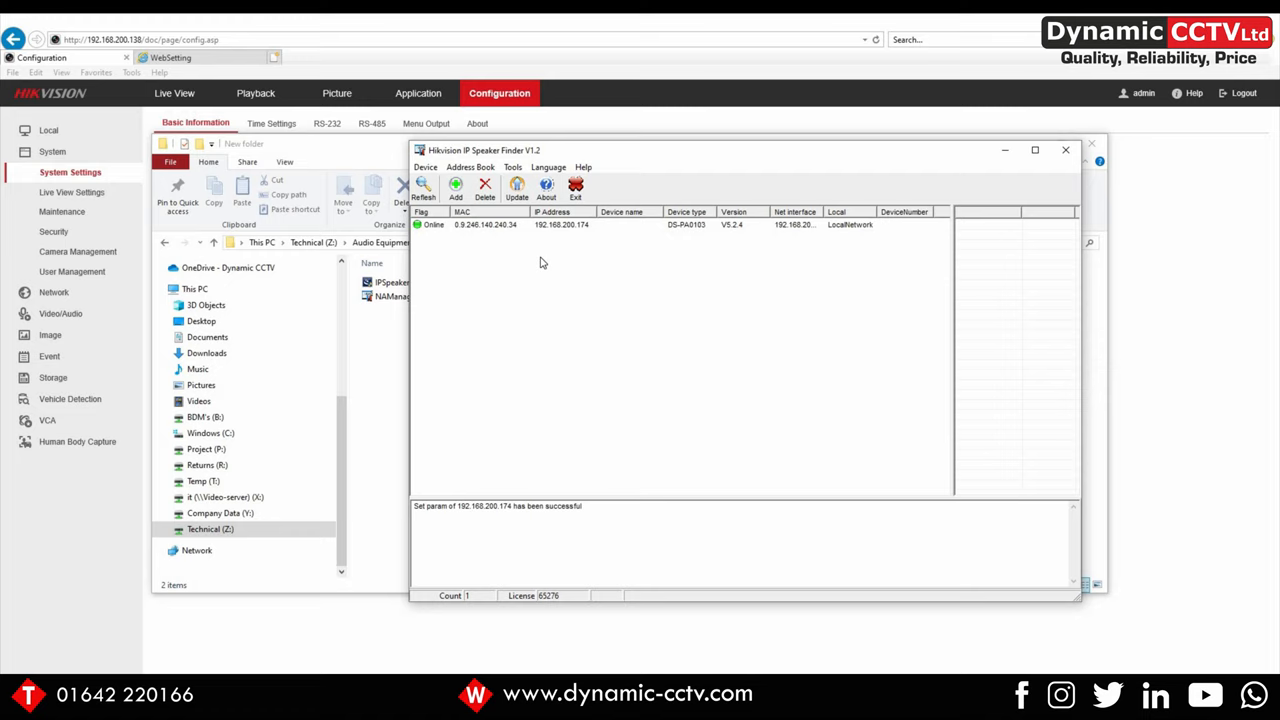
{"action": "left_click", "coordinate": [560, 224]}
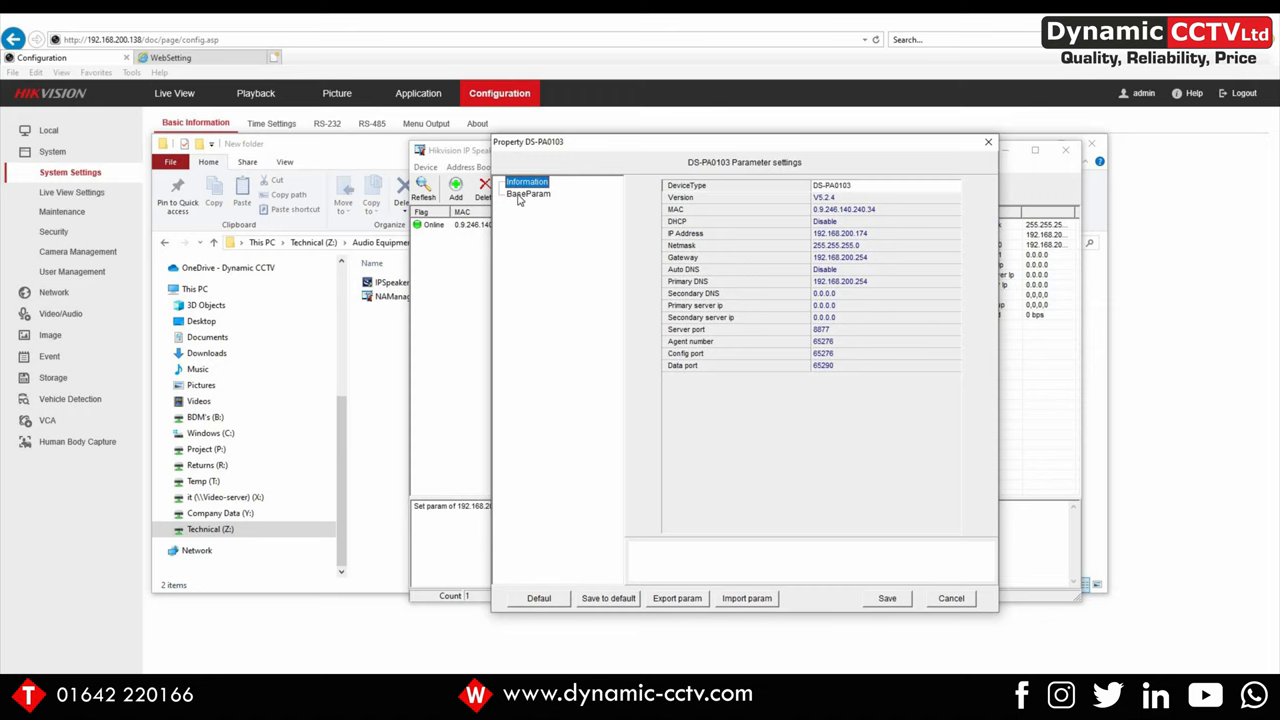
- Under BaseParam, set account admin with password and primary server 192.168.200.138
{"action": "left_click", "coordinate": [528, 194]}
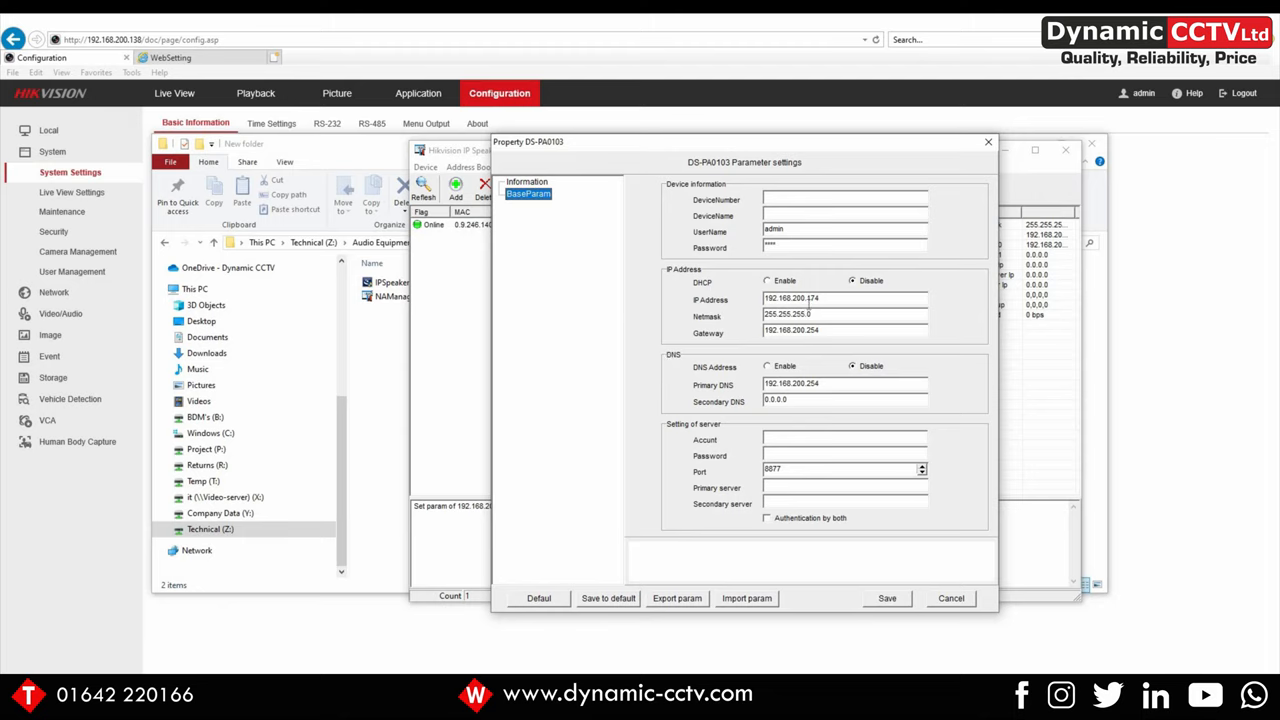
{"action": "mouse_move", "coordinate": [762, 351]}
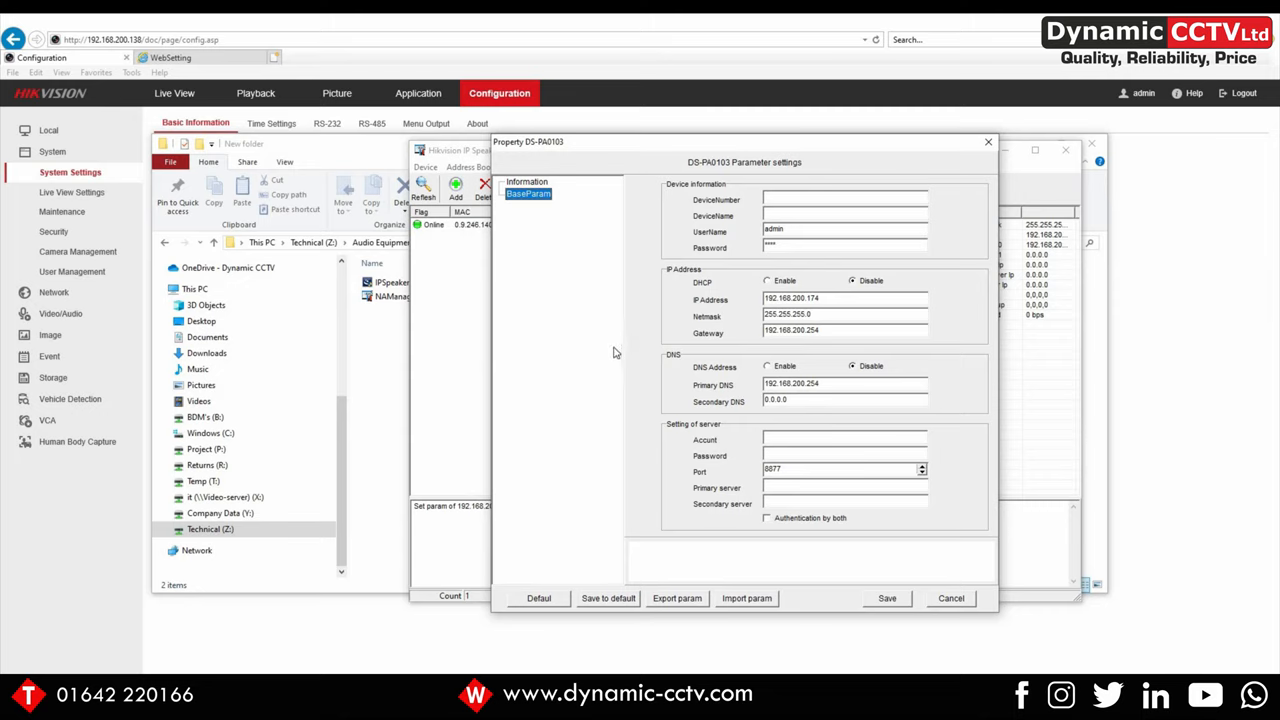
{"action": "mouse_move", "coordinate": [732, 473]}
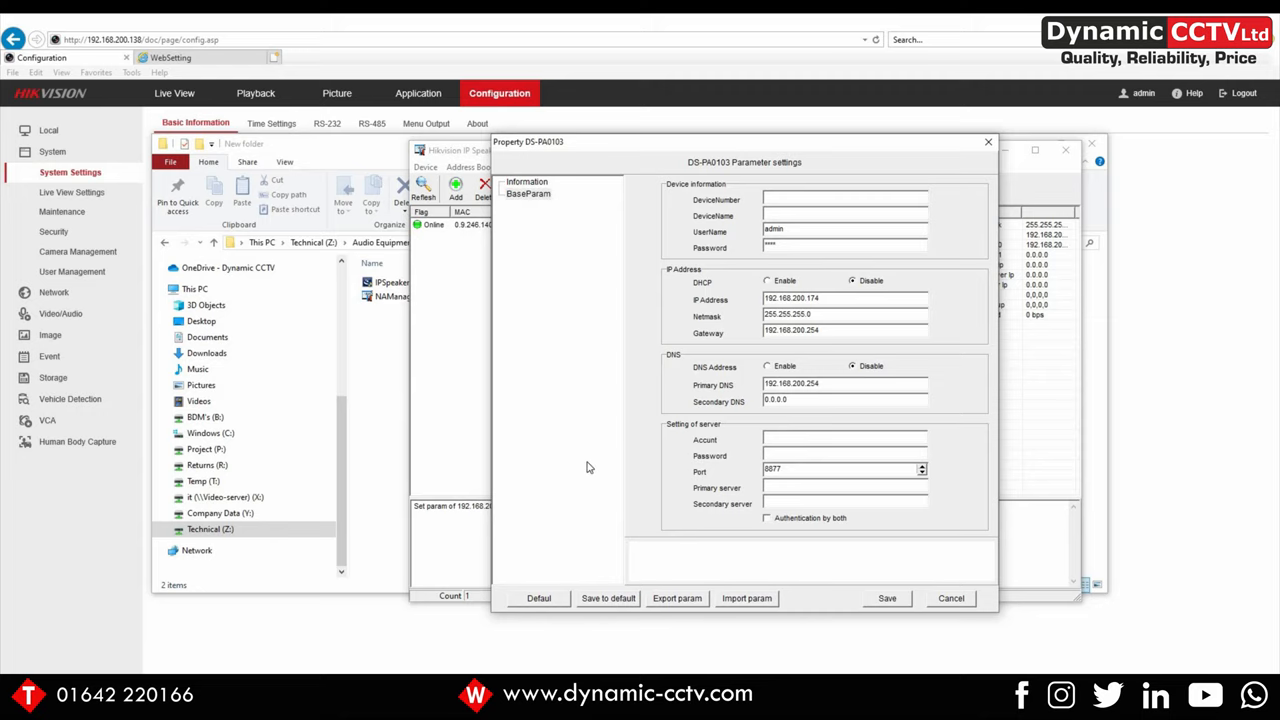
{"action": "type", "text": "admin"}
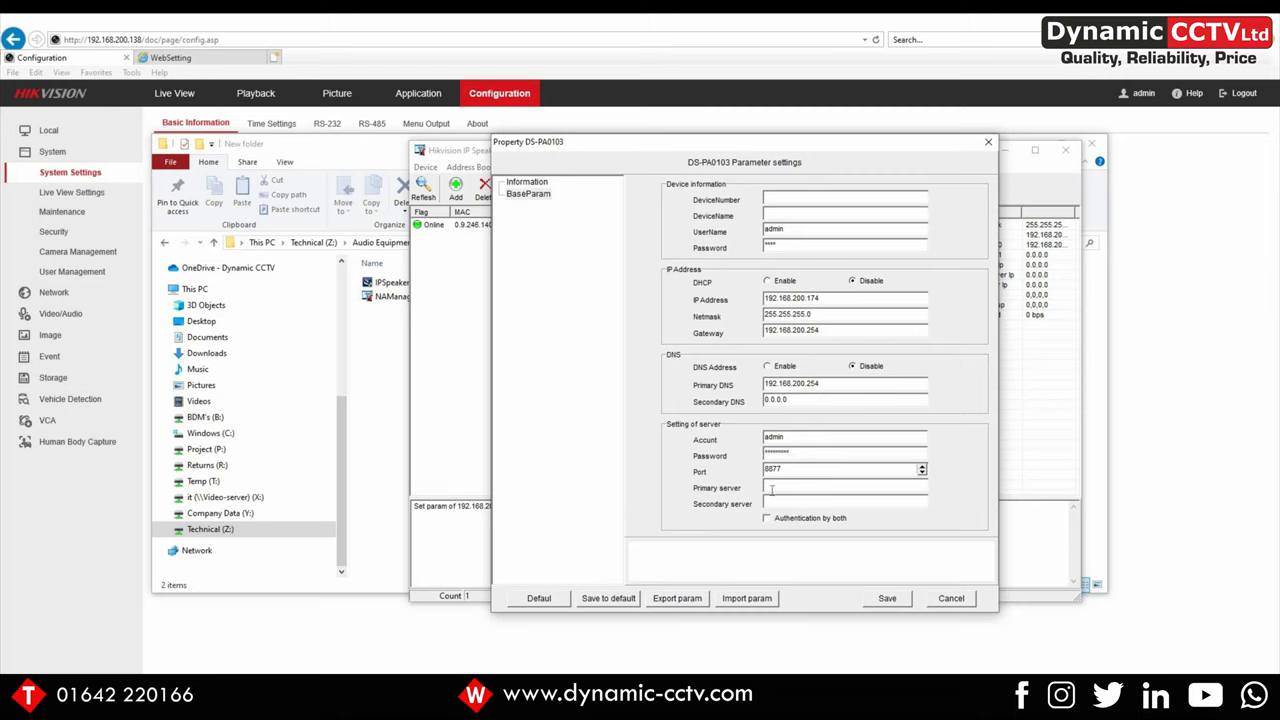
{"action": "type", "text": "192.168.200.138"}
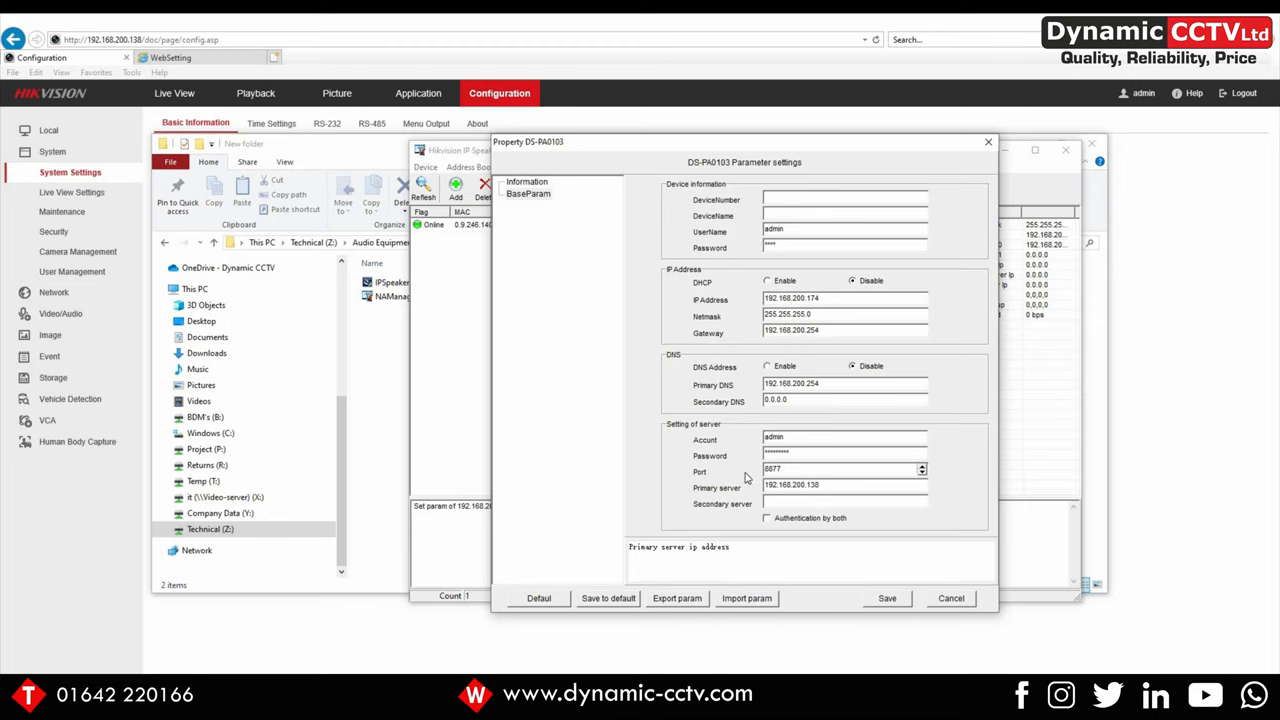
{"action": "mouse_move", "coordinate": [697, 465]}
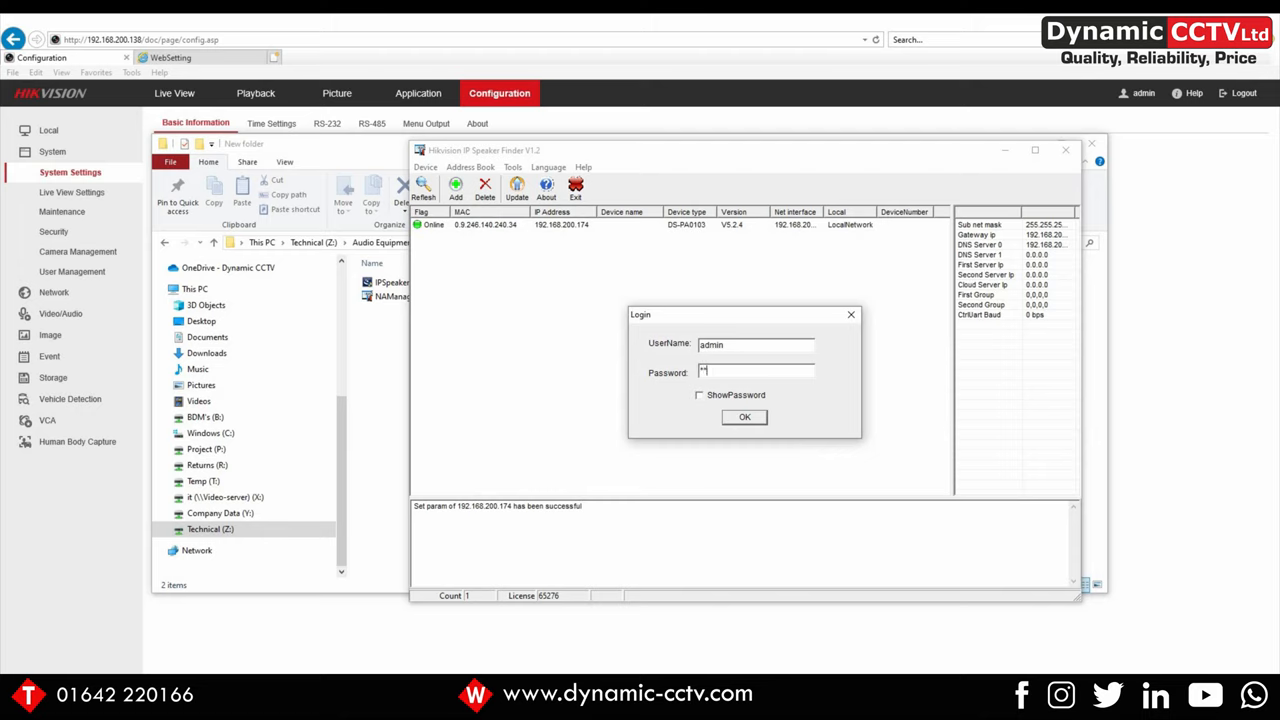
- Confirm the admin login so the log reports Set param successful
{"action": "left_click", "coordinate": [744, 417]}
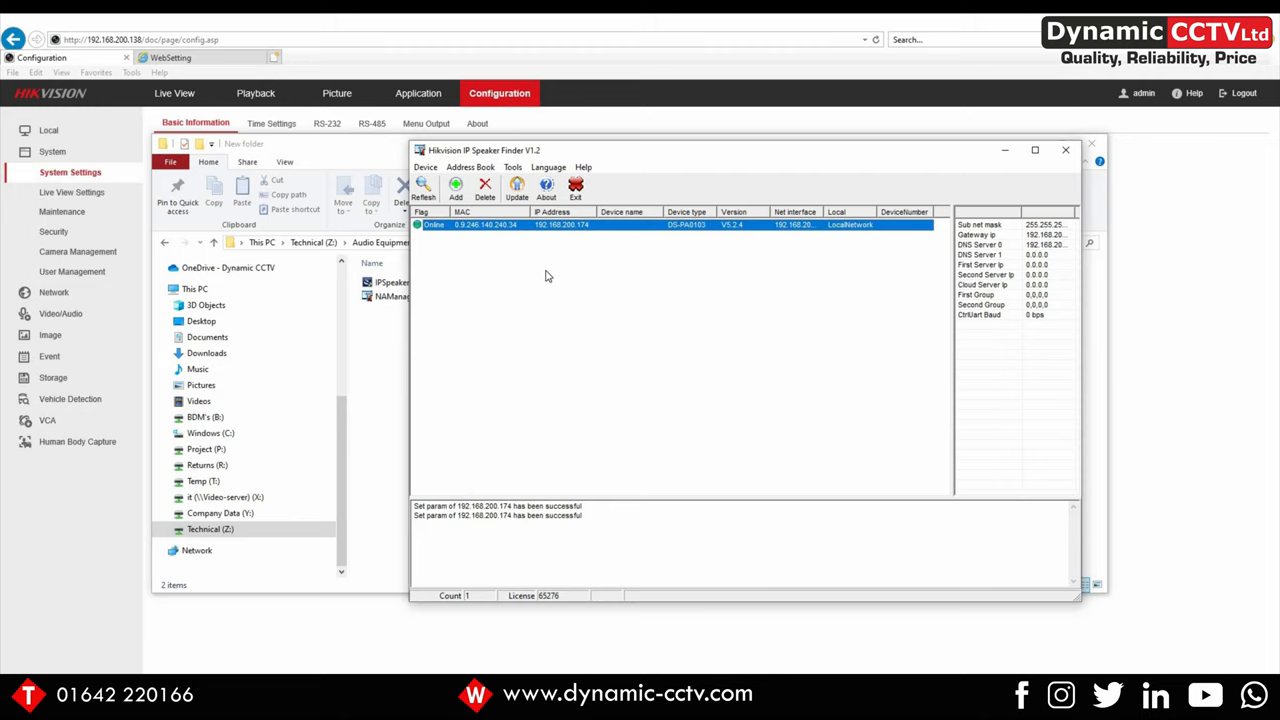
{"action": "mouse_move", "coordinate": [600, 227]}
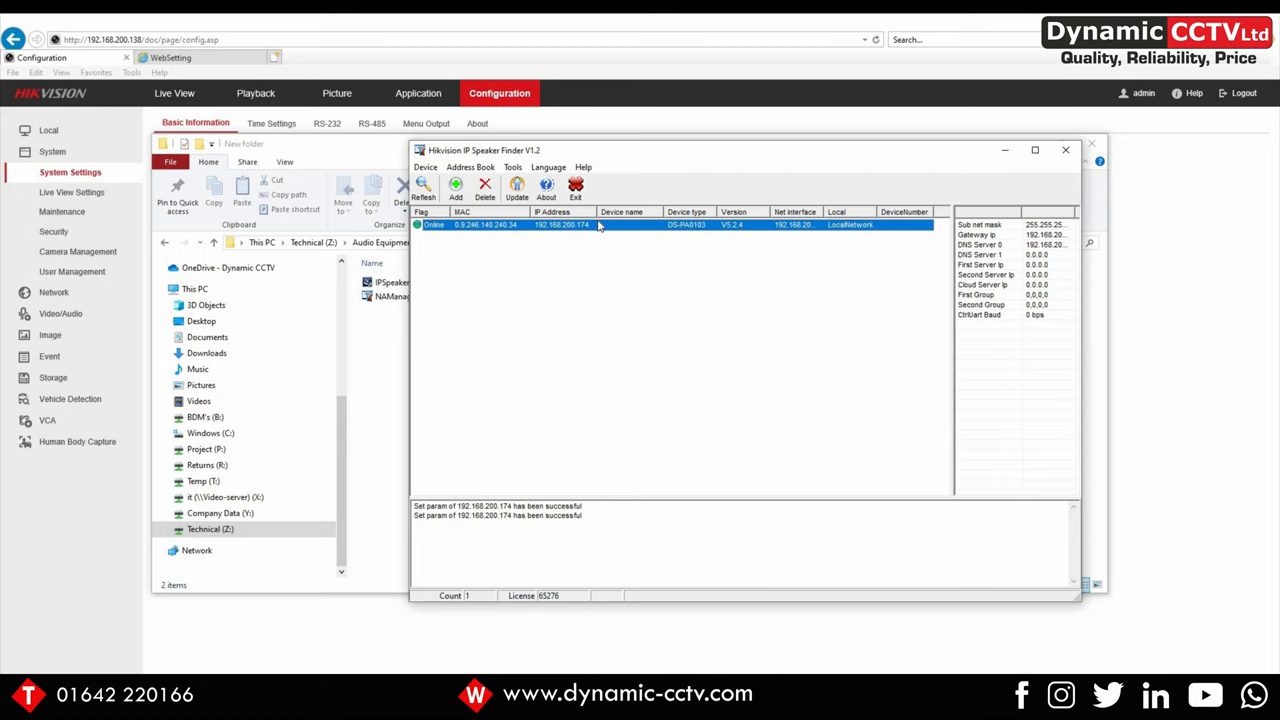
{"action": "mouse_move", "coordinate": [676, 162]}
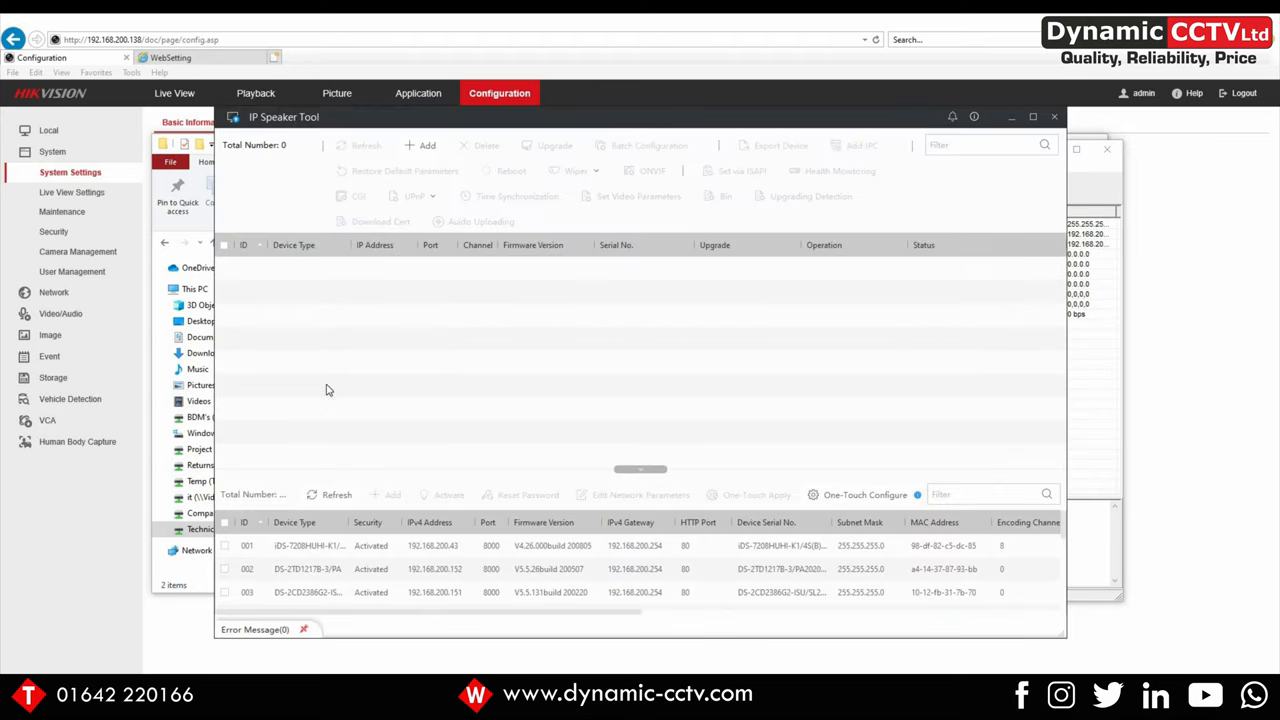
{"action": "mouse_move", "coordinate": [463, 370]}
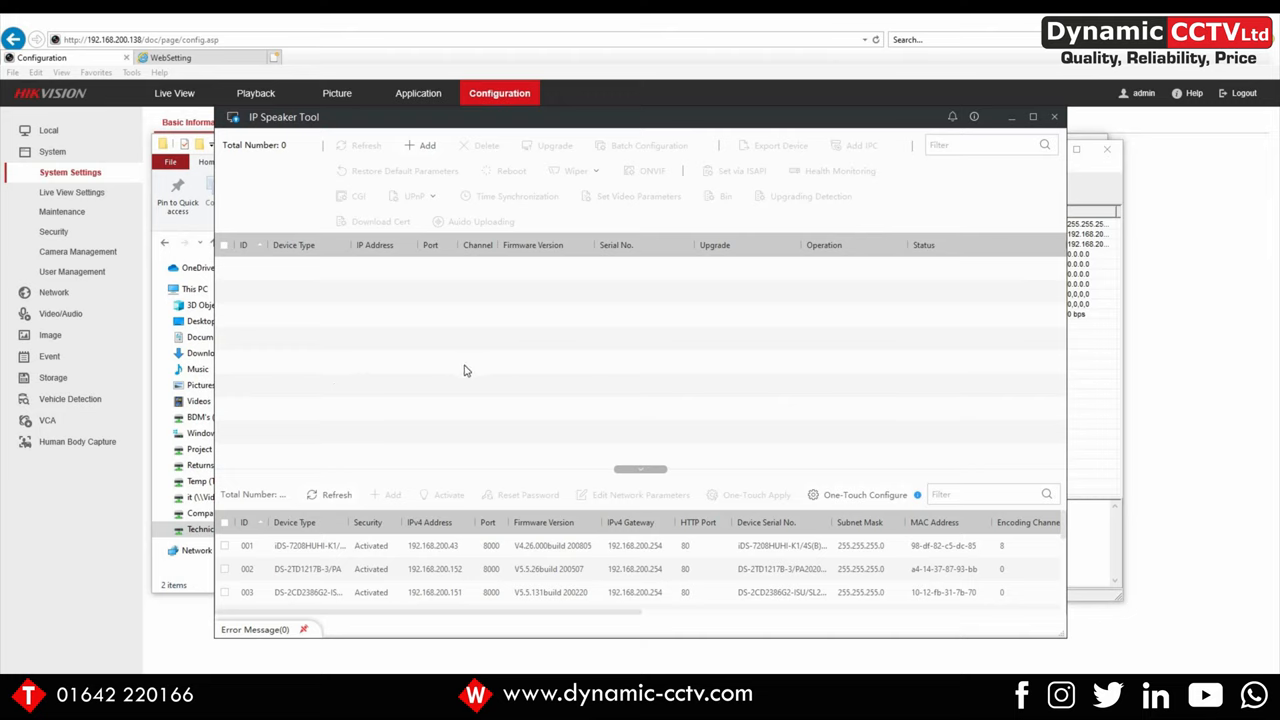
{"action": "mouse_move", "coordinate": [475, 353]}
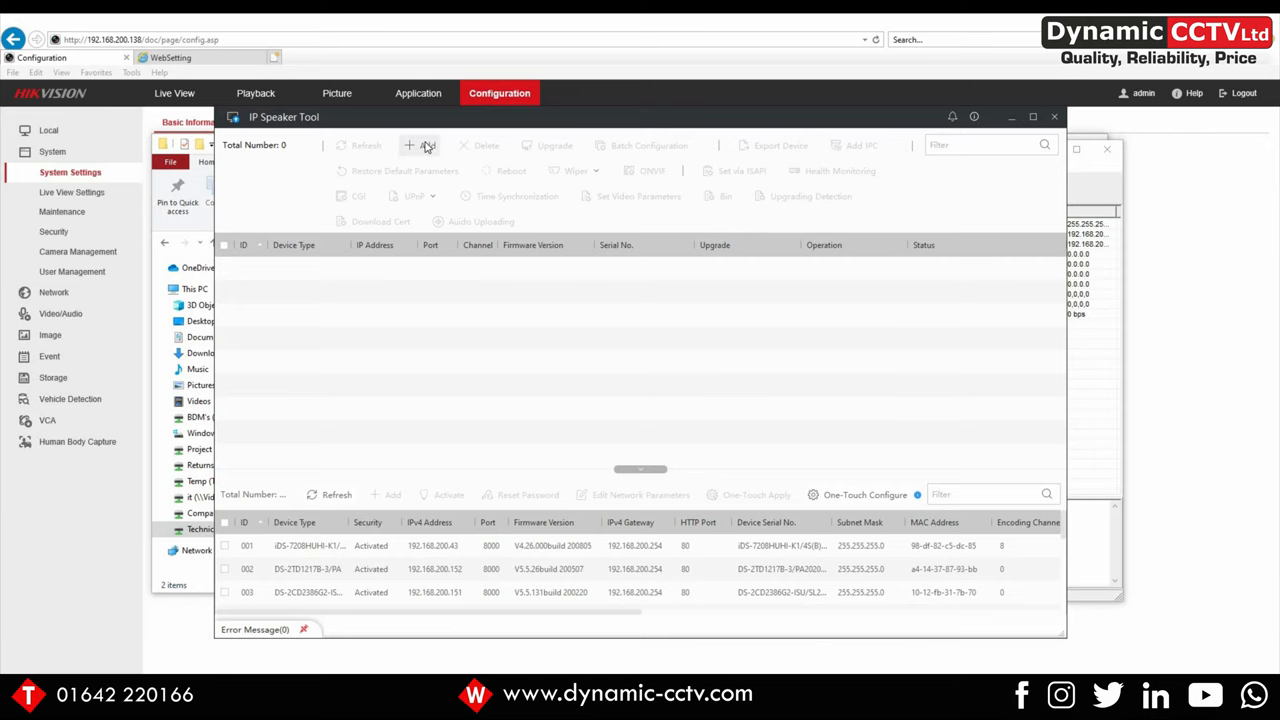
- Add device 192.168.200.138, port 8000, user admin, and tick its row in the list
{"action": "left_click", "coordinate": [421, 145]}
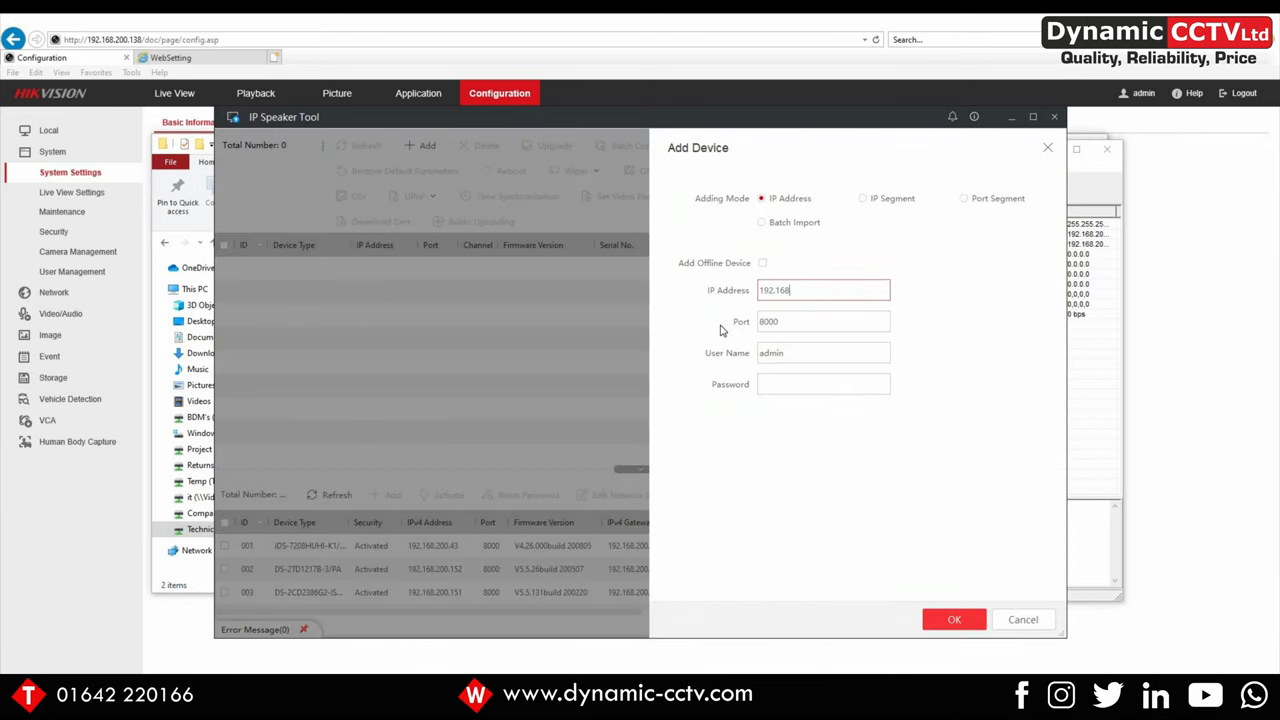
{"action": "type", "text": ".200.138"}
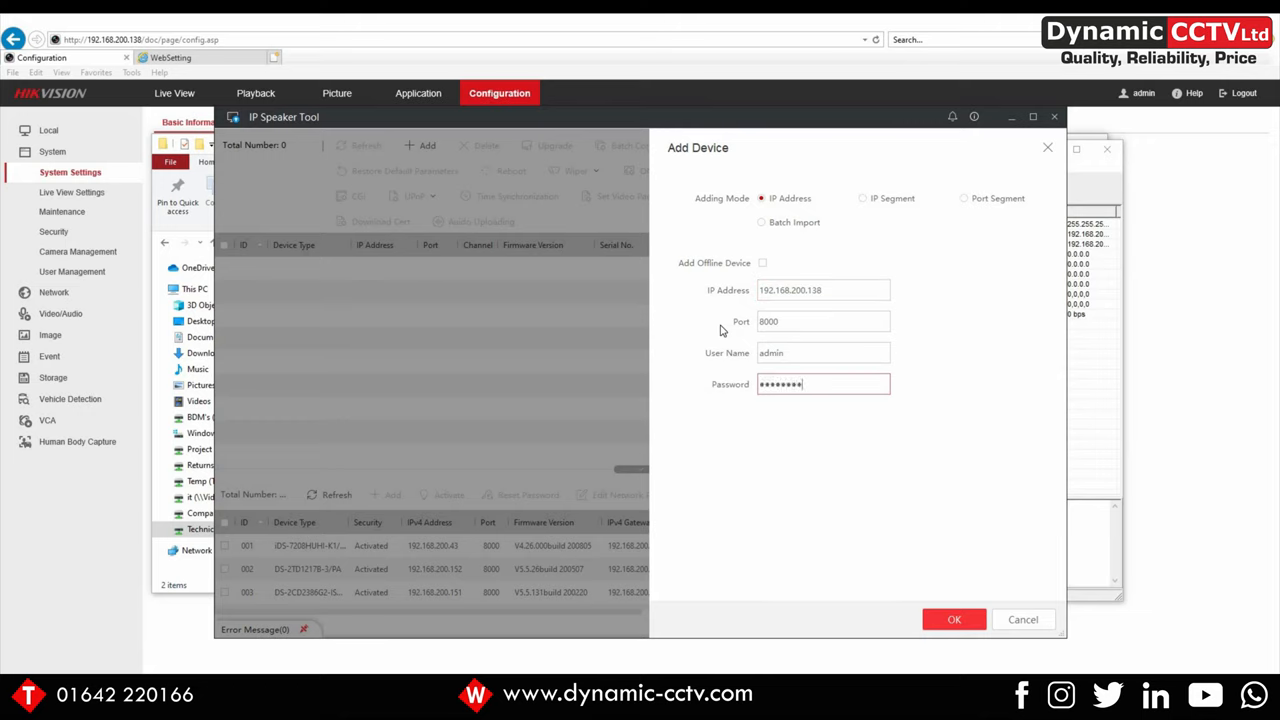
{"action": "left_click", "coordinate": [953, 619]}
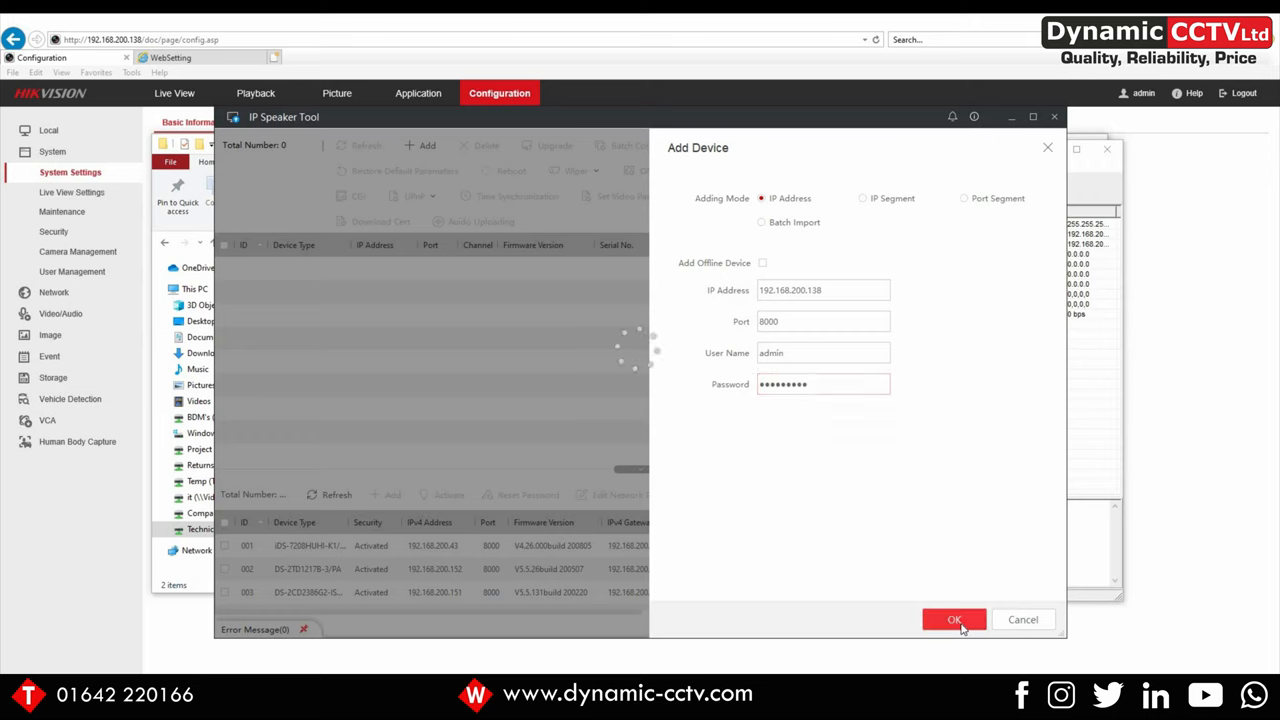
{"action": "left_click", "coordinate": [953, 619]}
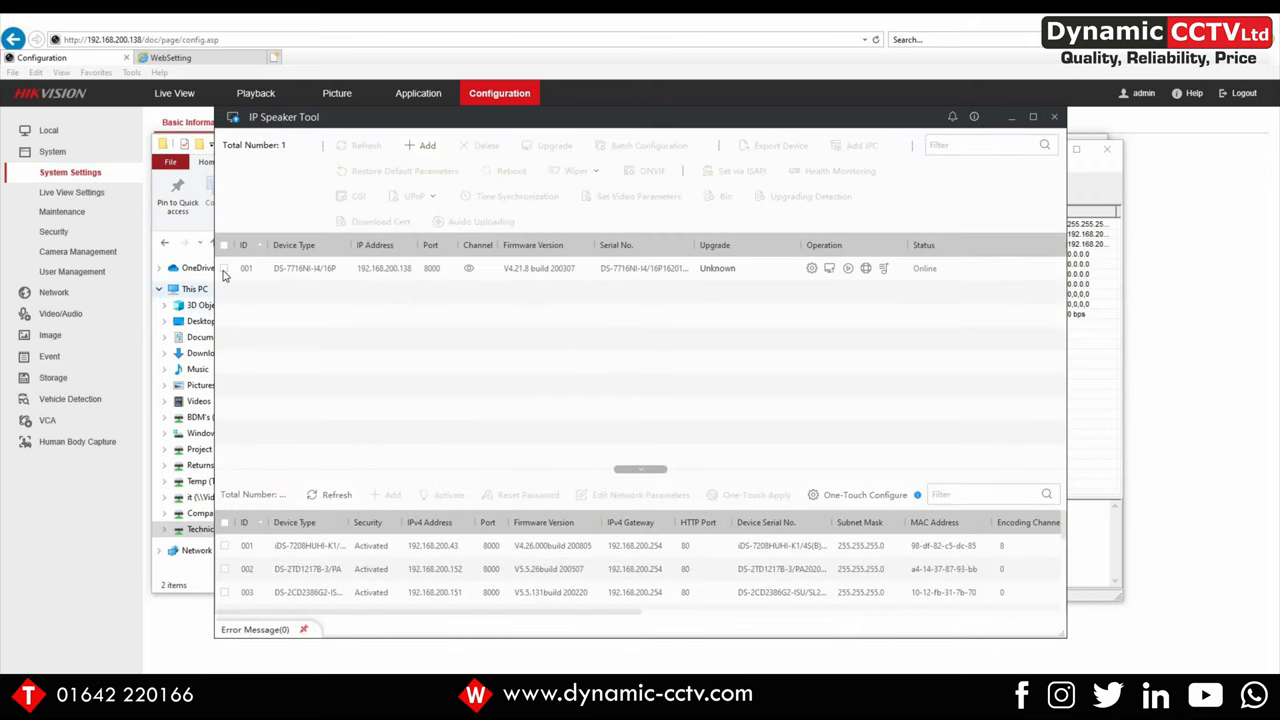
{"action": "left_click", "coordinate": [225, 268]}
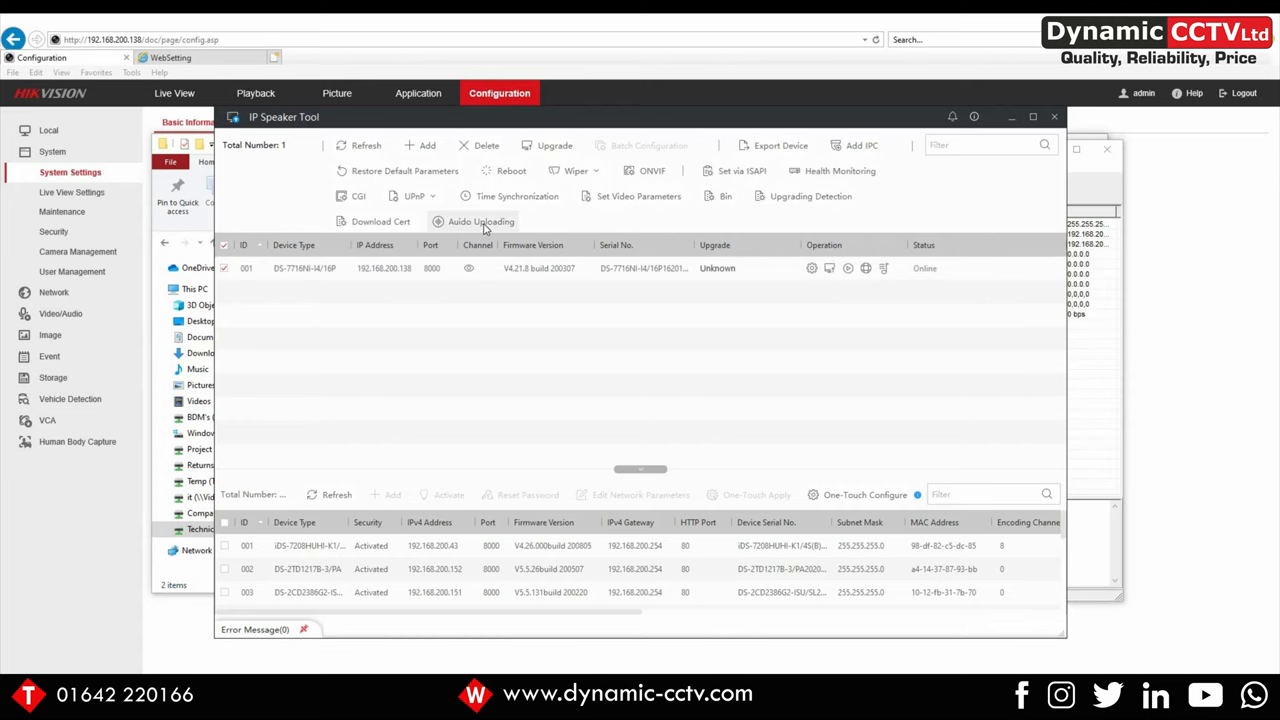
- In Audio Uploading, record a voice clip and stop it so IP_SPEAKER_RECORD_3.mp3 is listed
{"action": "left_click", "coordinate": [481, 221]}
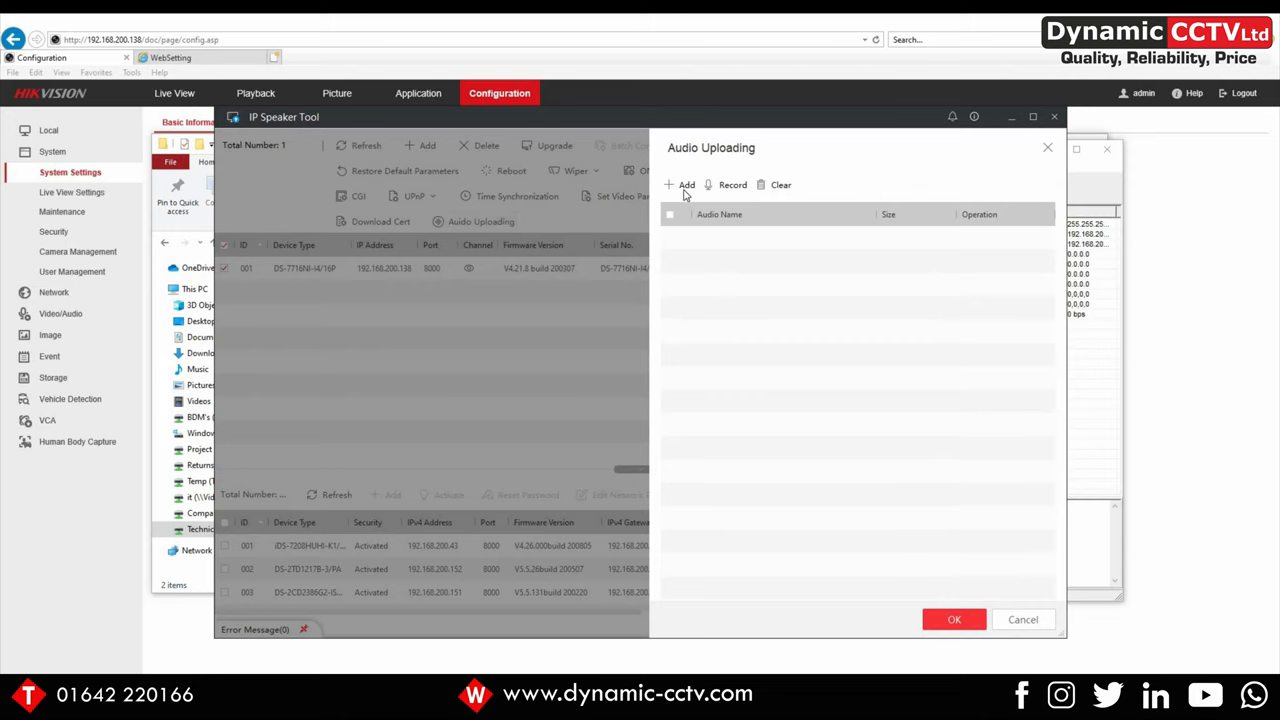
{"action": "mouse_move", "coordinate": [745, 363]}
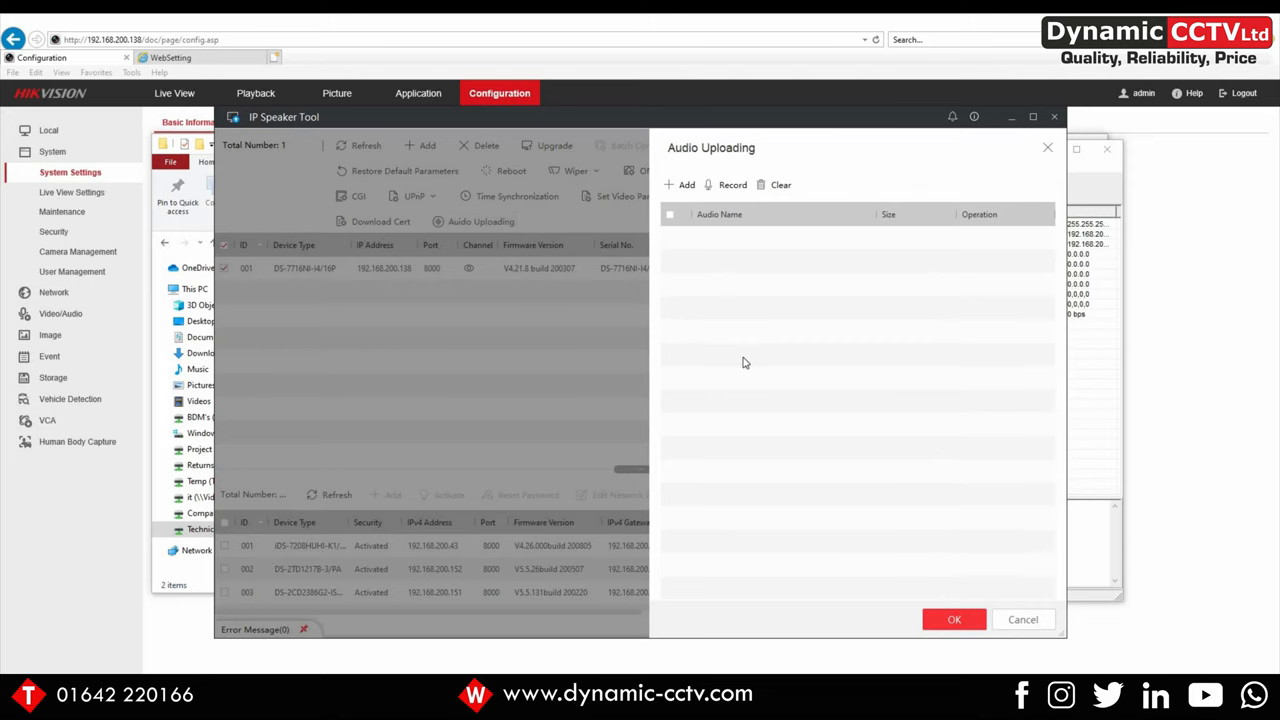
{"action": "mouse_move", "coordinate": [745, 368]}
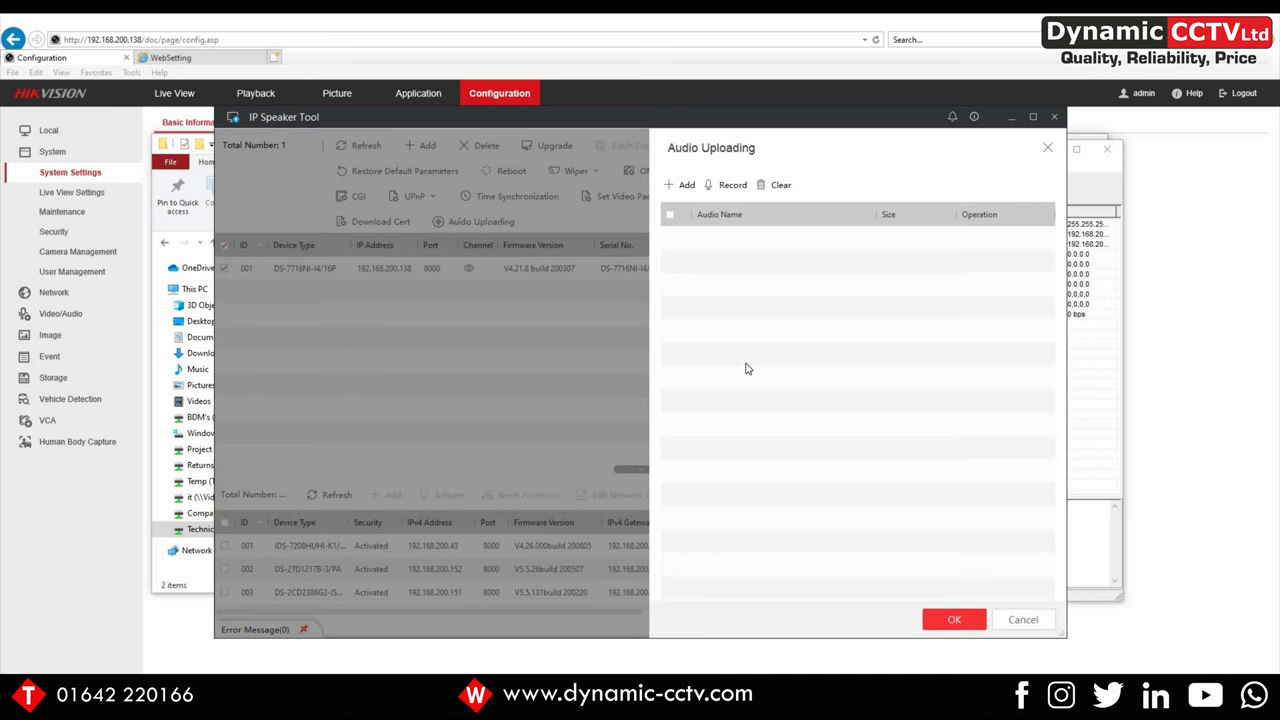
{"action": "mouse_move", "coordinate": [745, 365]}
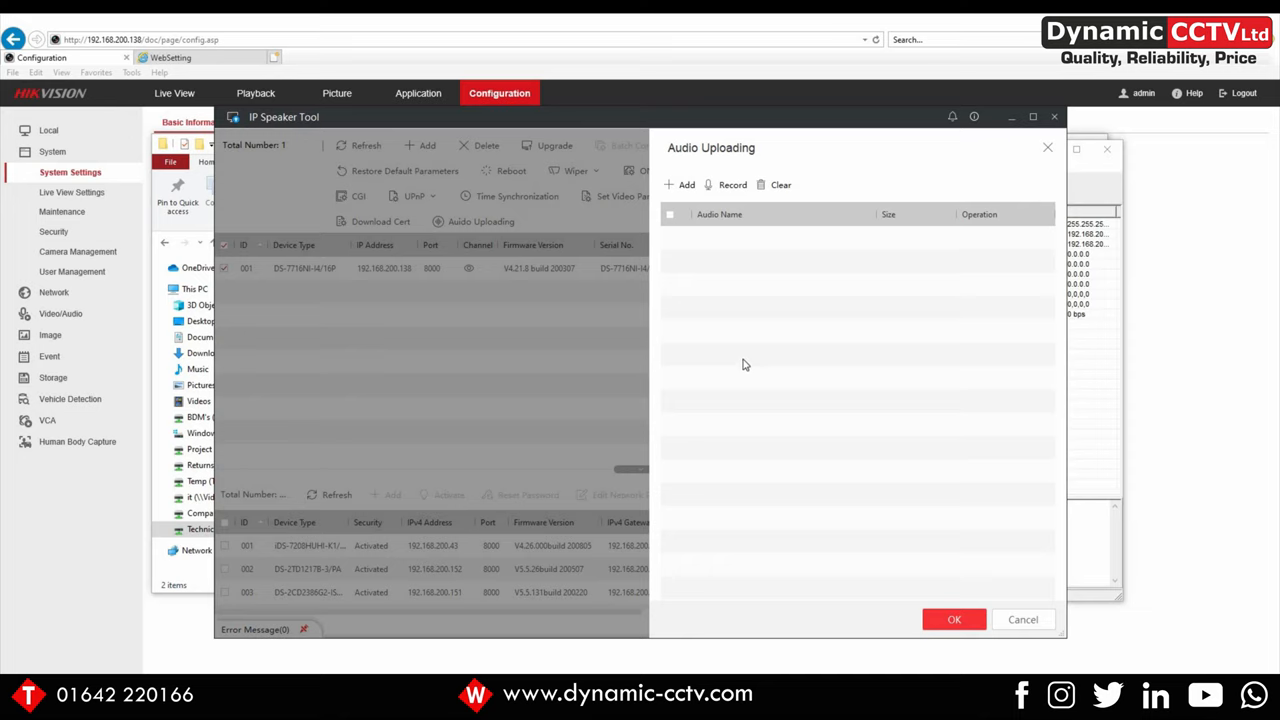
{"action": "mouse_move", "coordinate": [730, 325]}
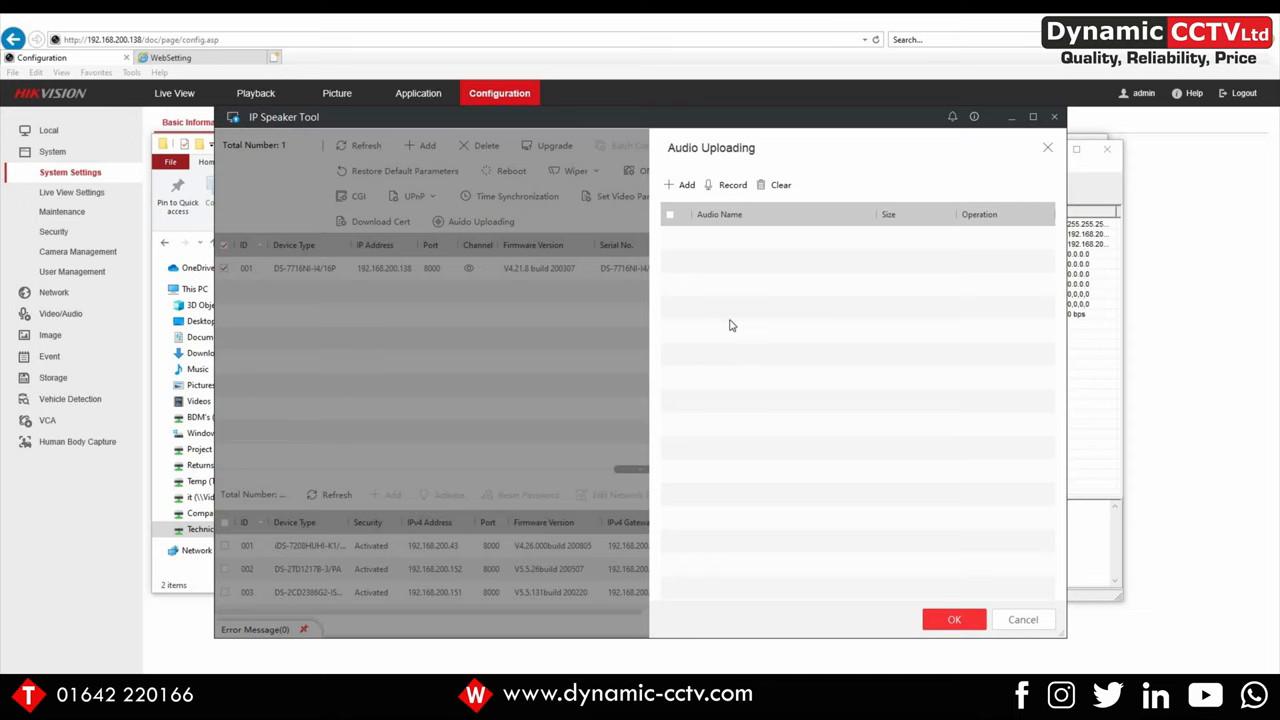
{"action": "mouse_move", "coordinate": [728, 205]}
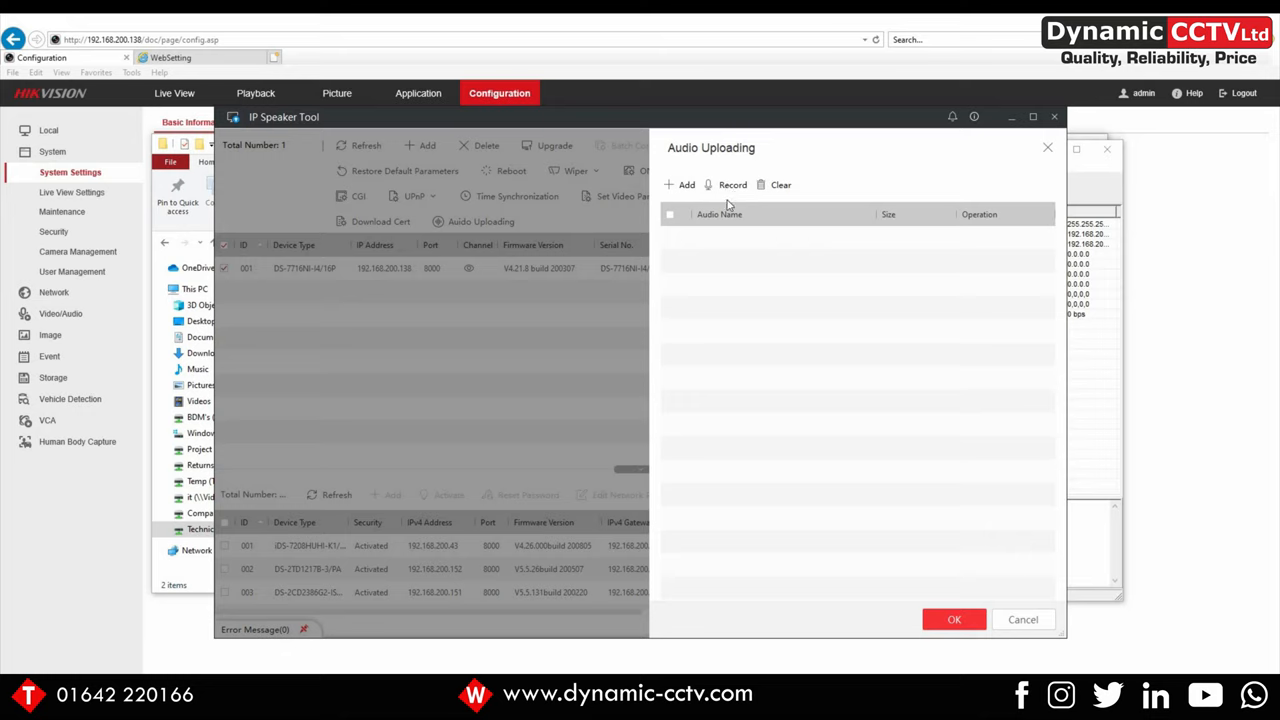
{"action": "left_click", "coordinate": [732, 184]}
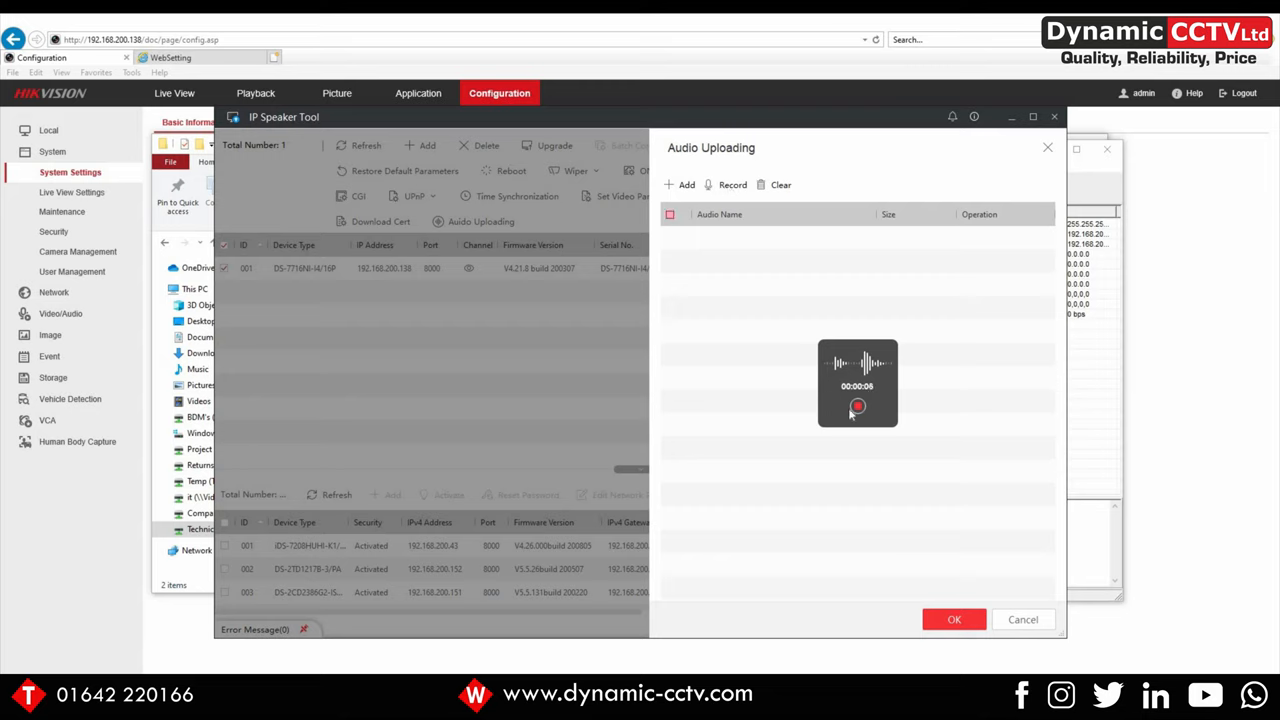
{"action": "left_click", "coordinate": [857, 406]}
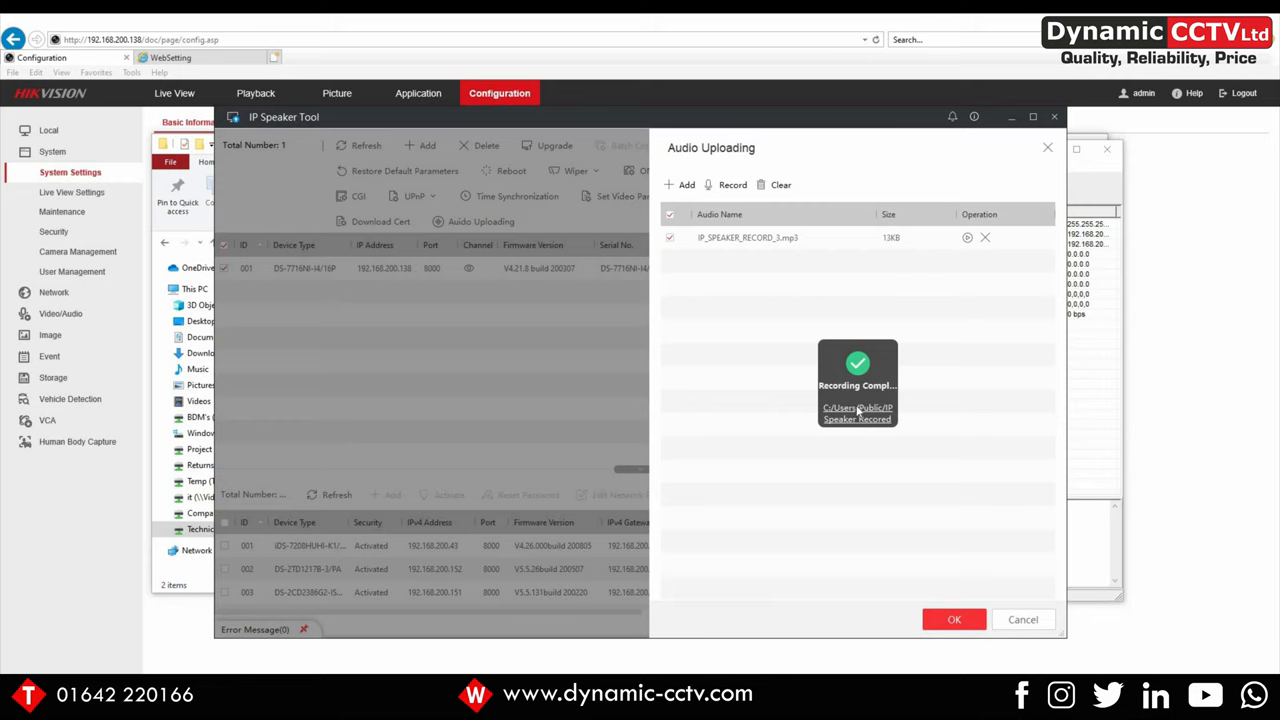
{"action": "mouse_move", "coordinate": [717, 305]}
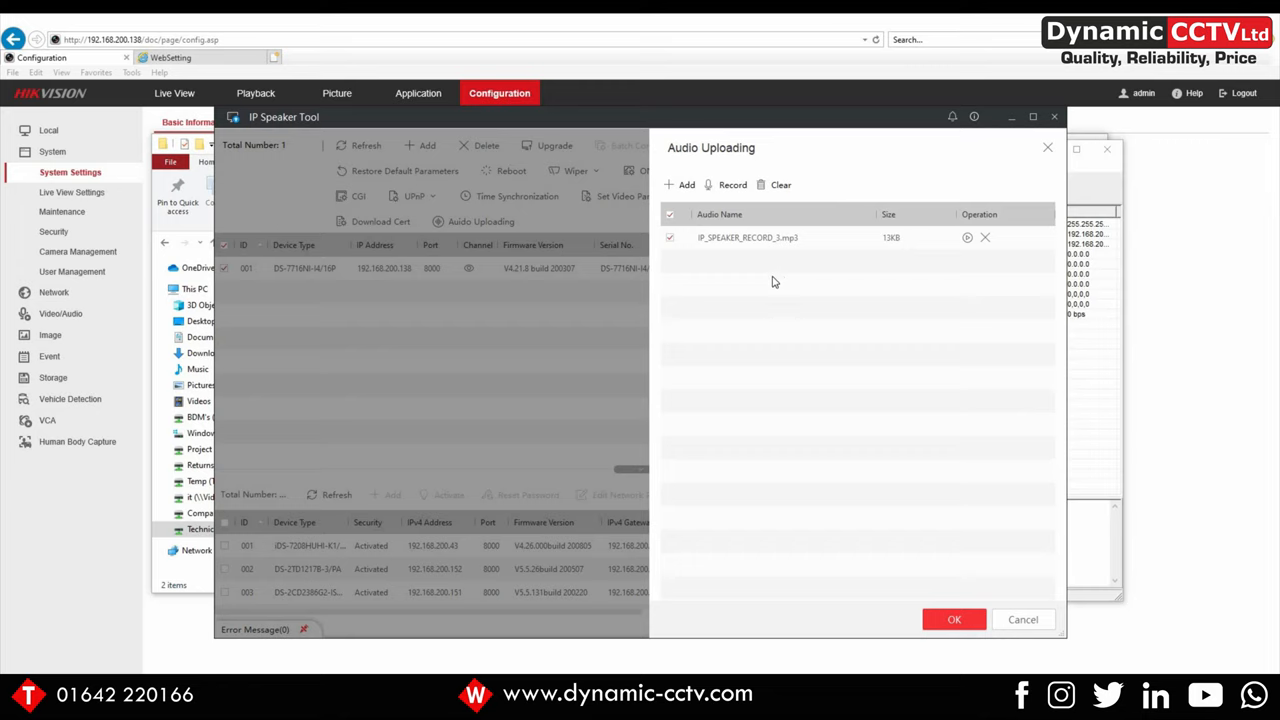
{"action": "mouse_move", "coordinate": [775, 280]}
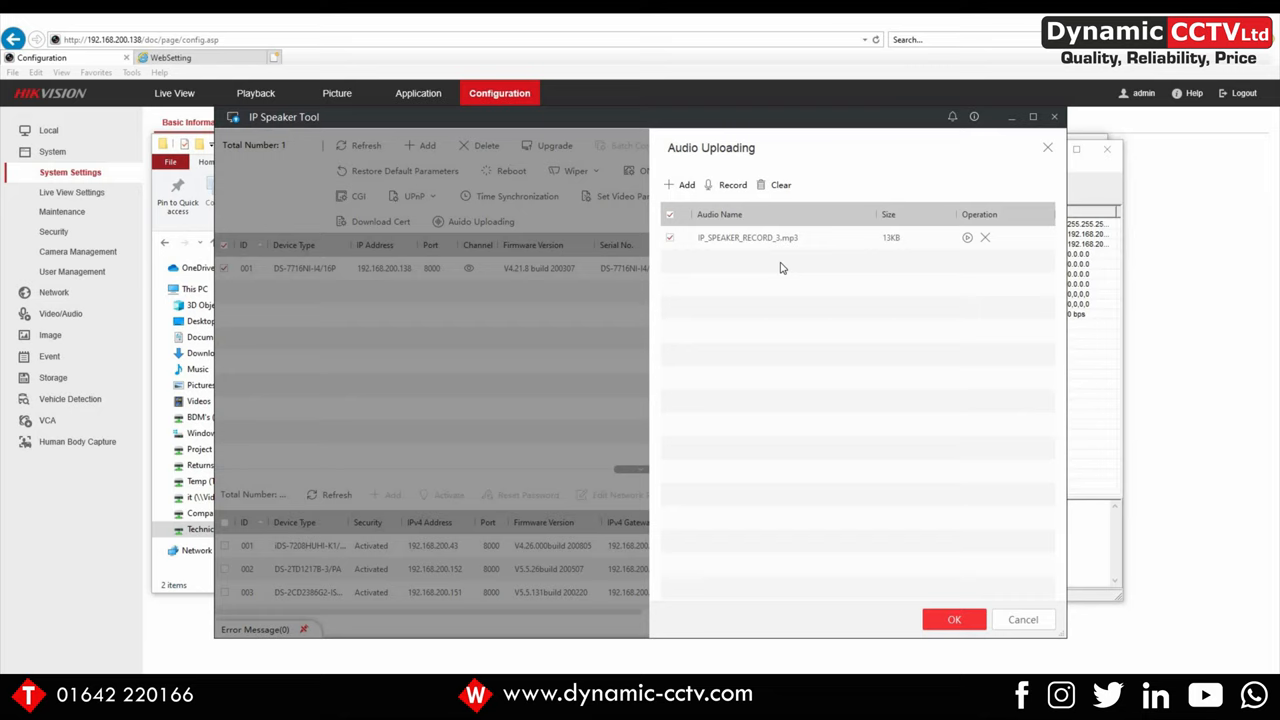
{"action": "mouse_move", "coordinate": [770, 287]}
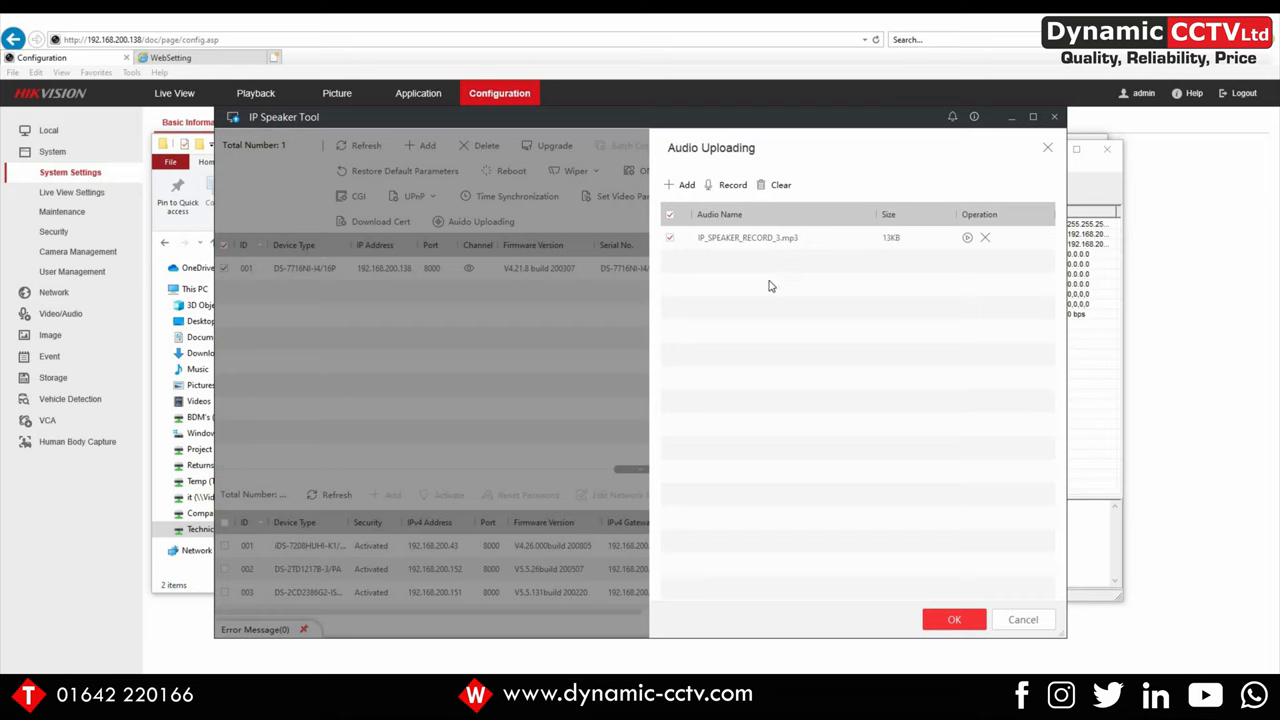
{"action": "mouse_move", "coordinate": [760, 238]}
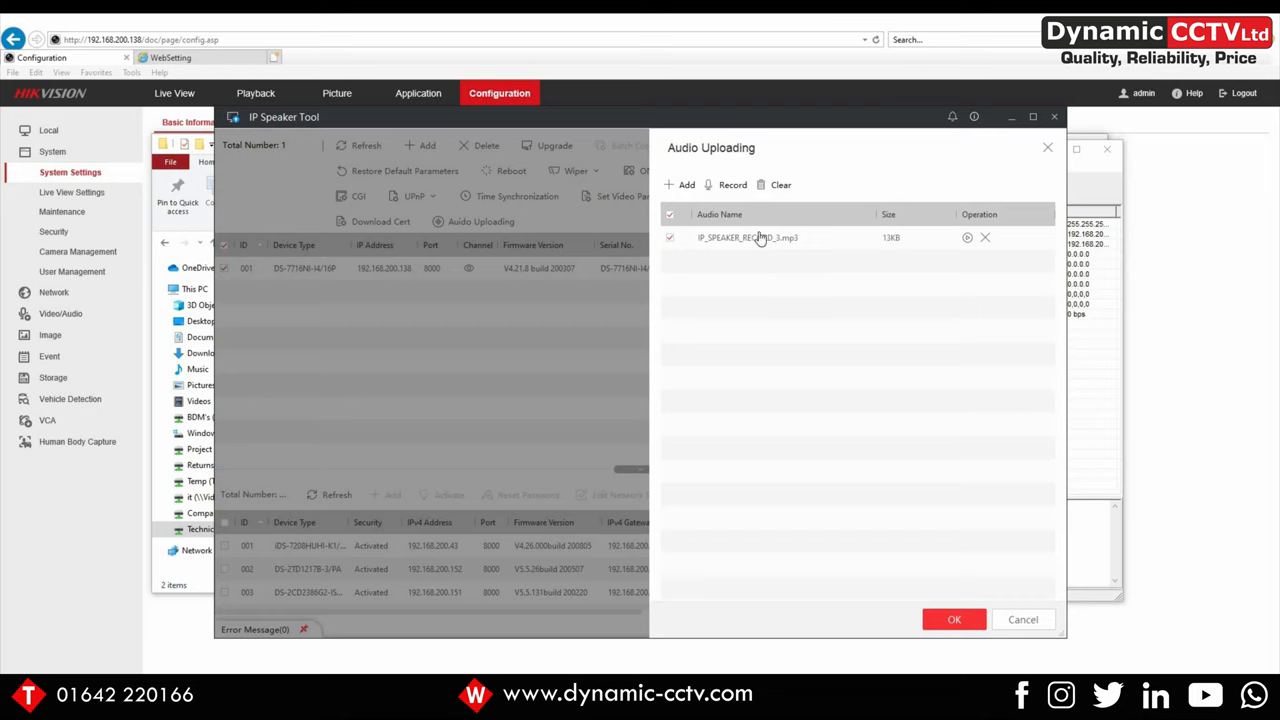
- Upload the clip to the NVR and view its Upload Tasks showing Uploading Completed
{"action": "left_click", "coordinate": [954, 619]}
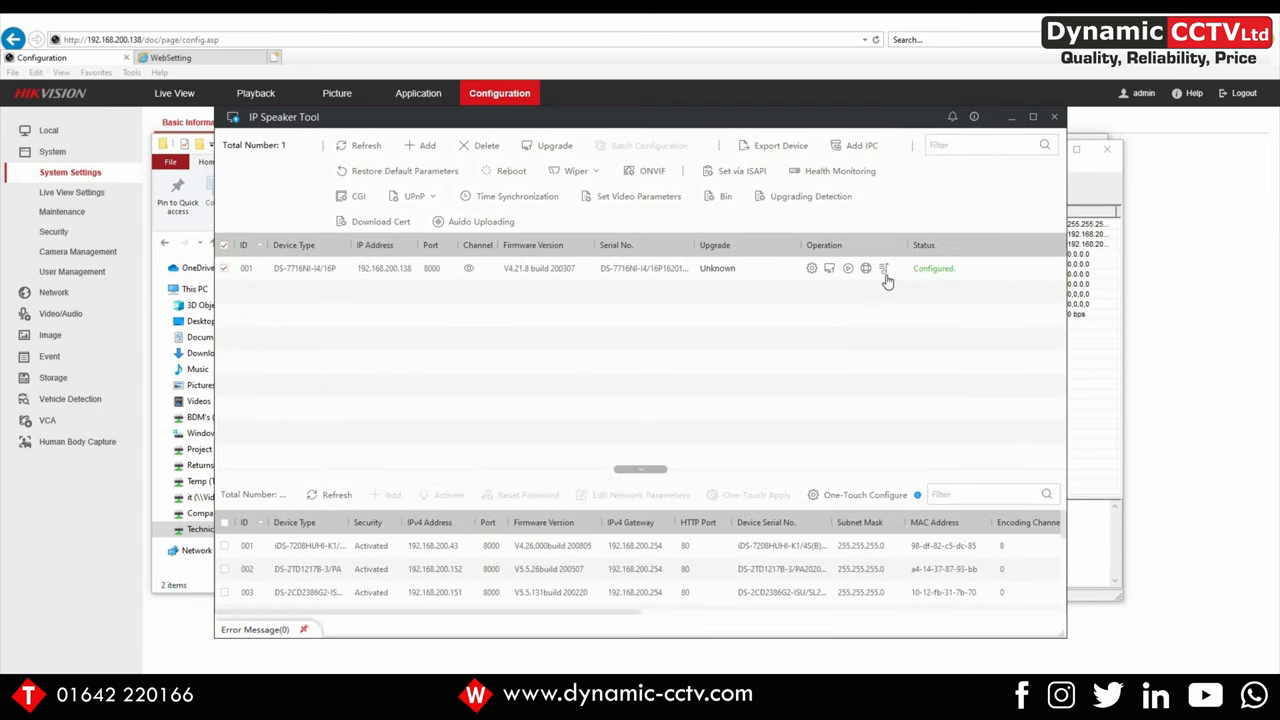
{"action": "left_click", "coordinate": [224, 268]}
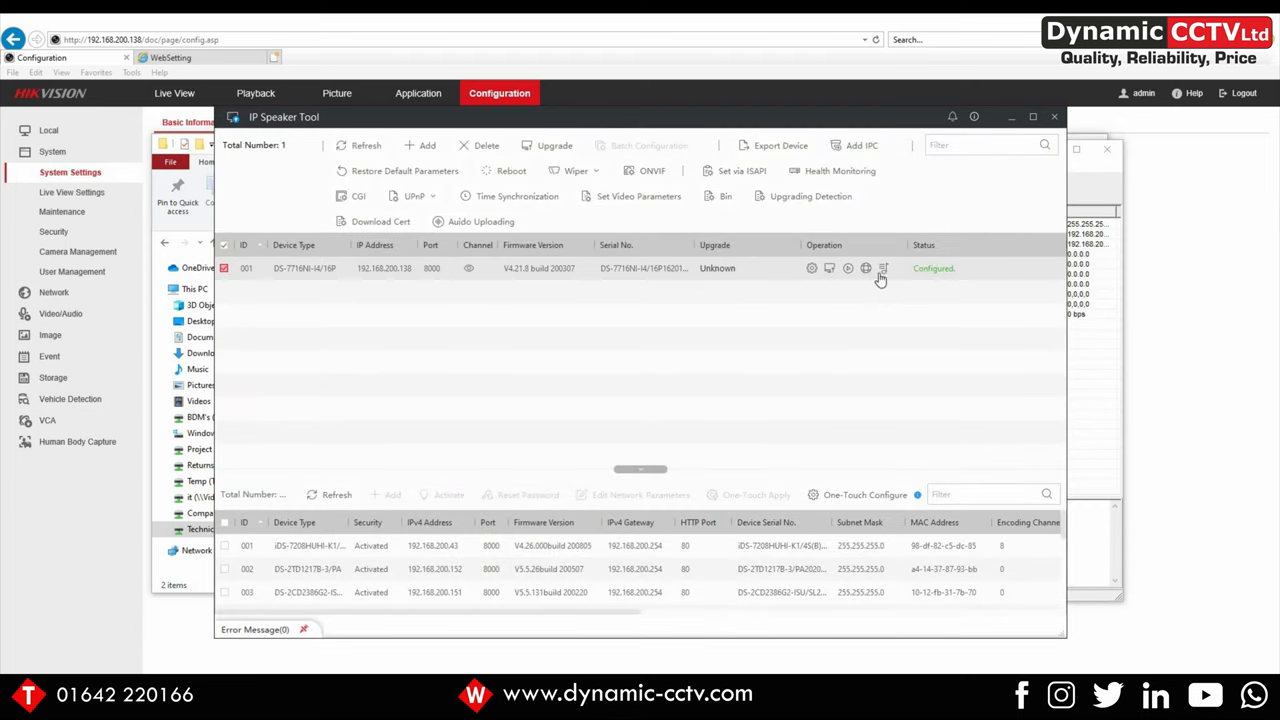
{"action": "left_click", "coordinate": [884, 268]}
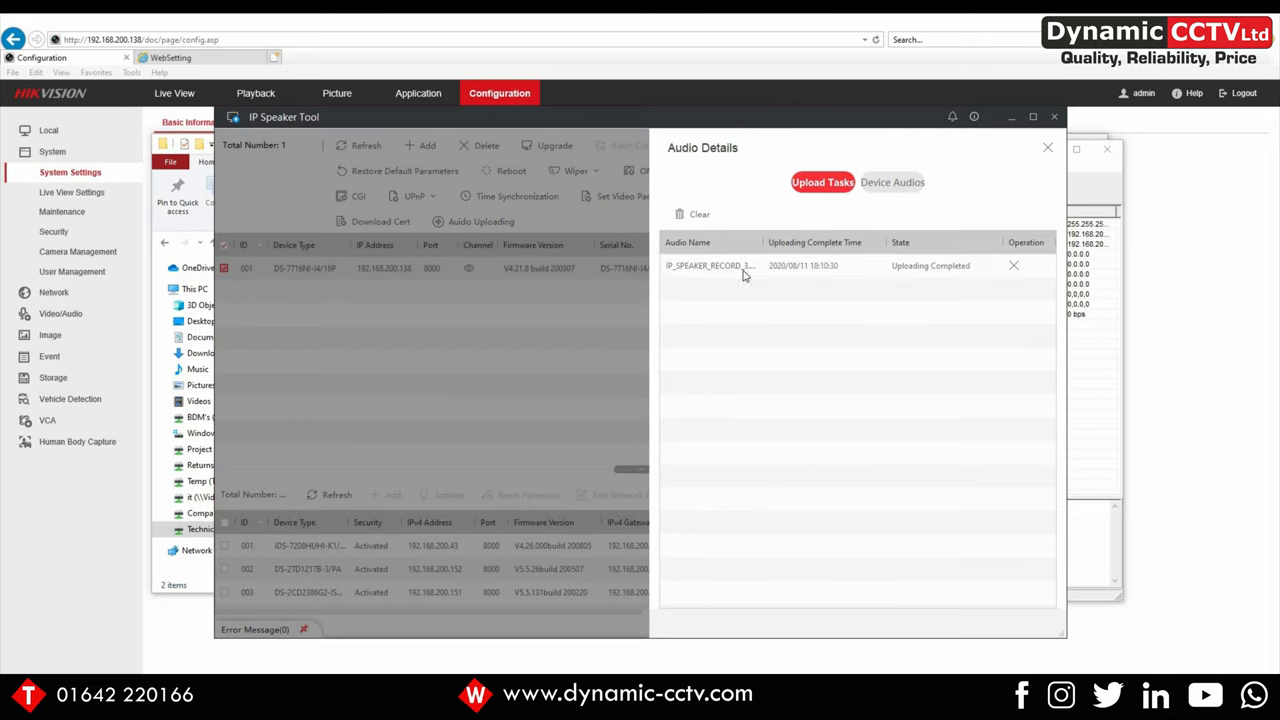
{"action": "mouse_move", "coordinate": [830, 294]}
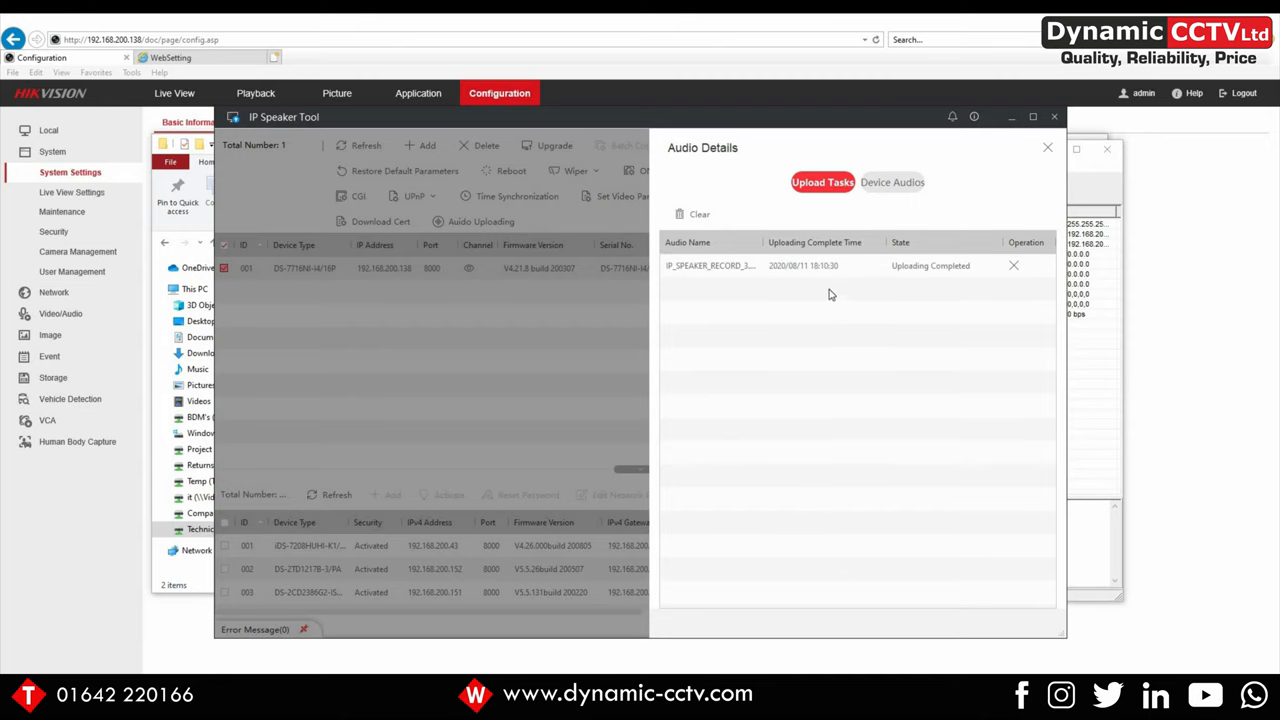
{"action": "mouse_move", "coordinate": [1047, 150]}
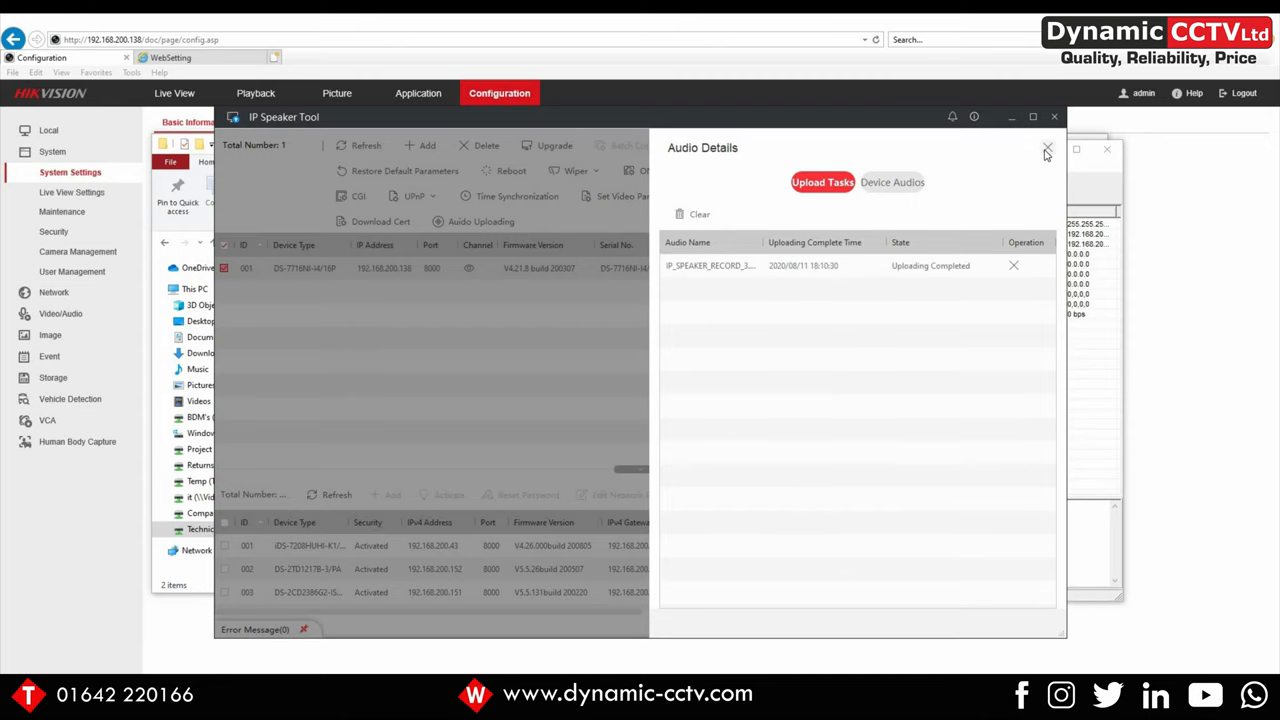
- On the IP Speaker tab, enter name test and IP 192.168.200.174 for speaker 1
{"action": "left_click", "coordinate": [1047, 149]}
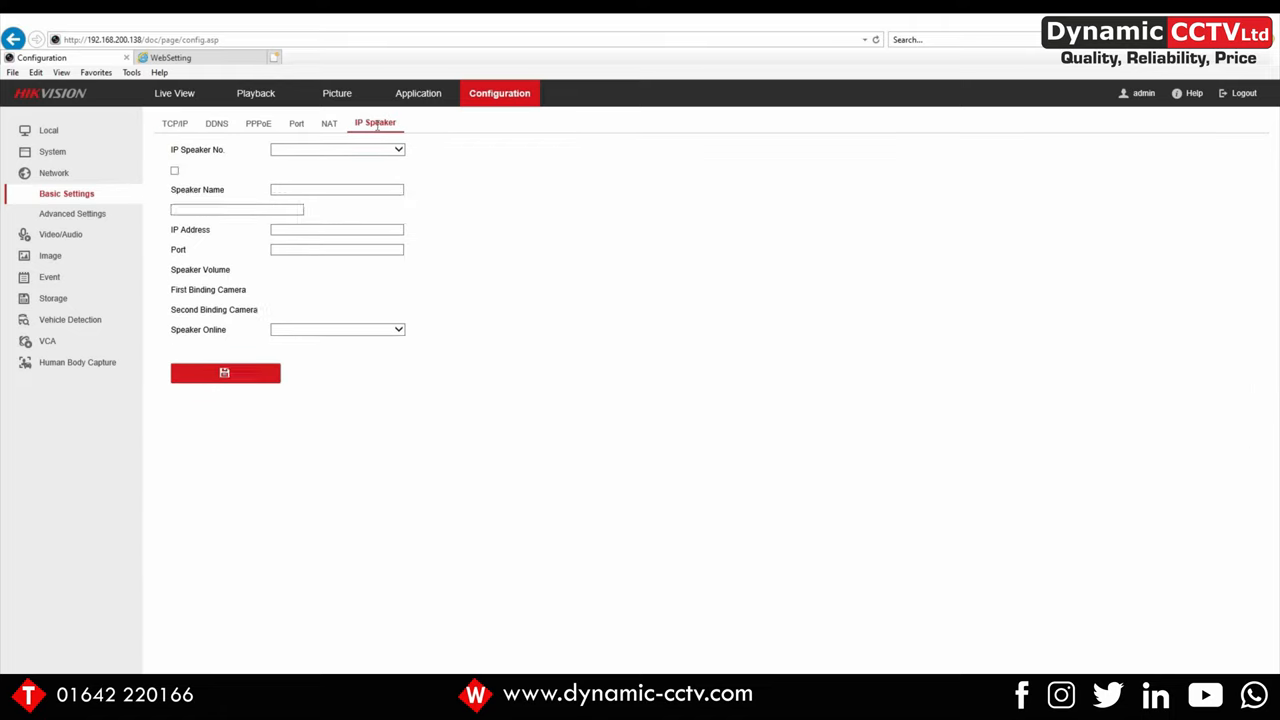
{"action": "left_click", "coordinate": [337, 149]}
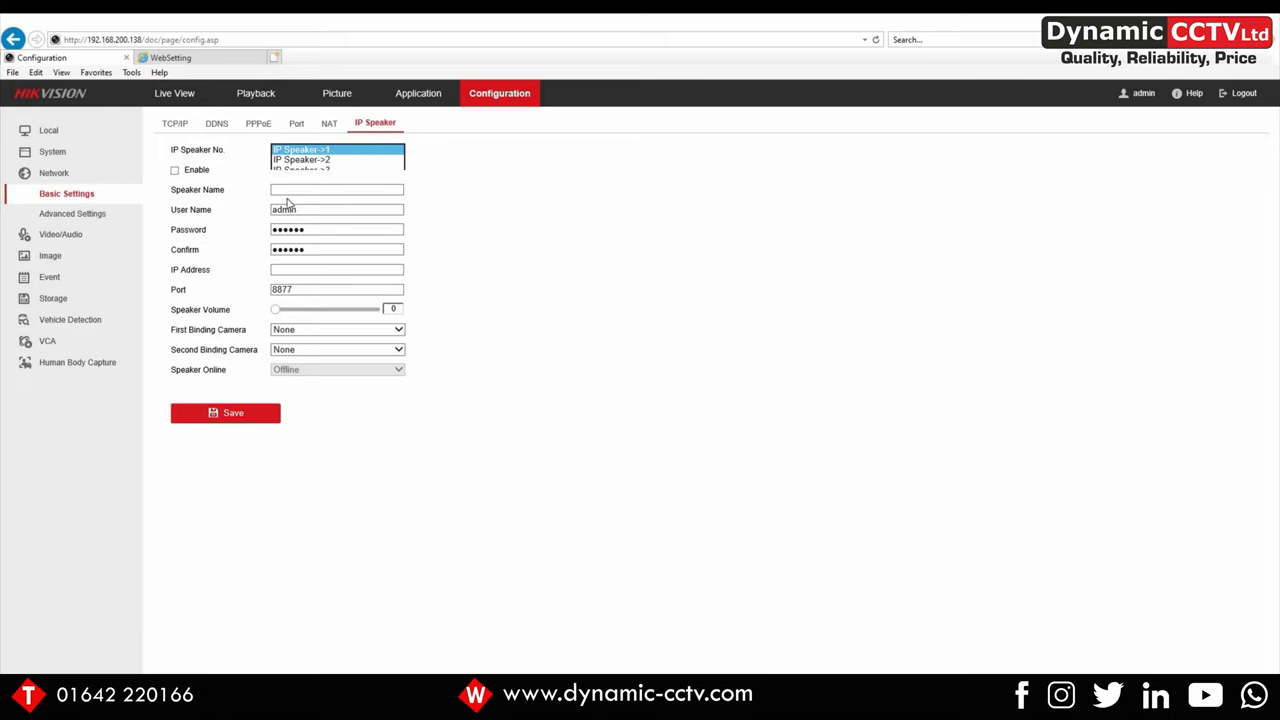
{"action": "type", "text": "test"}
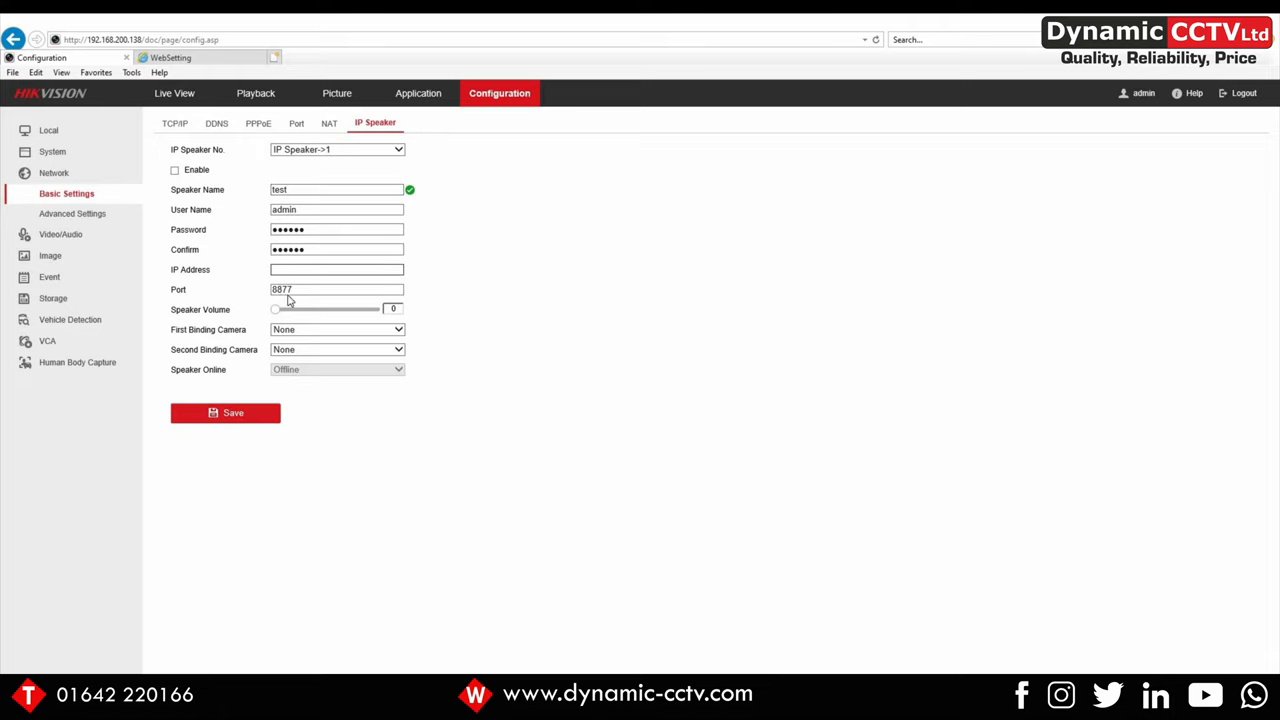
{"action": "type", "text": "192.168.200.174"}
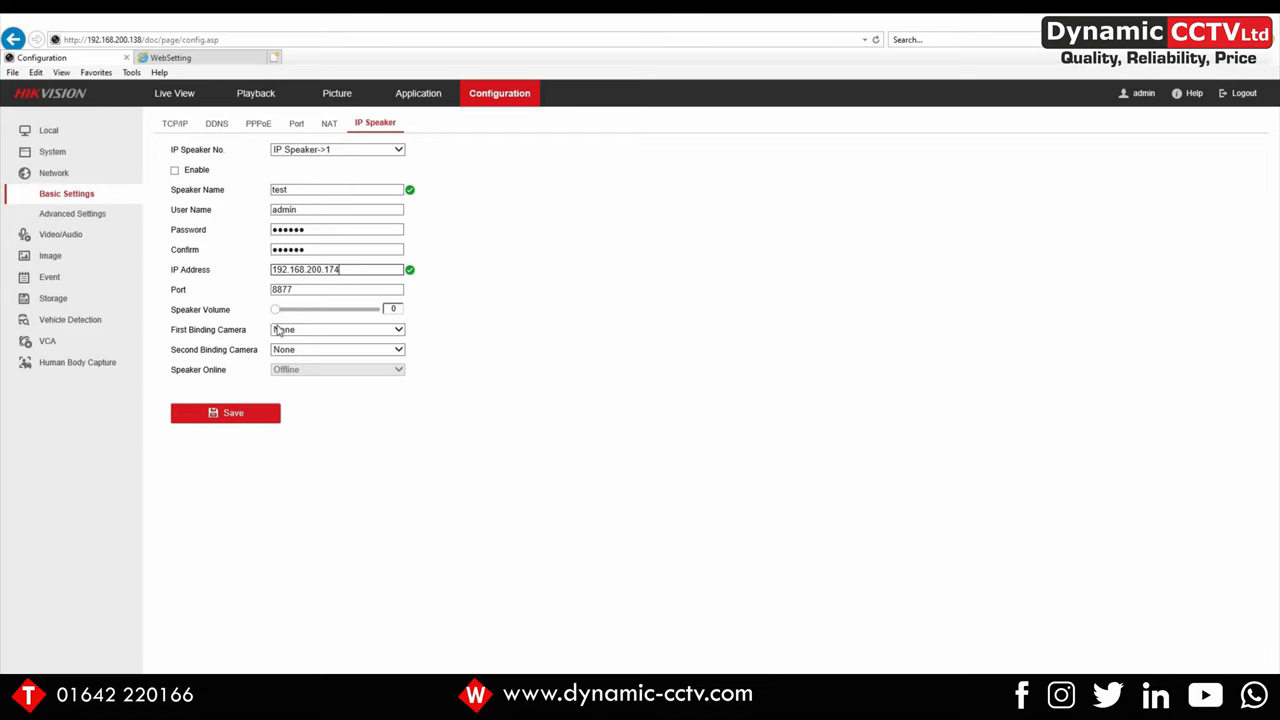
- Raise Speaker Volume to 90, save the settings, and keep IP Speaker->1 selected
{"action": "left_click_drag", "start_coordinate": [275, 308], "coordinate": [298, 308]}
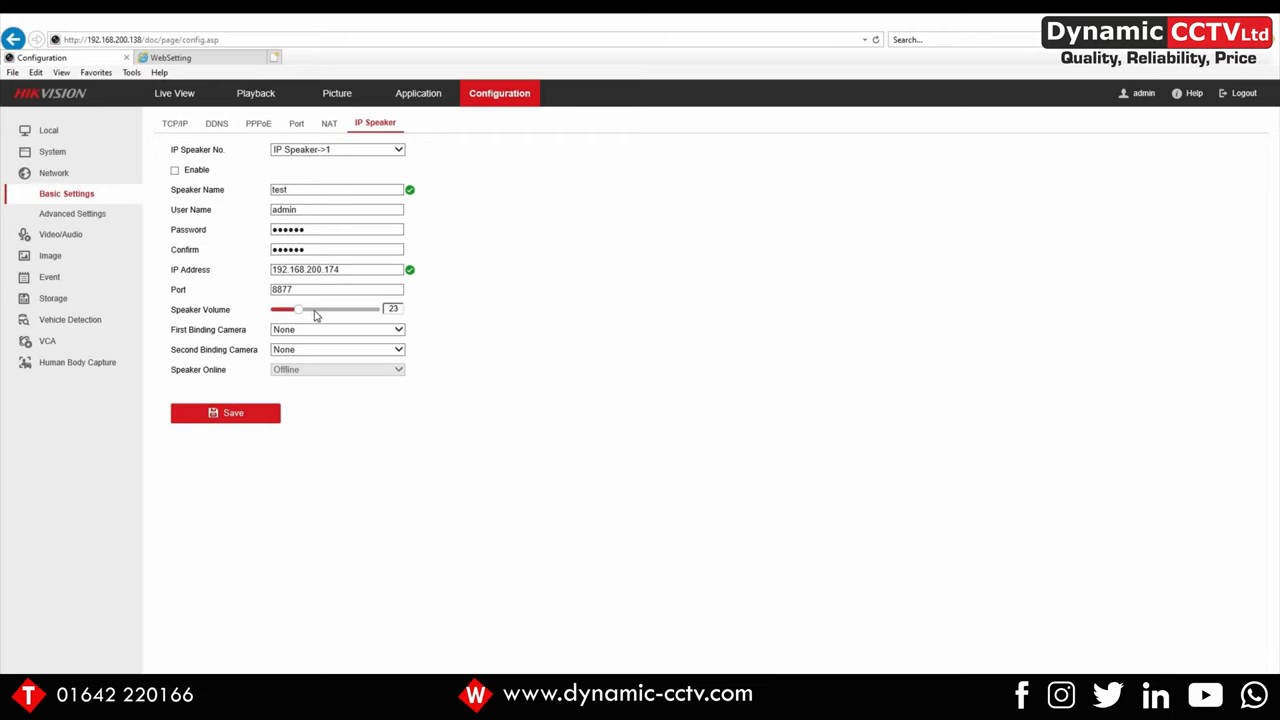
{"action": "left_click_drag", "start_coordinate": [298, 308], "coordinate": [349, 308]}
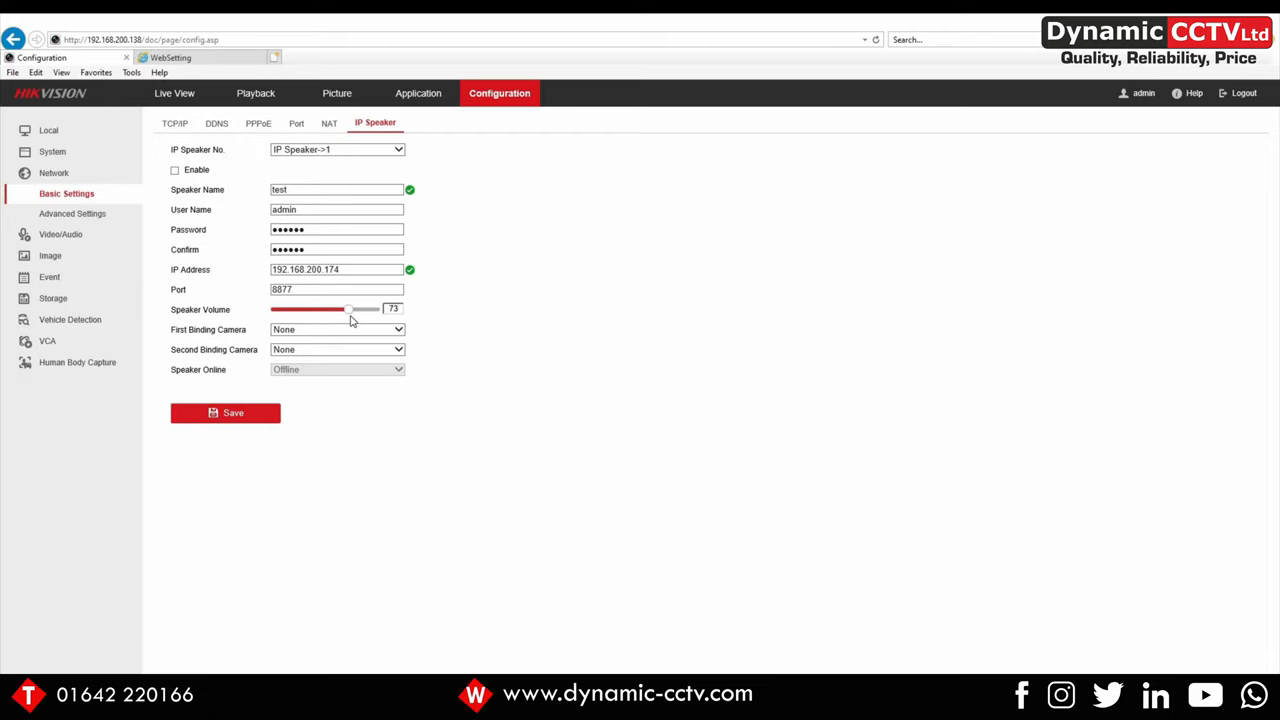
{"action": "left_click_drag", "start_coordinate": [348, 308], "coordinate": [362, 308]}
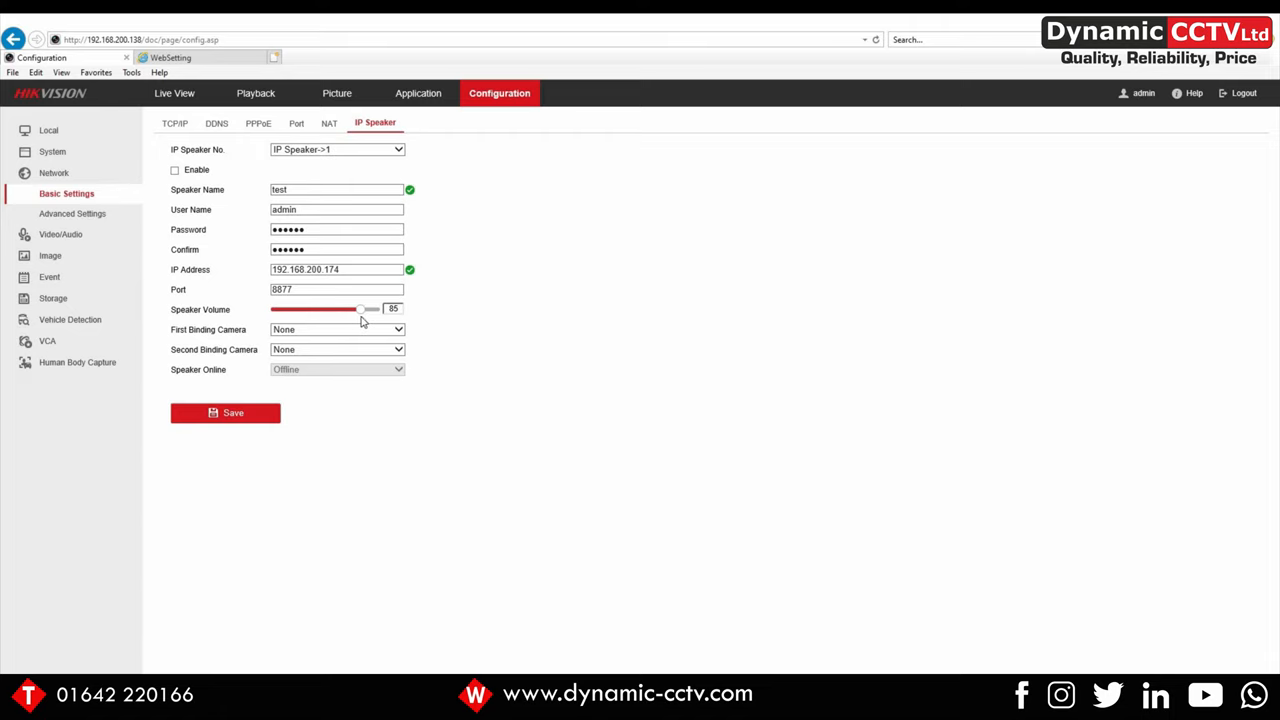
{"action": "left_click_drag", "start_coordinate": [355, 308], "coordinate": [368, 308]}
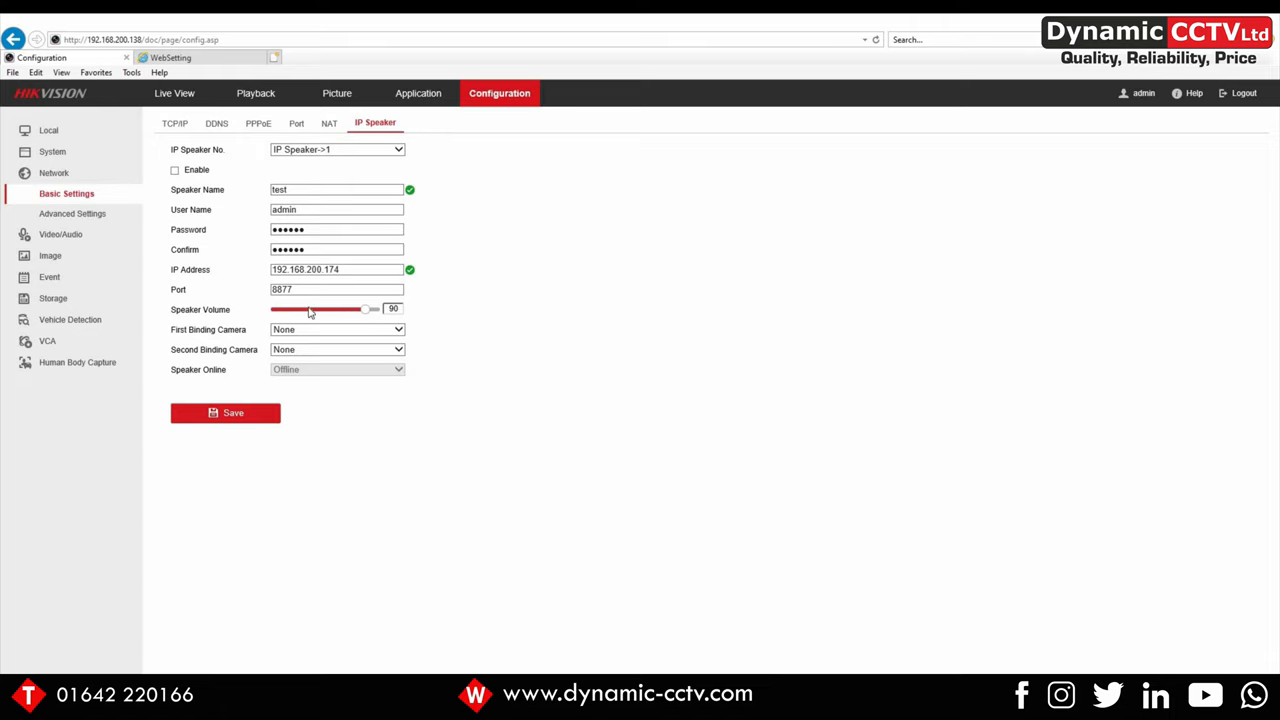
{"action": "mouse_move", "coordinate": [325, 313]}
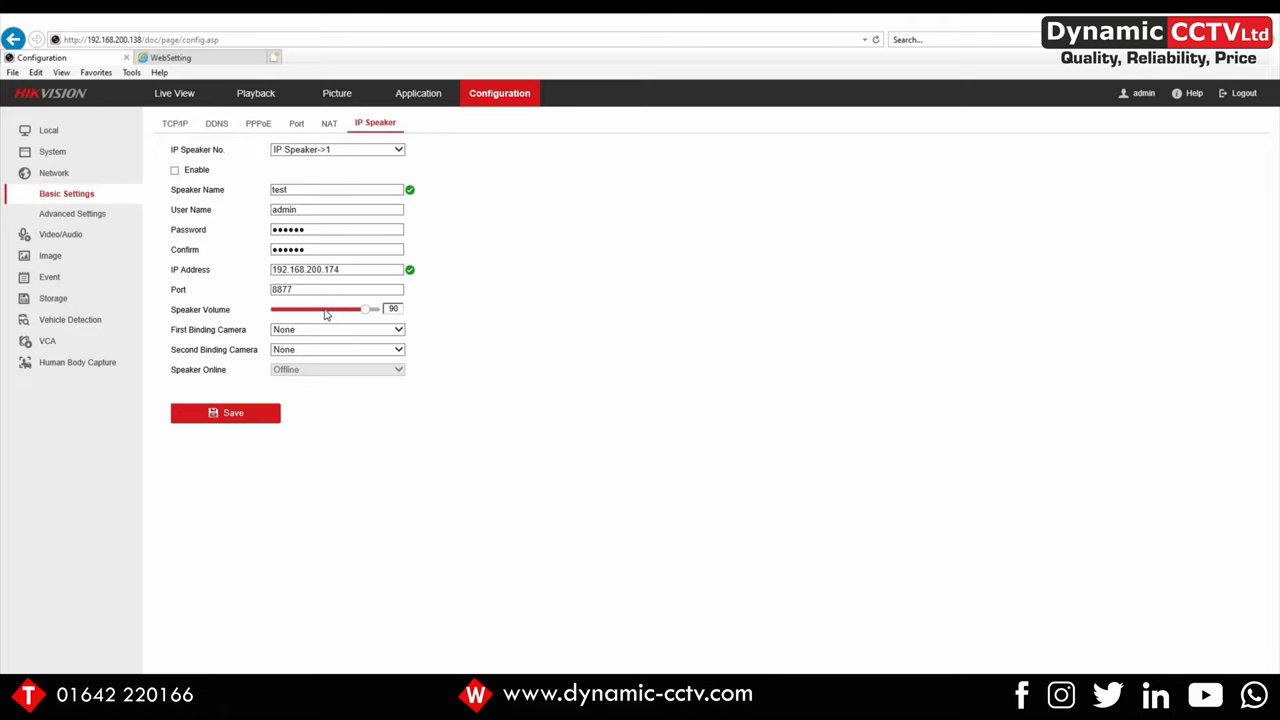
{"action": "mouse_move", "coordinate": [349, 312]}
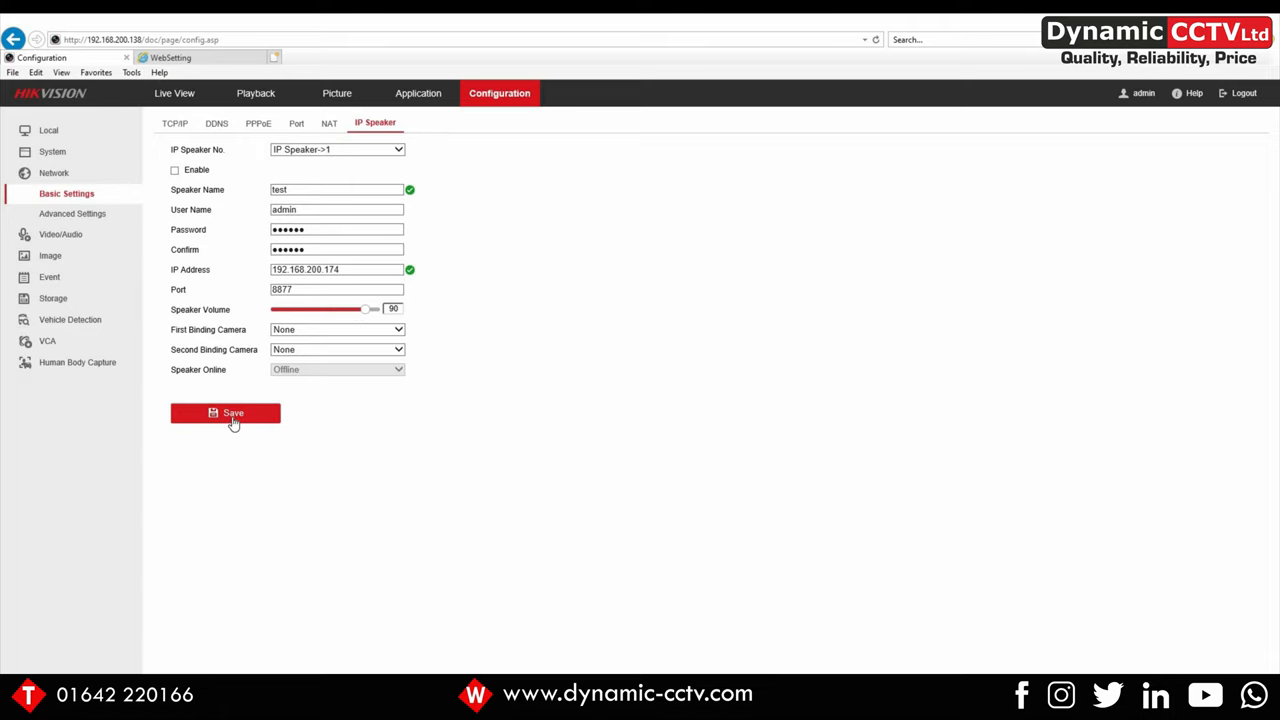
{"action": "left_click", "coordinate": [174, 170]}
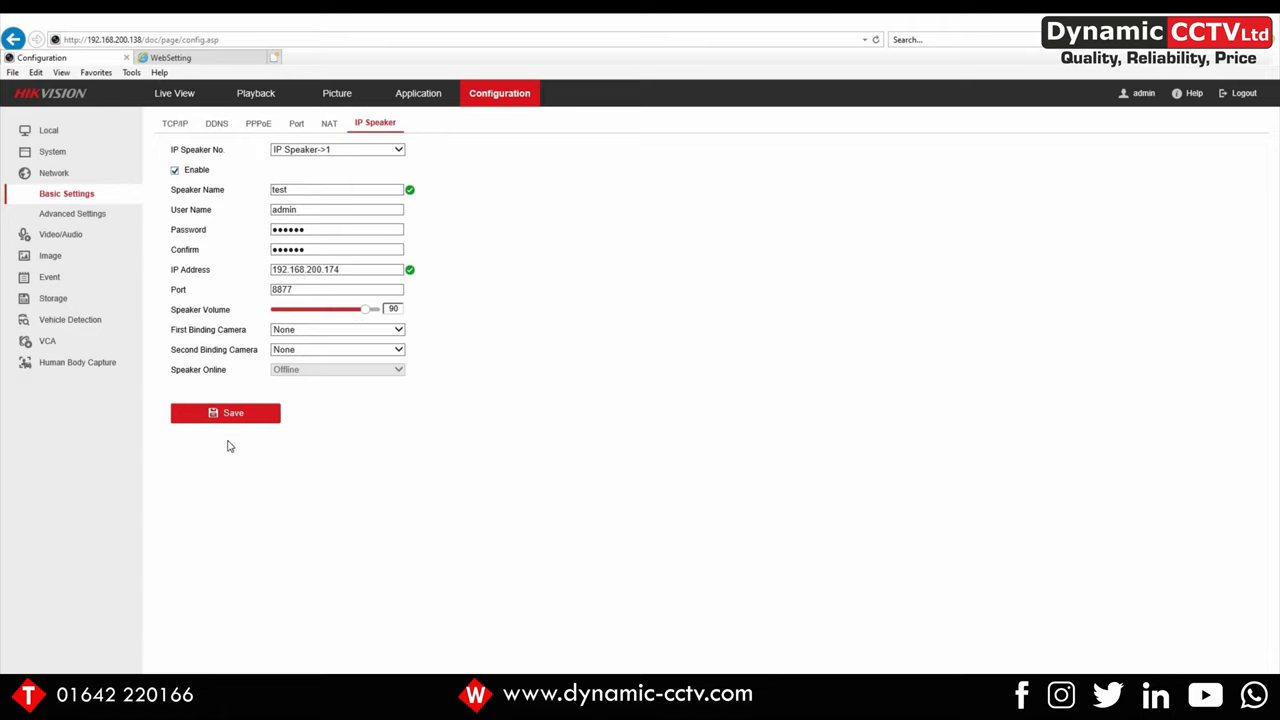
{"action": "left_click", "coordinate": [225, 412]}
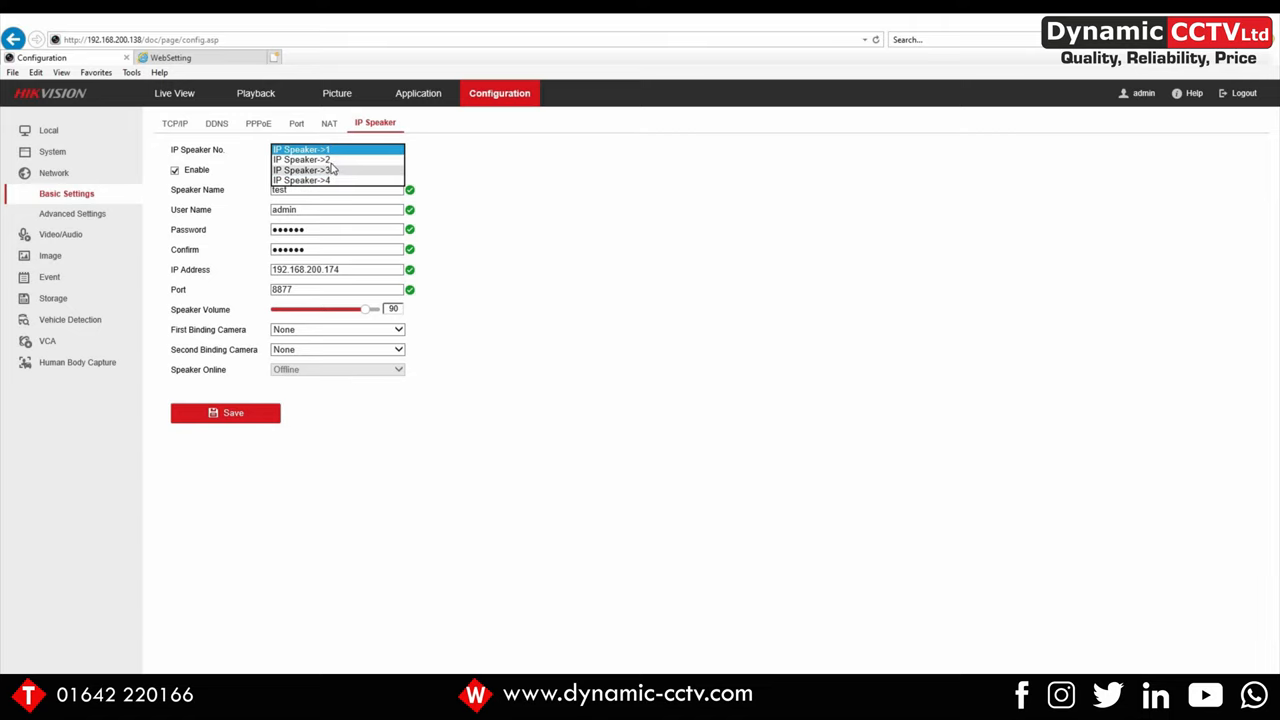
{"action": "left_click", "coordinate": [337, 149]}
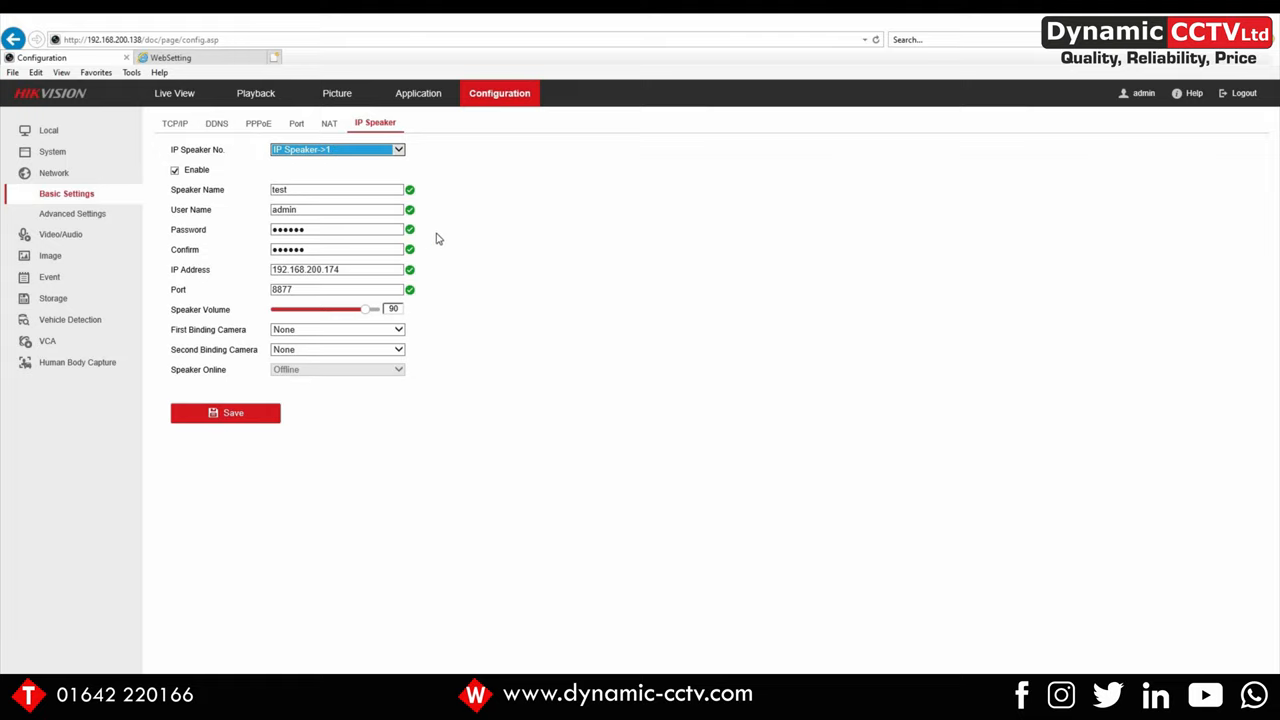
{"action": "mouse_move", "coordinate": [51, 254]}
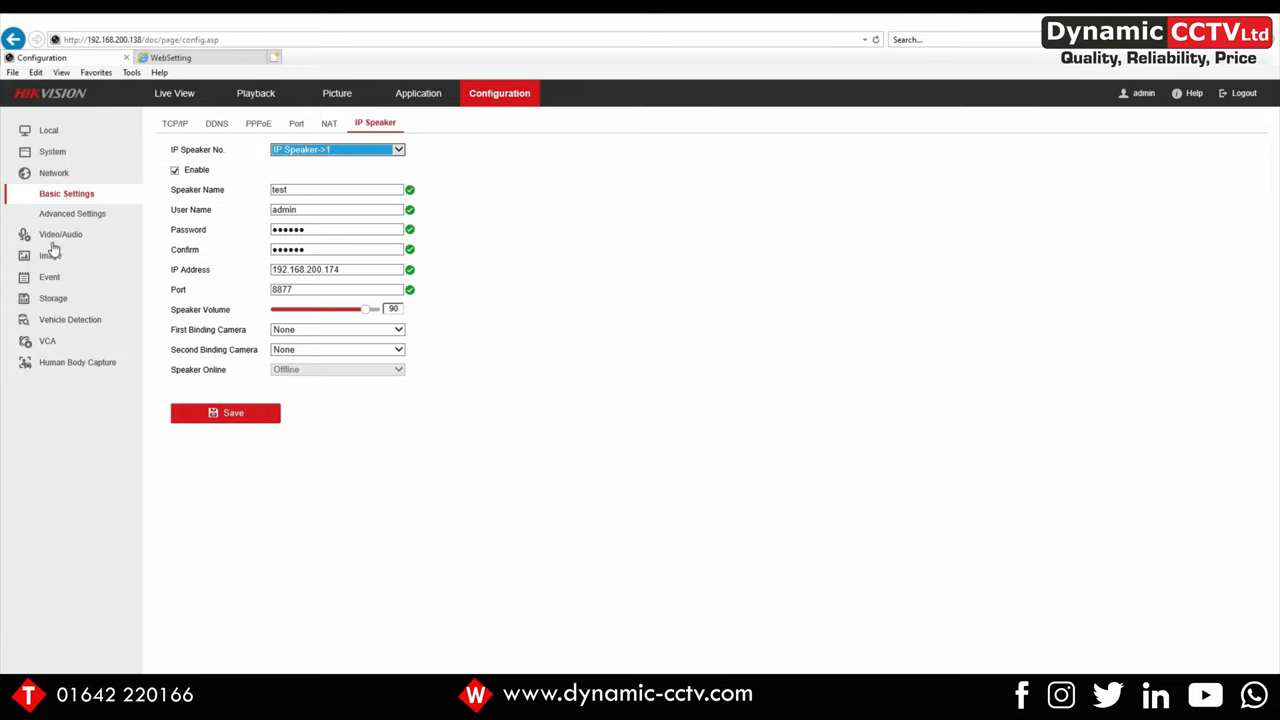
- Under Smart Event, enable Line Crossing Detection on camera [D2] Test with the line adjusted
{"action": "left_click", "coordinate": [49, 237]}
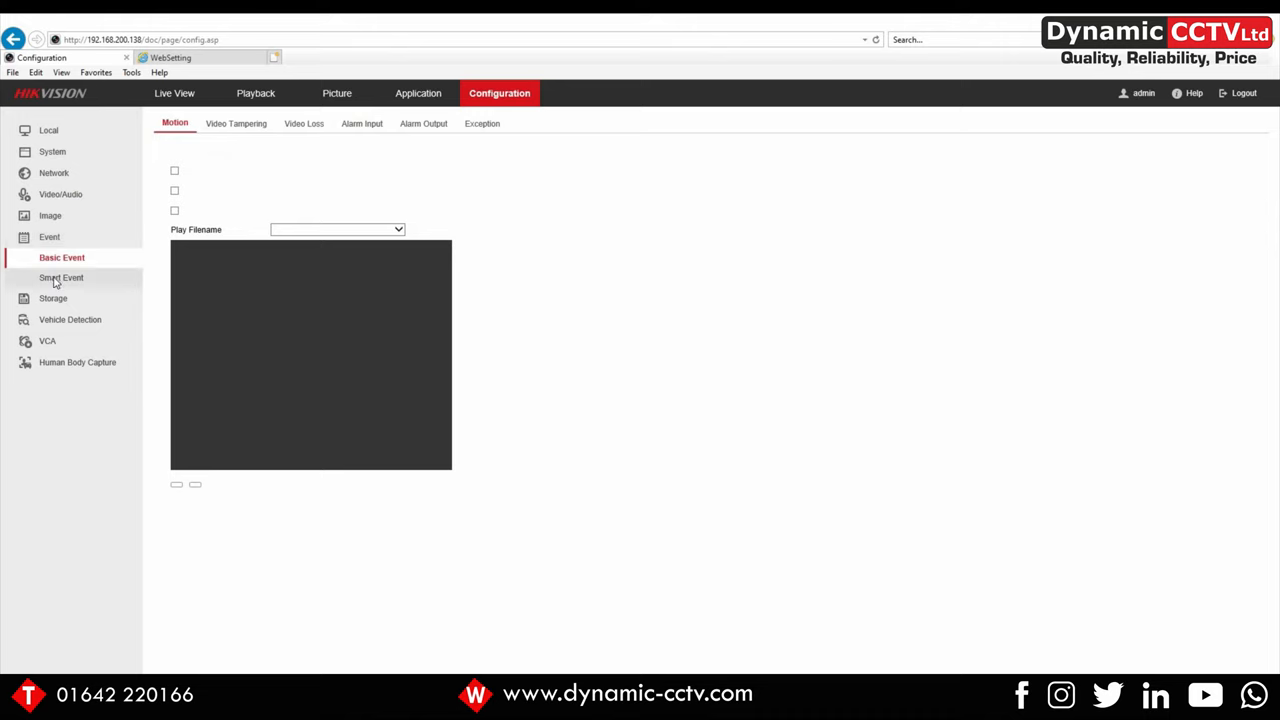
{"action": "left_click", "coordinate": [61, 277]}
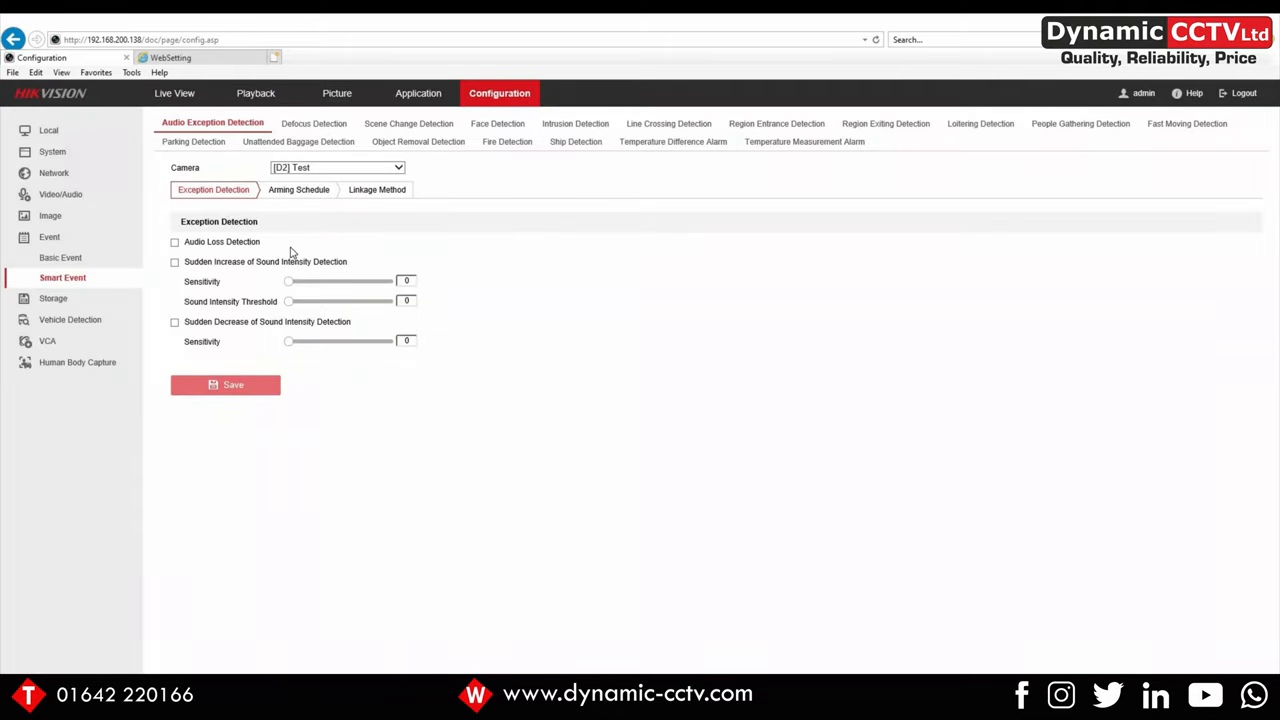
{"action": "left_click", "coordinate": [664, 123]}
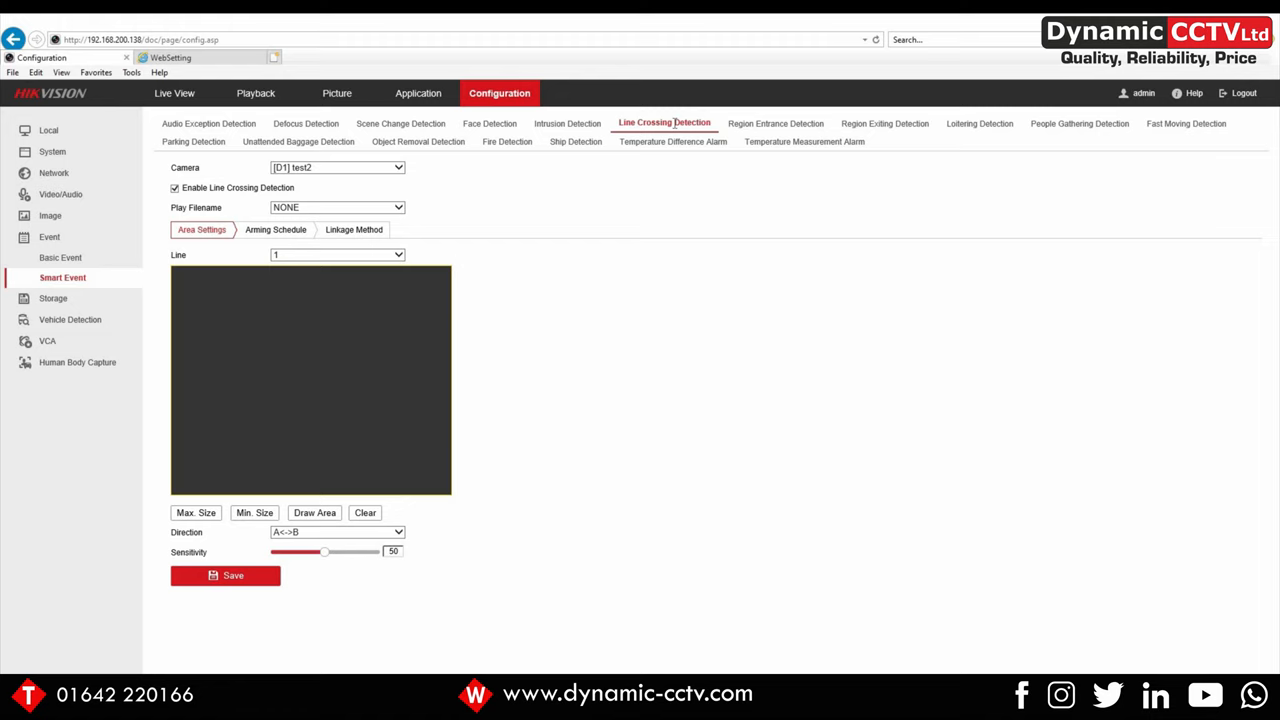
{"action": "left_click", "coordinate": [337, 167]}
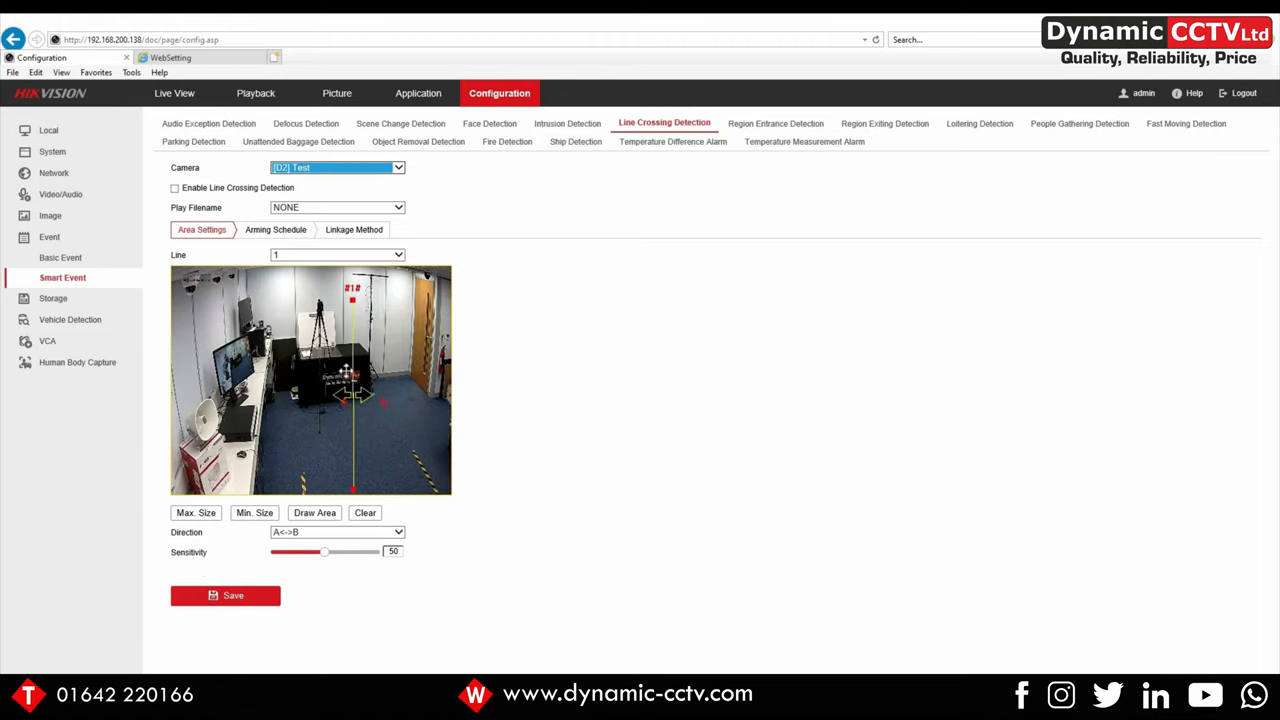
{"action": "left_click_drag", "start_coordinate": [352, 297], "coordinate": [345, 294]}
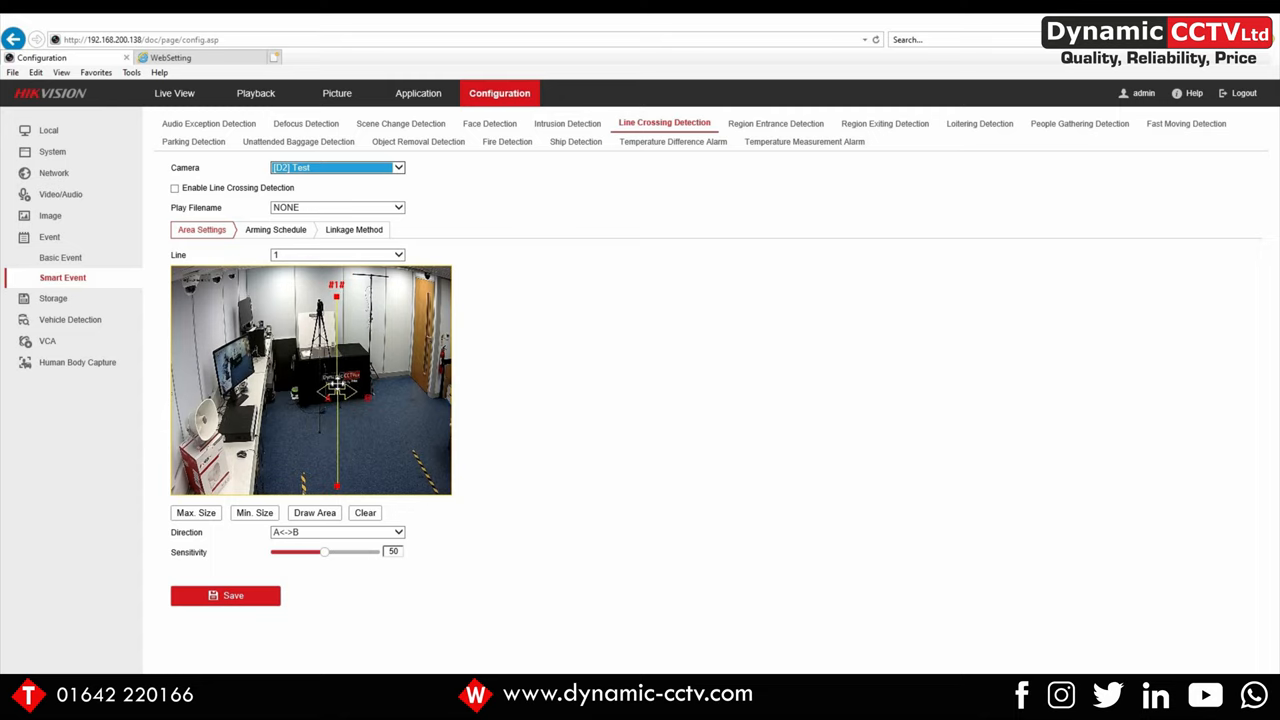
{"action": "left_click", "coordinate": [174, 188]}
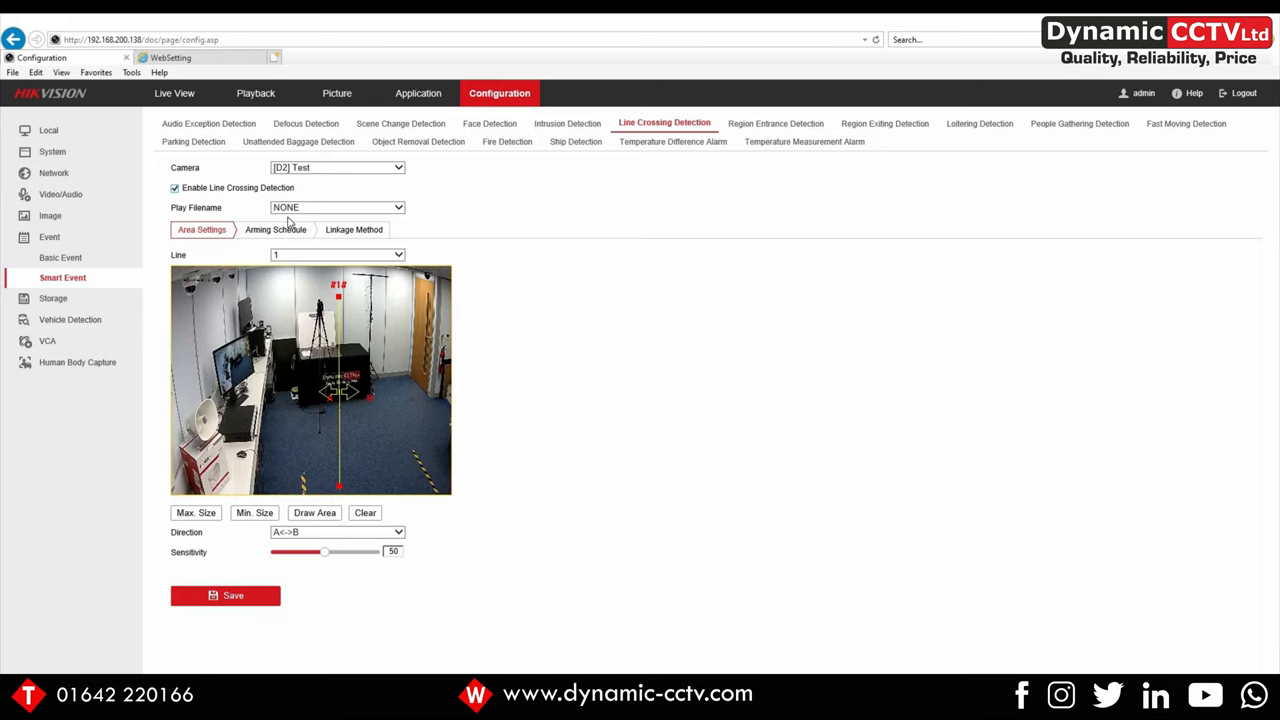
{"action": "mouse_move", "coordinate": [400, 213]}
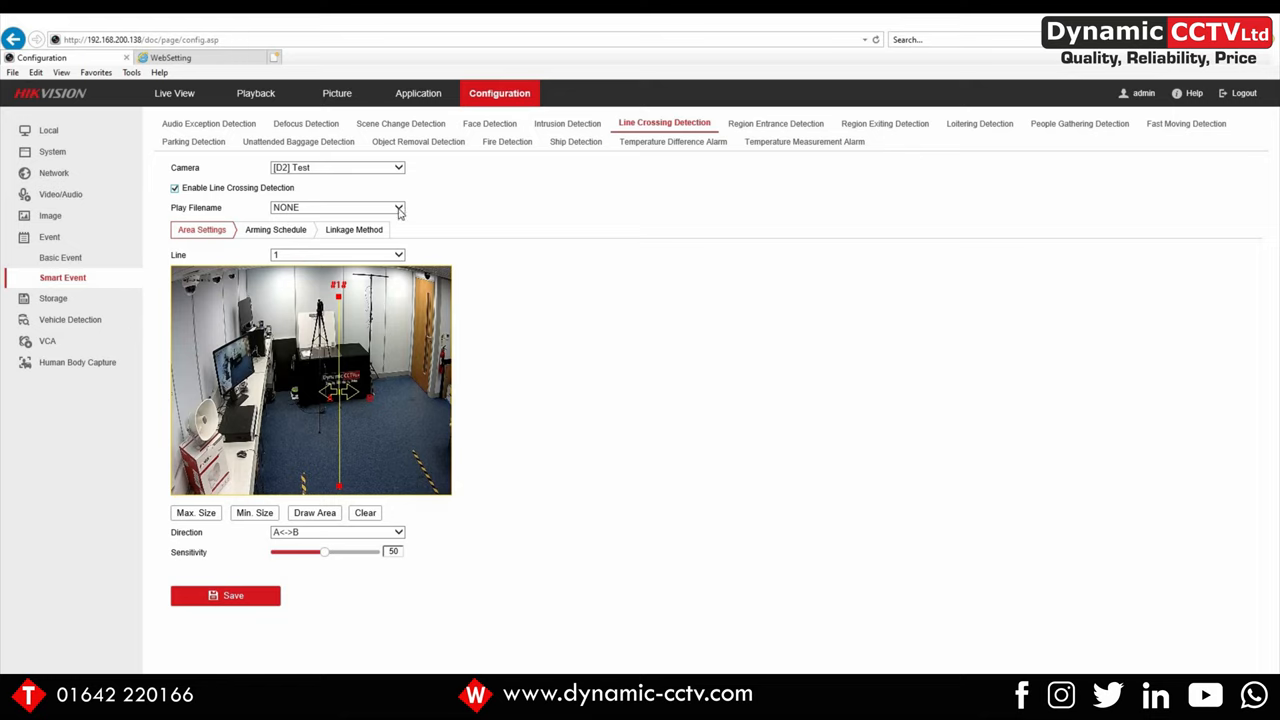
- Set Play Filename to IP_SPEAKER_RECORD_3 and save the line crossing settings
{"action": "left_click", "coordinate": [398, 207]}
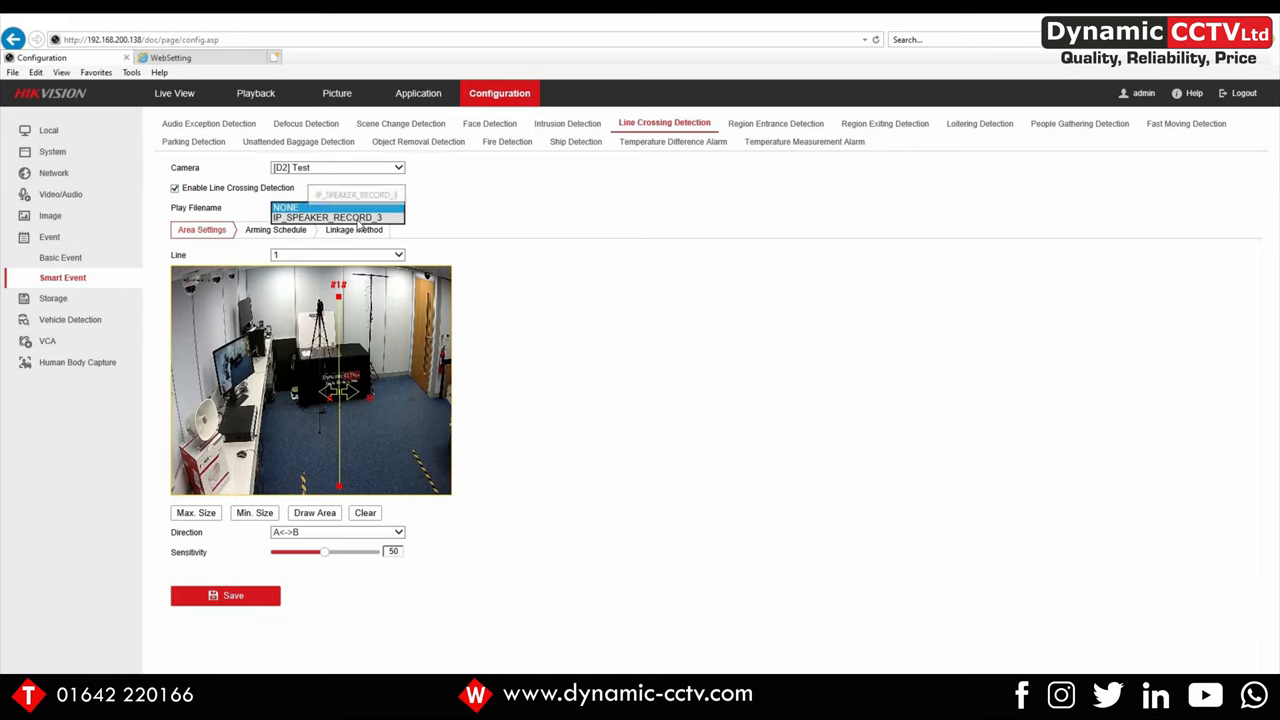
{"action": "left_click", "coordinate": [327, 217]}
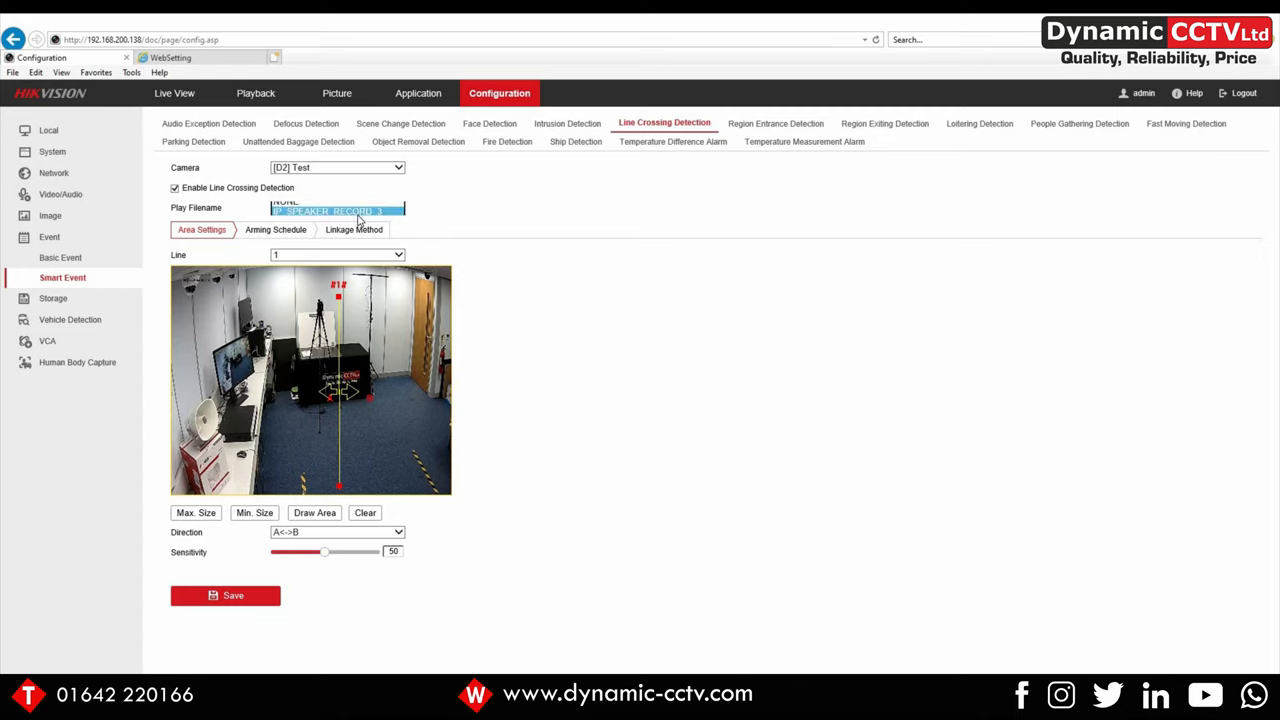
{"action": "left_click", "coordinate": [337, 210]}
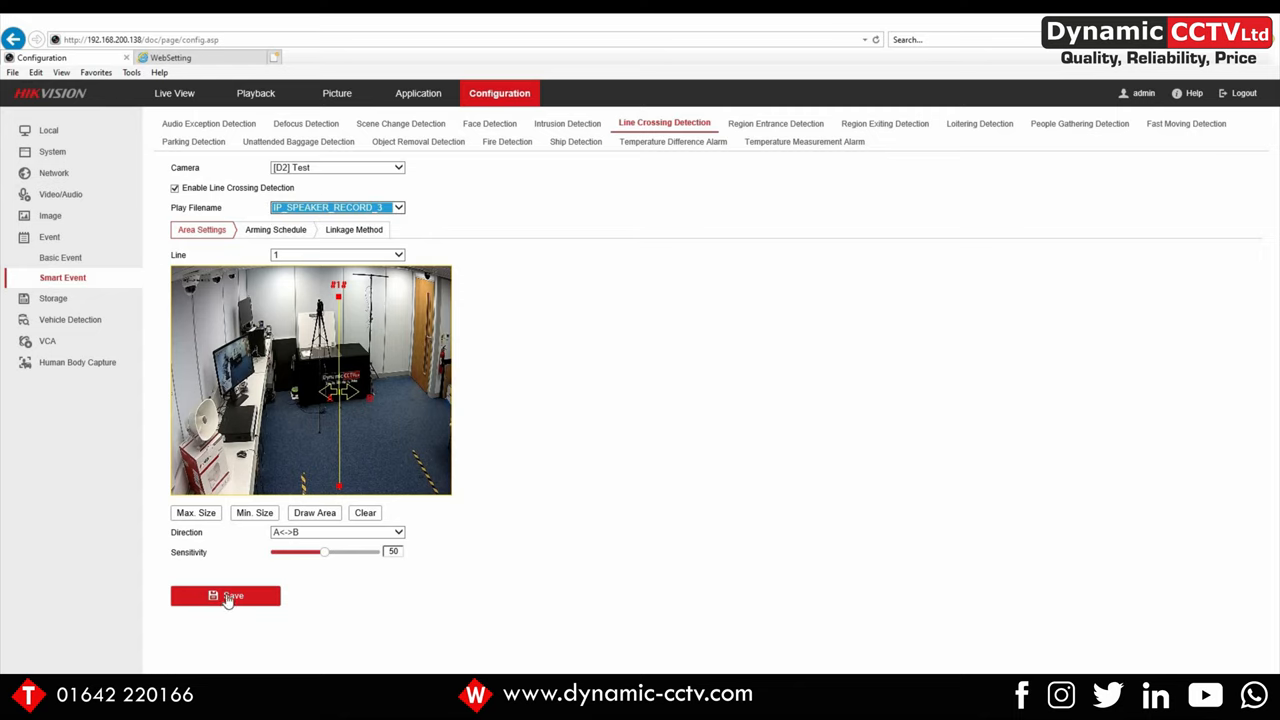
{"action": "left_click", "coordinate": [225, 595]}
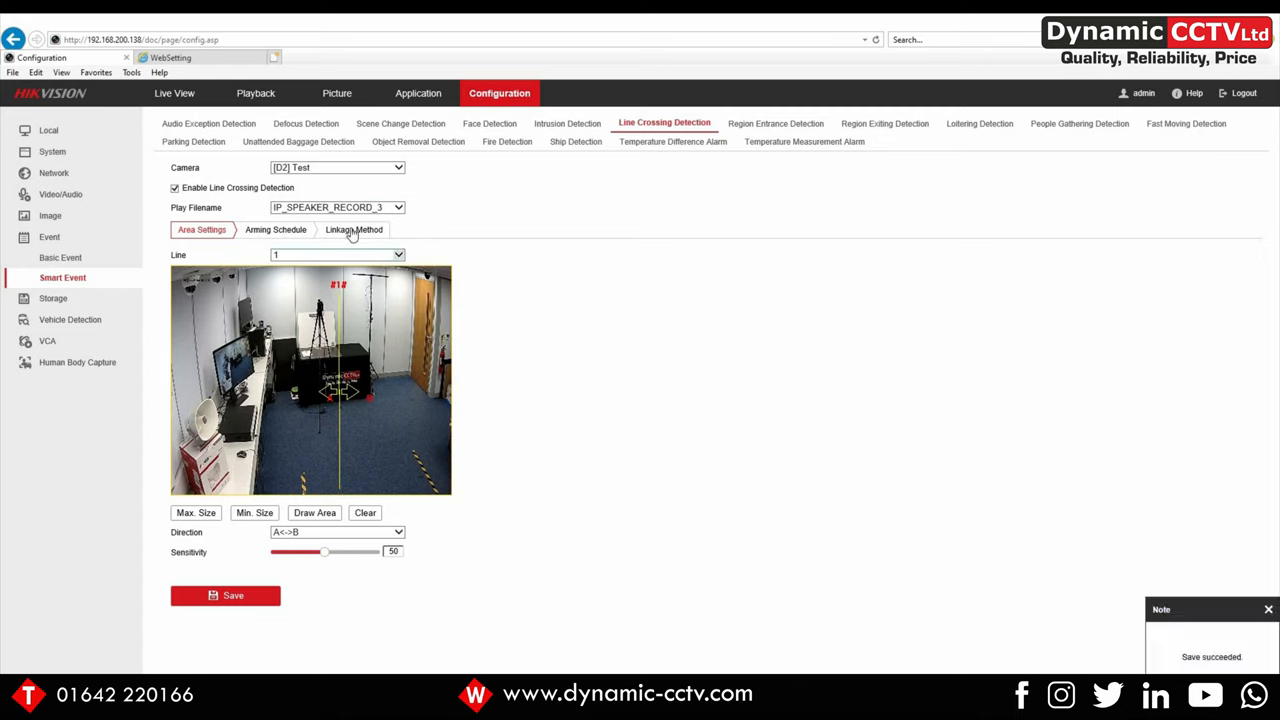
- Under Linkage Method, tick IP Speaker1 as a trigger and save
{"action": "left_click", "coordinate": [353, 229]}
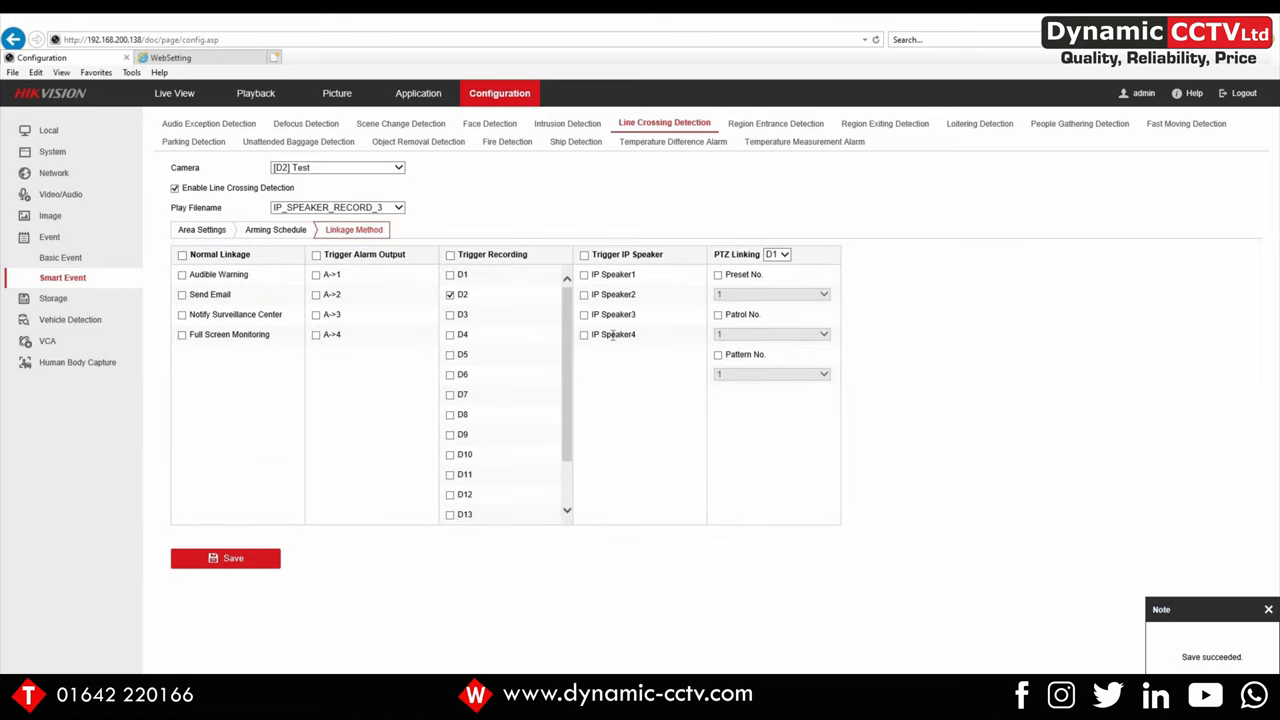
{"action": "left_click", "coordinate": [584, 274]}
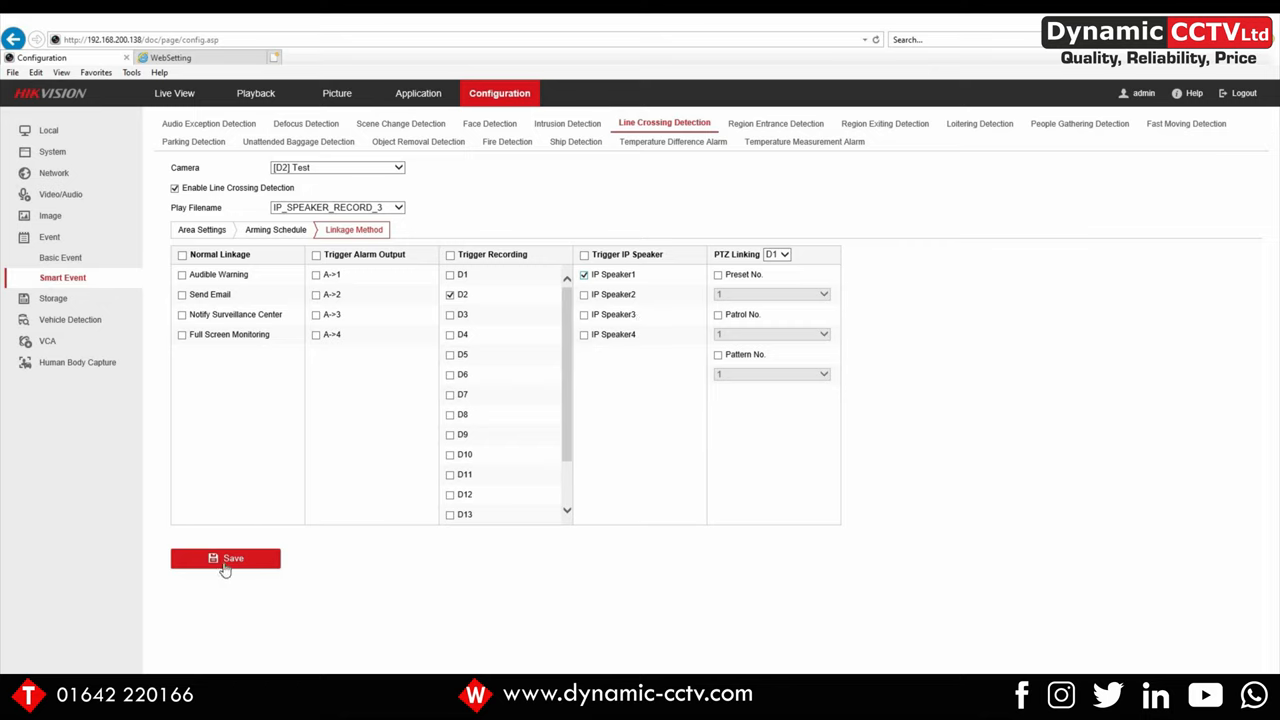
{"action": "mouse_move", "coordinate": [310, 432]}
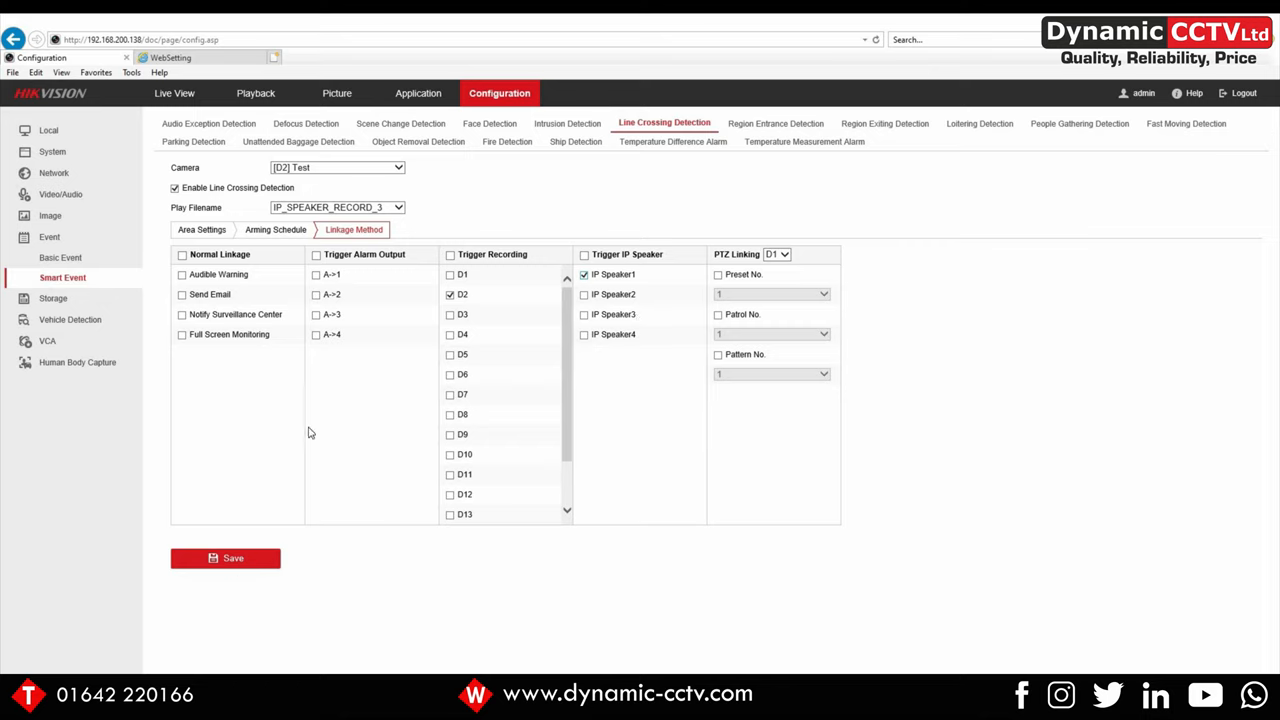
{"action": "left_click", "coordinate": [225, 558]}
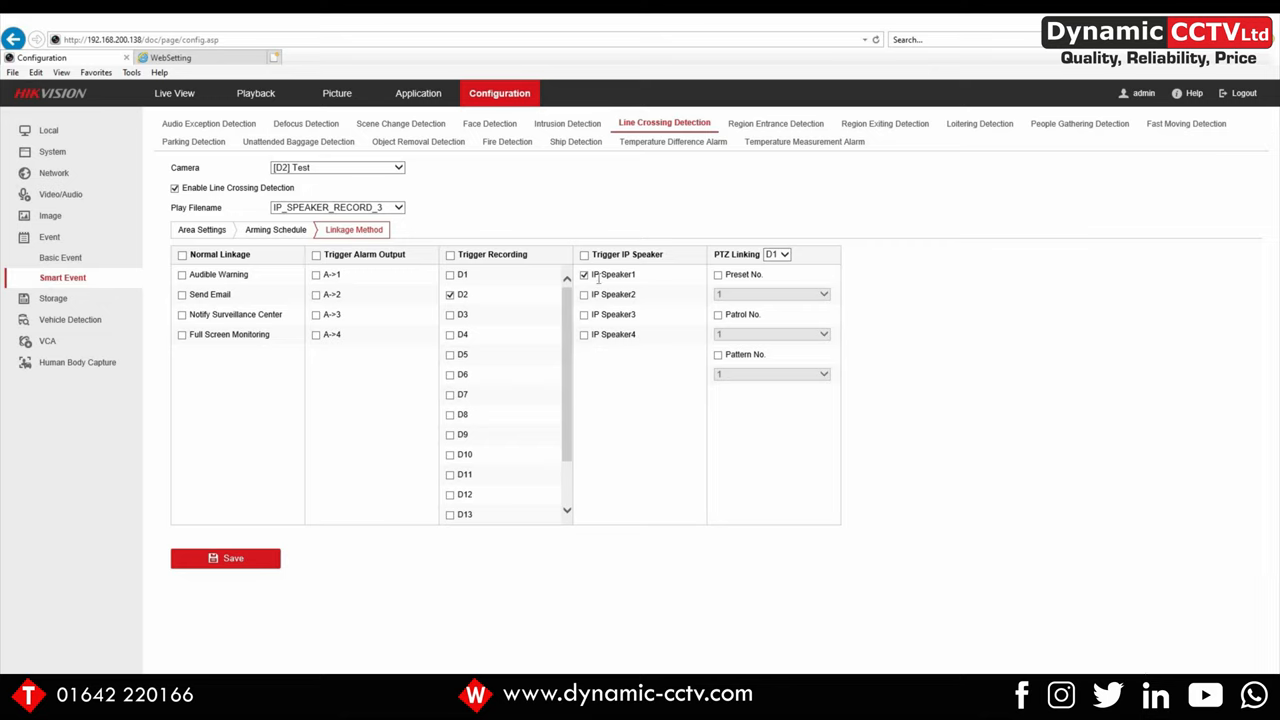
{"action": "mouse_move", "coordinate": [230, 375]}
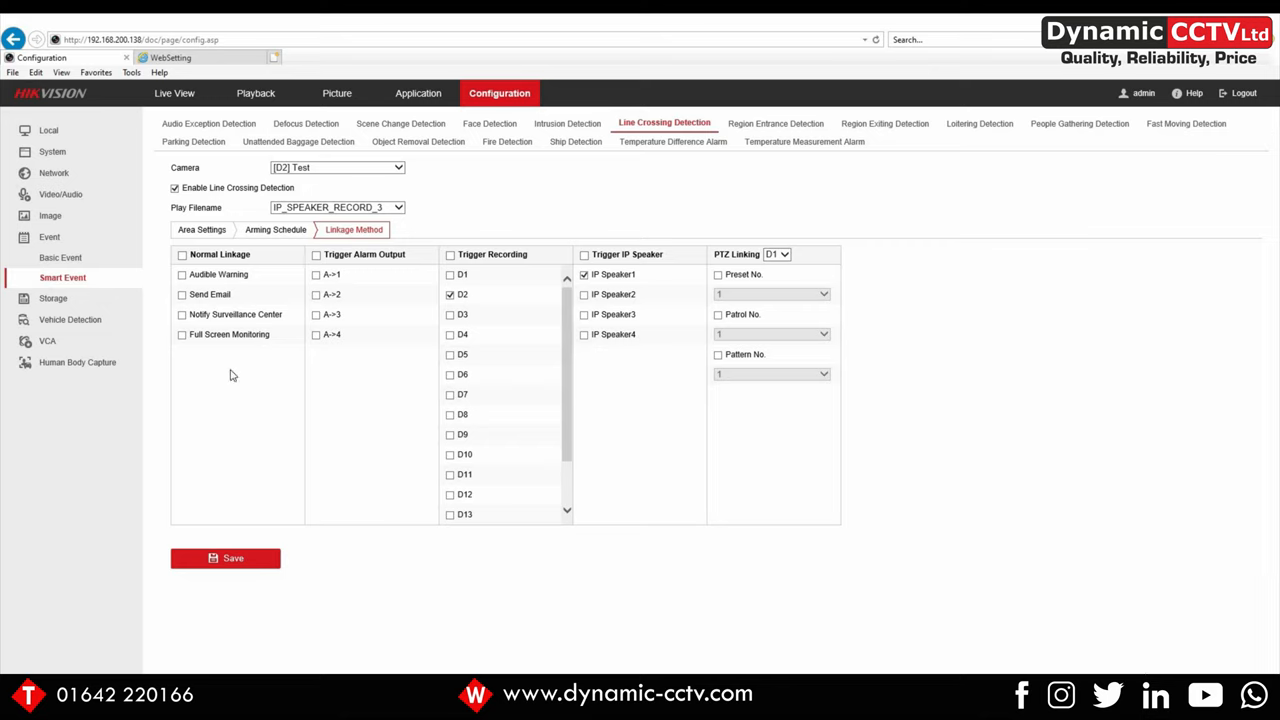
{"action": "left_click", "coordinate": [201, 229]}
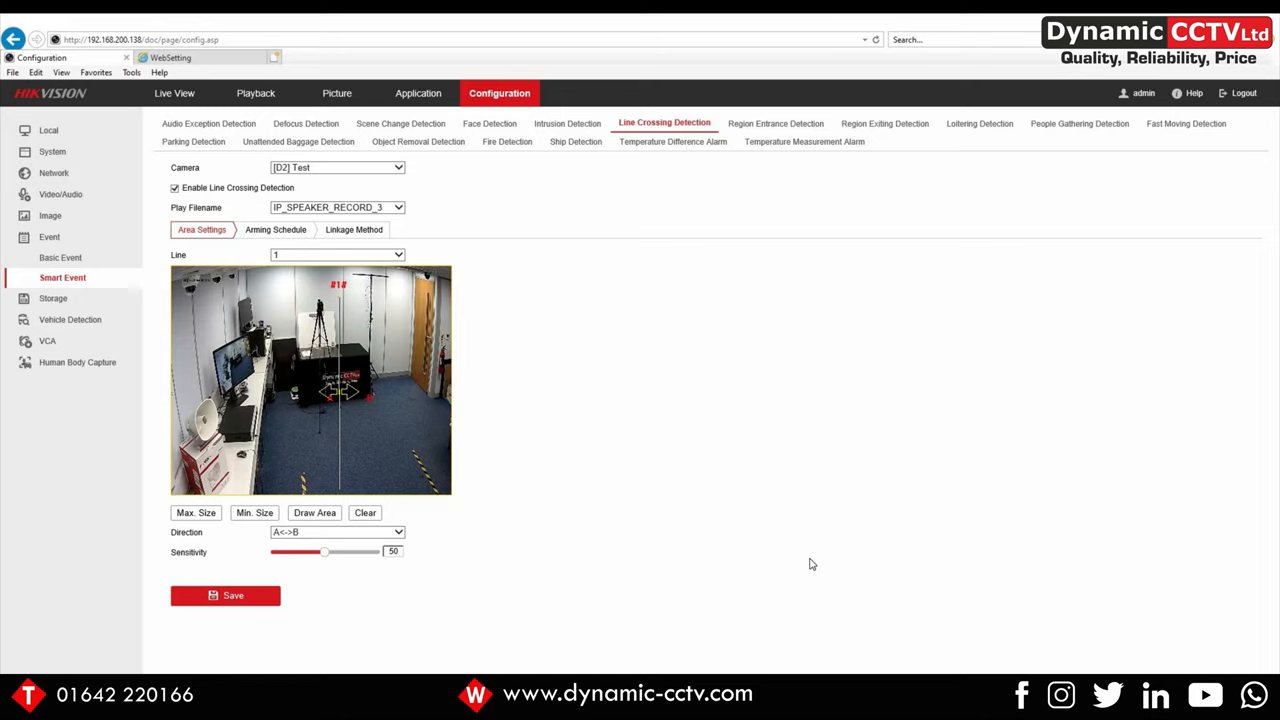
{"action": "mouse_move", "coordinate": [740, 542]}
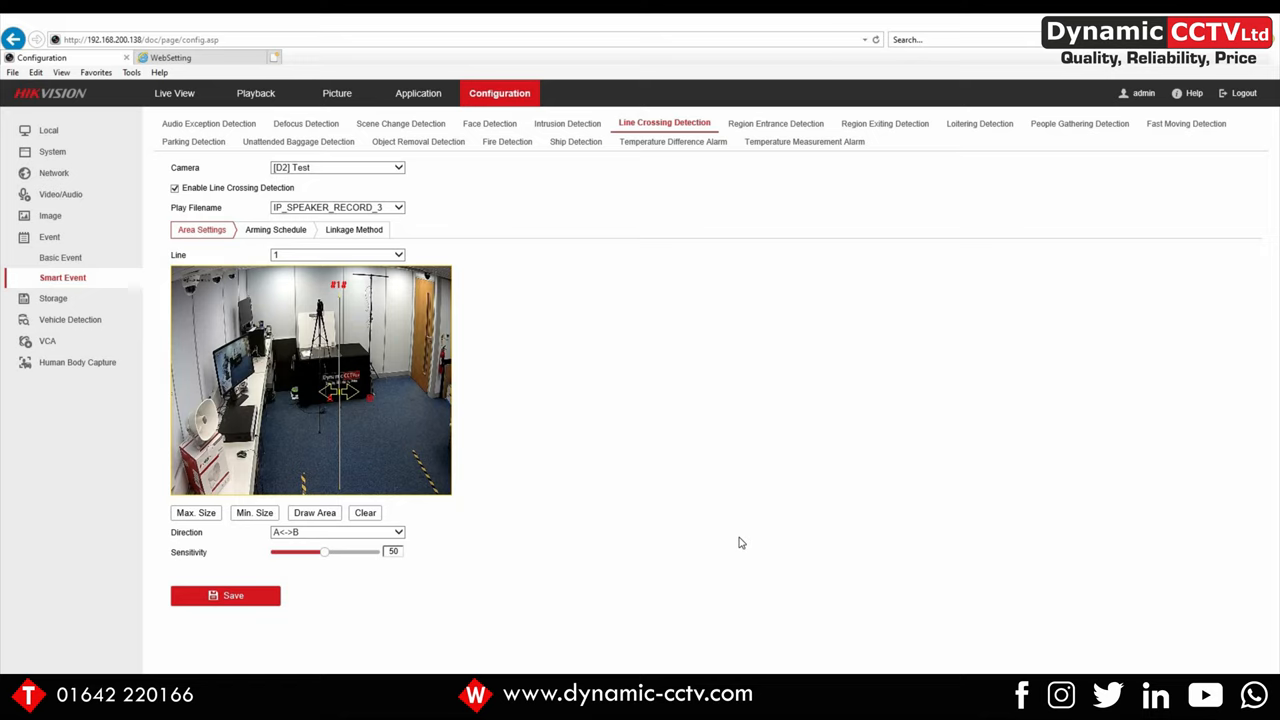
{"action": "mouse_move", "coordinate": [615, 485]}
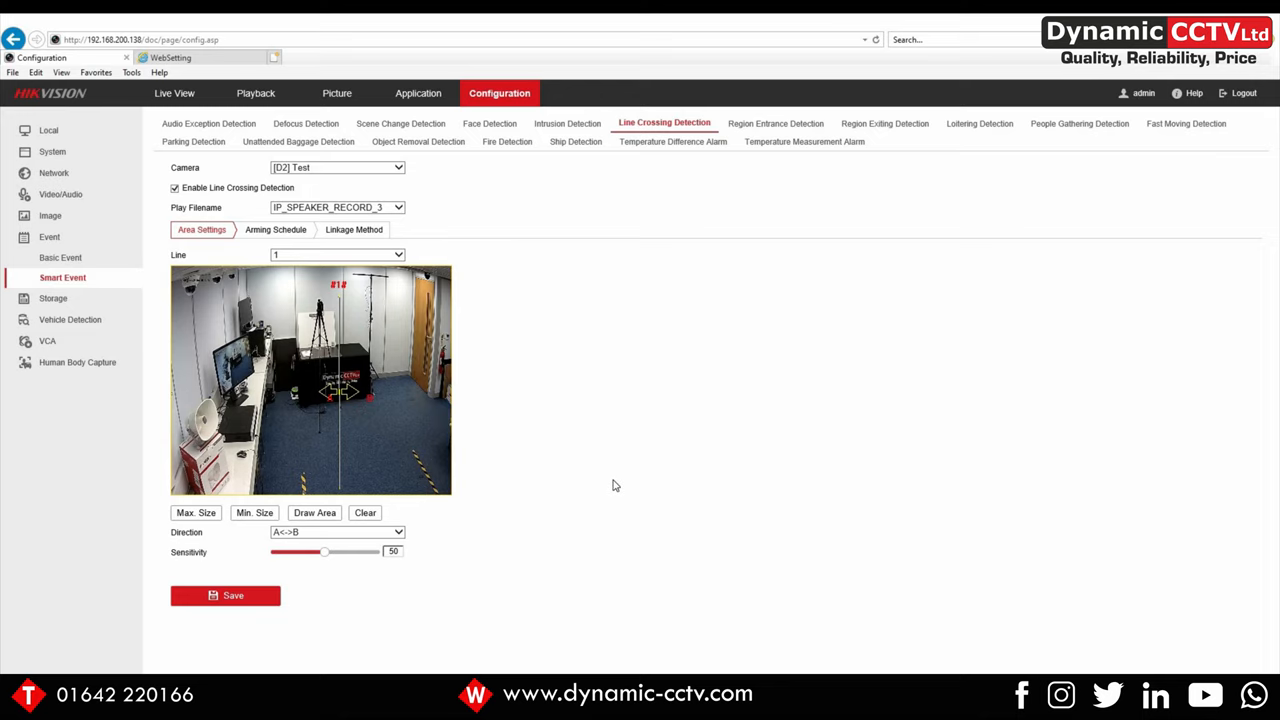